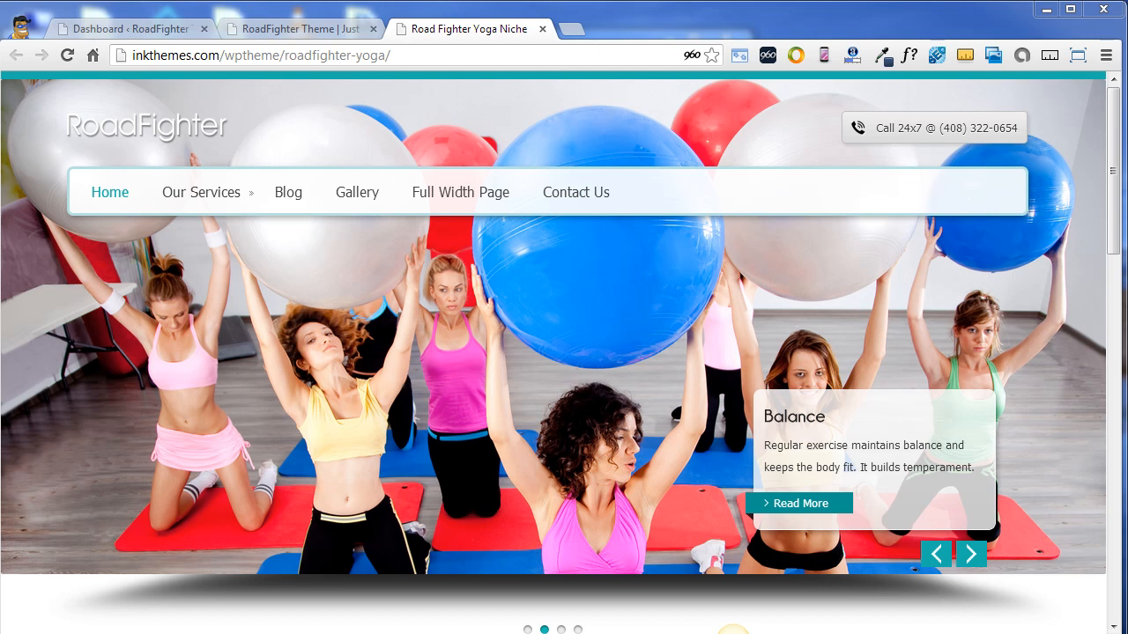
pyautogui.moveTo(1119, 193)
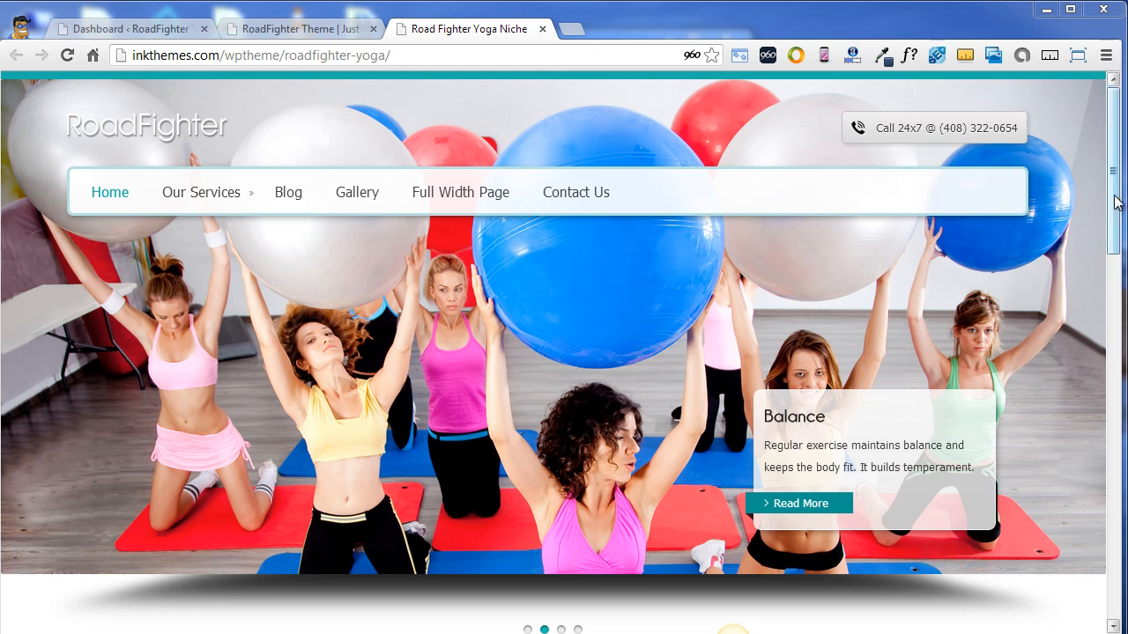
# Step: Browse the RoadFighter demo page, stepping its slider through two slides
pyautogui.scroll(-3)
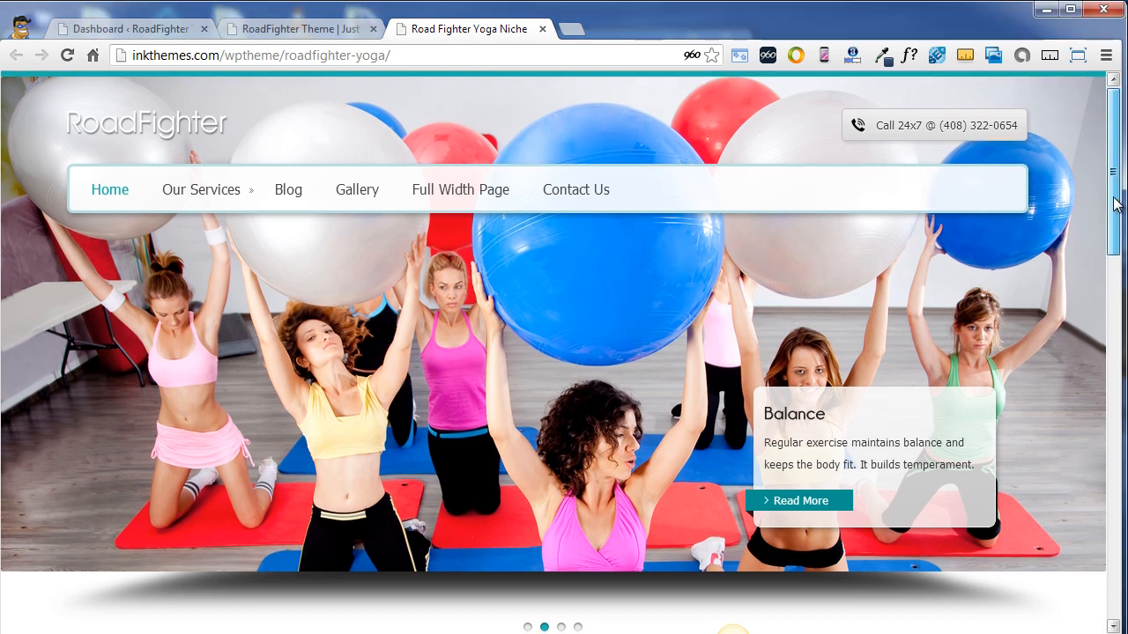
pyautogui.scroll(-3)
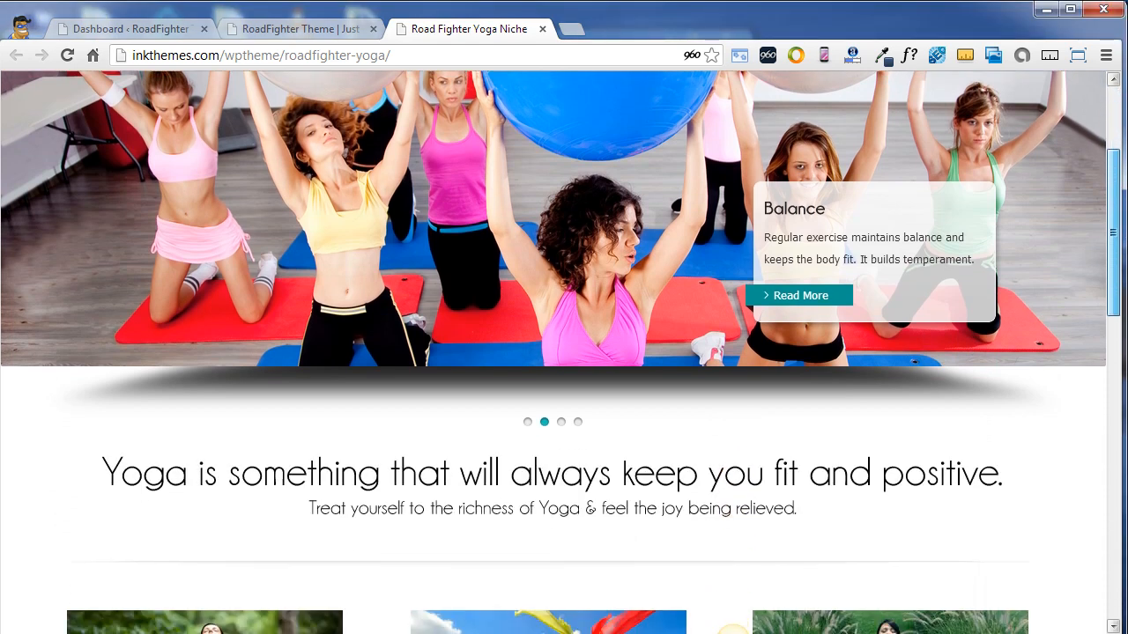
pyautogui.scroll(-3)
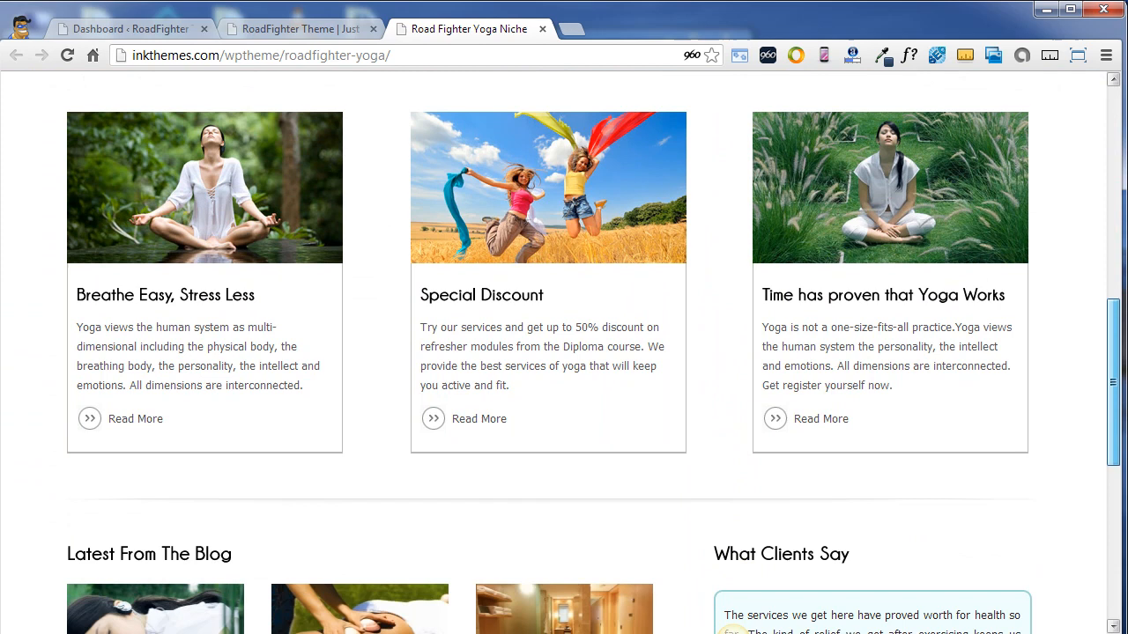
pyautogui.scroll(-3)
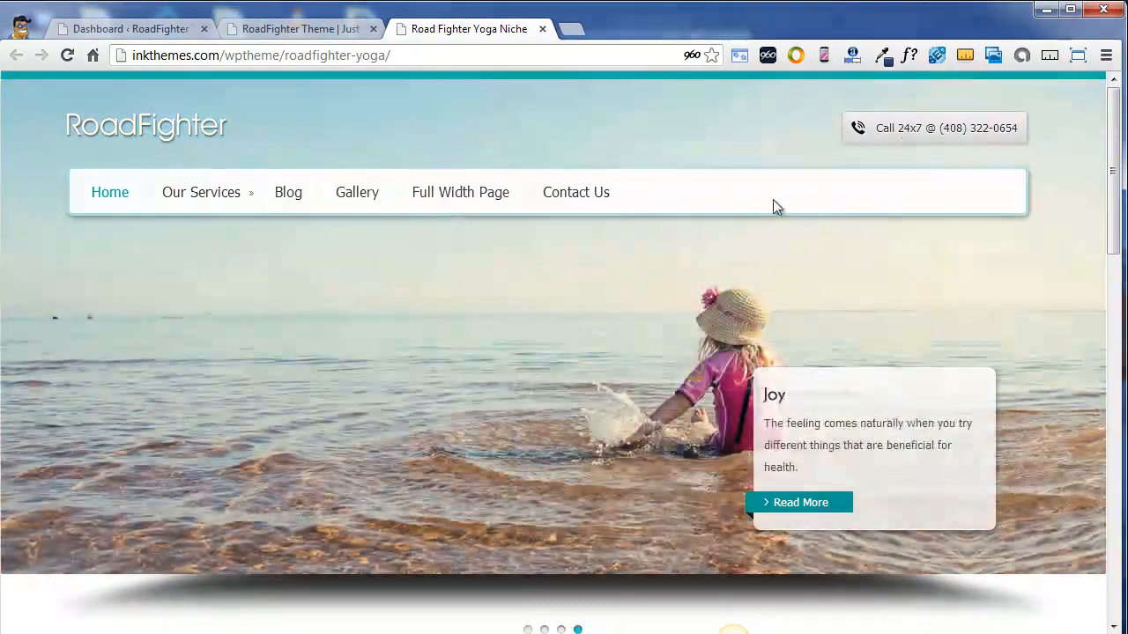
pyautogui.moveTo(201, 192)
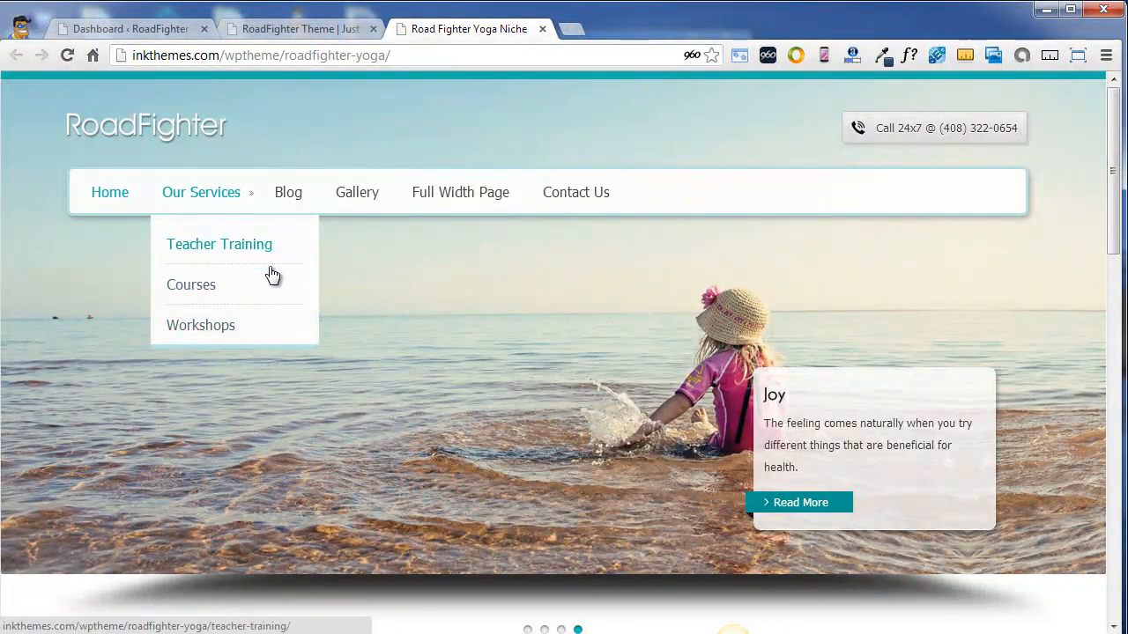
pyautogui.click(191, 285)
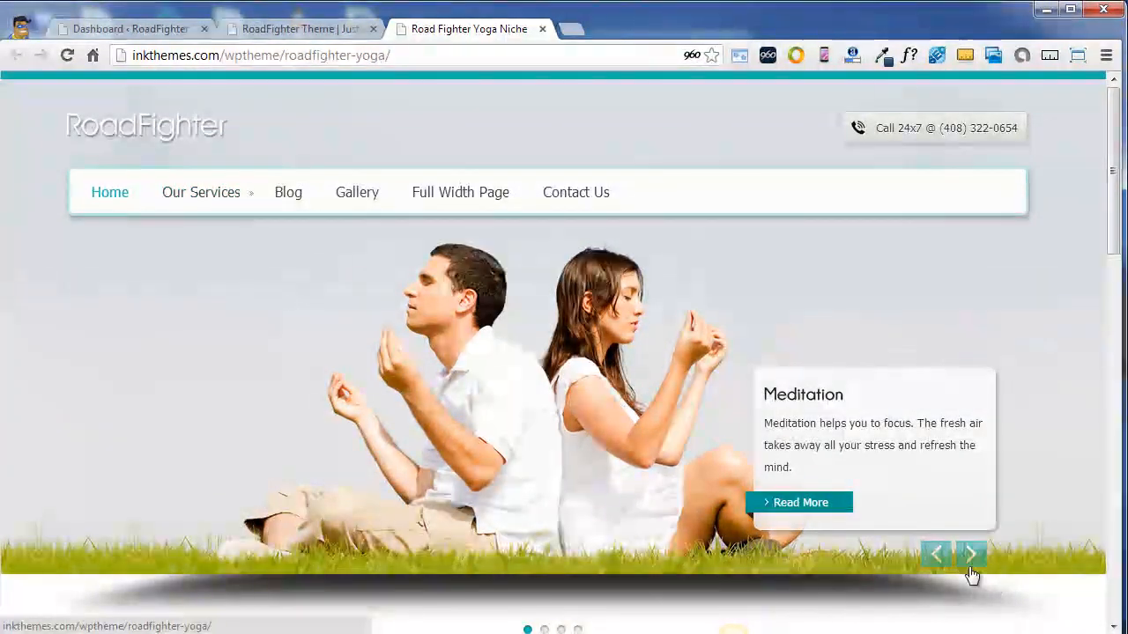
pyautogui.click(970, 553)
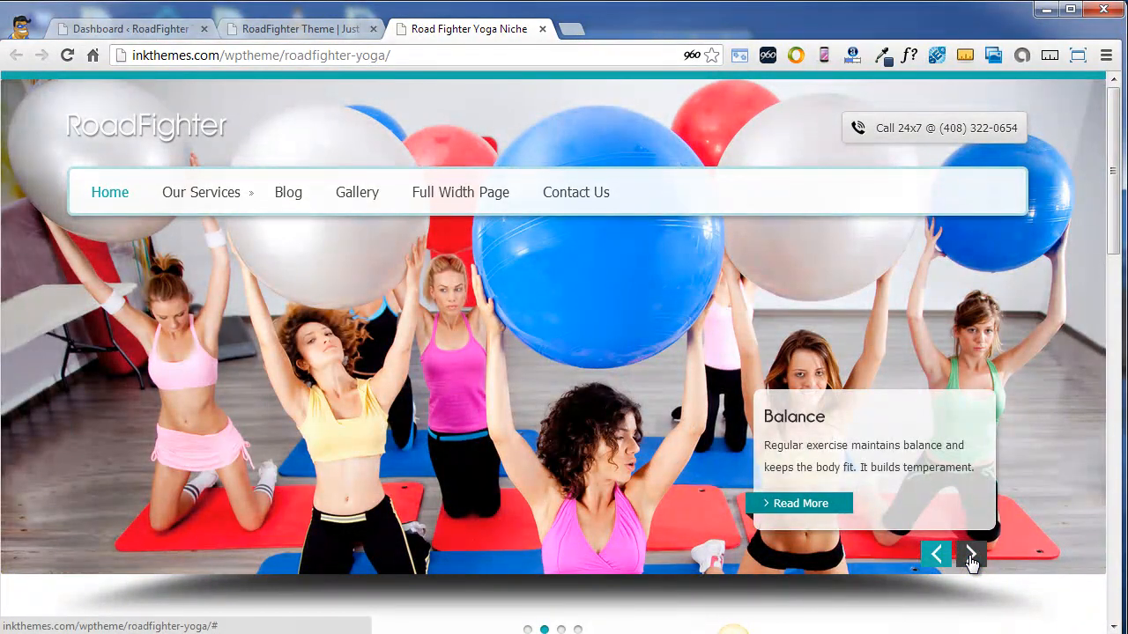
pyautogui.click(970, 554)
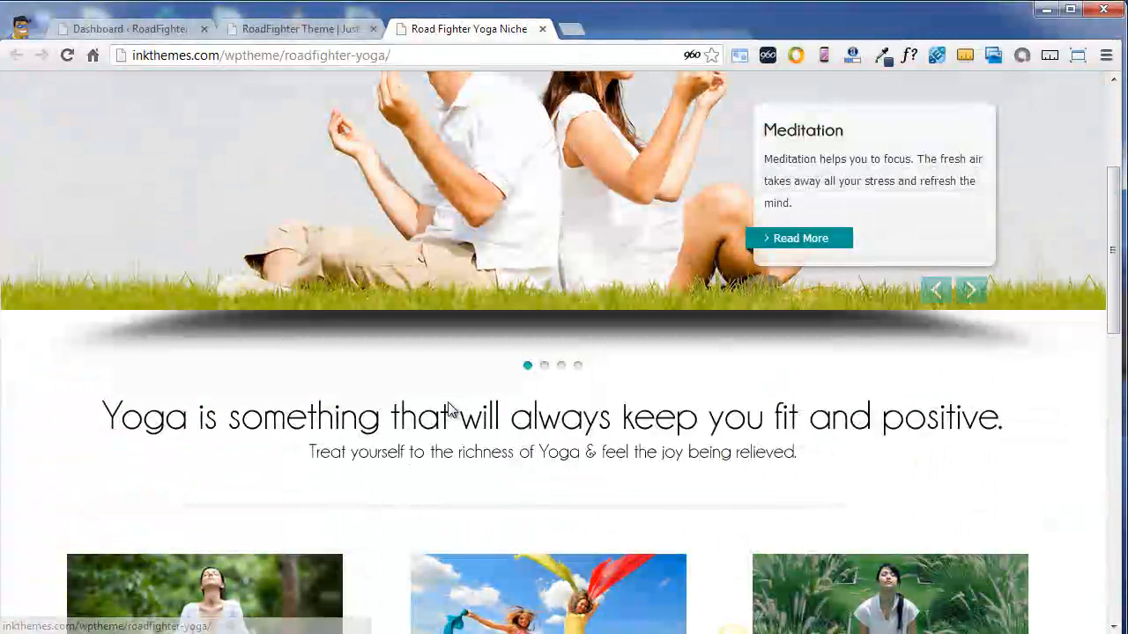
pyautogui.scroll(-3)
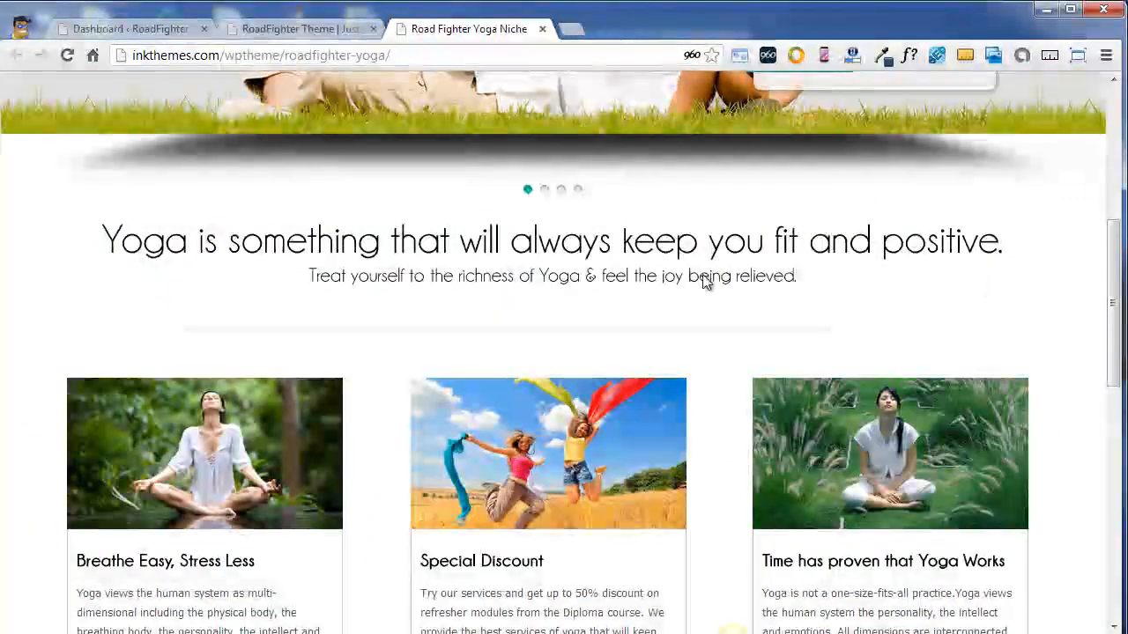
pyautogui.scroll(-3)
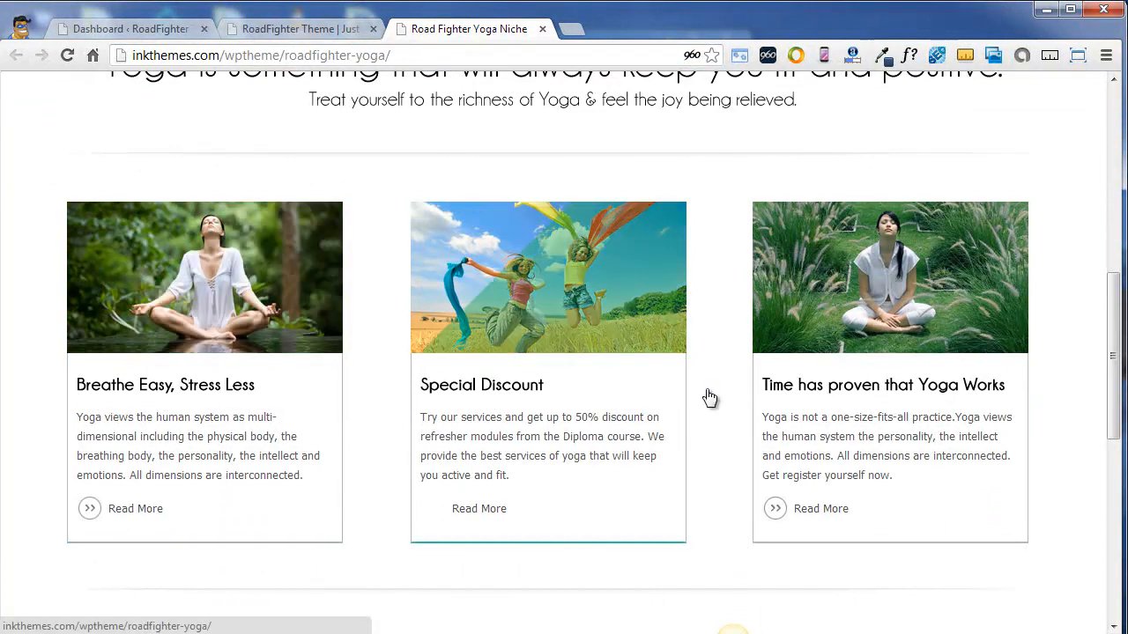
pyautogui.scroll(-3)
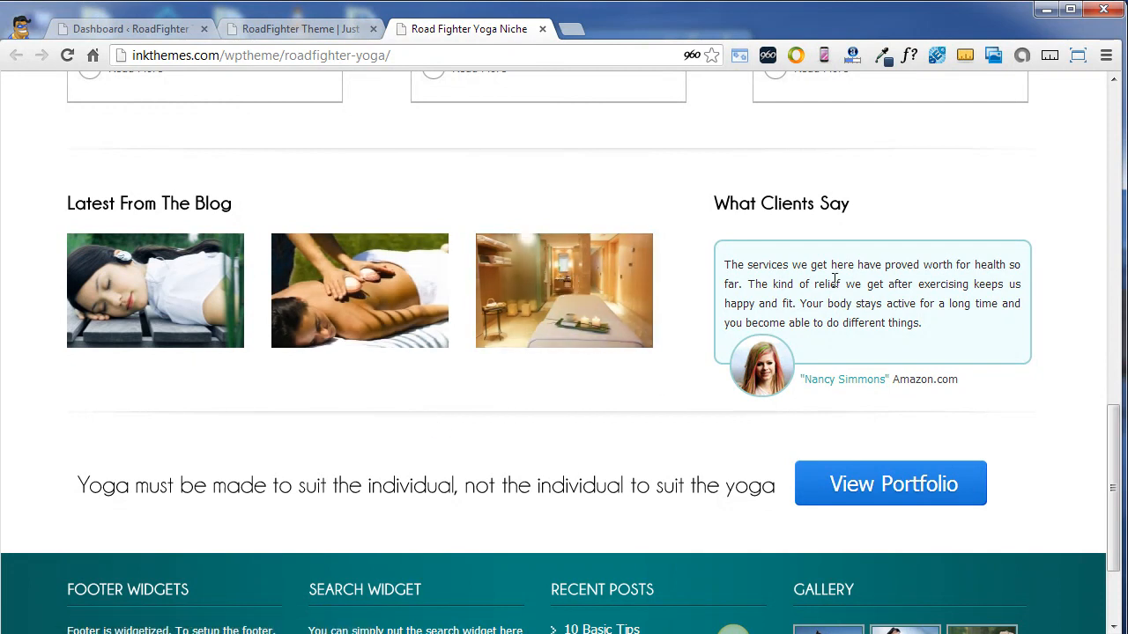
pyautogui.scroll(-3)
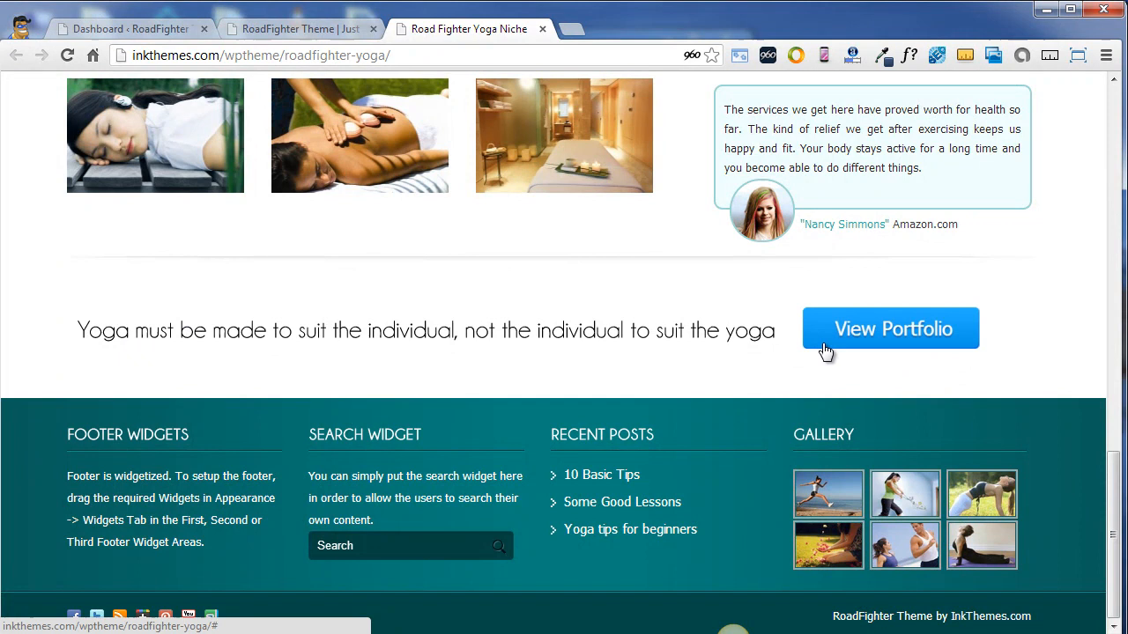
pyautogui.moveTo(528, 417)
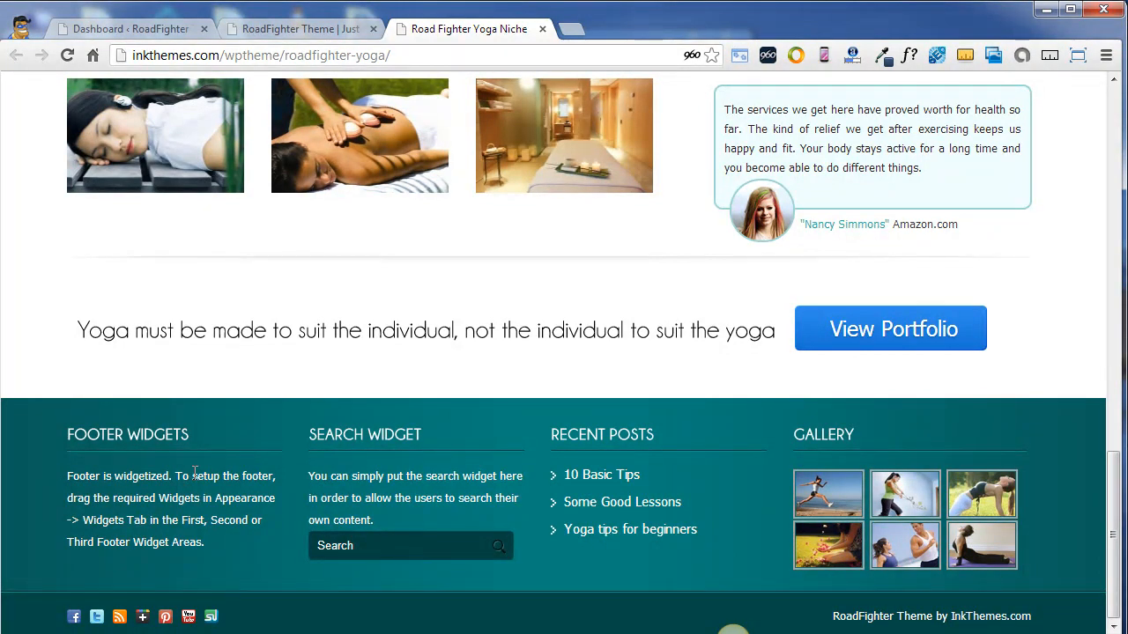
pyautogui.scroll(3)
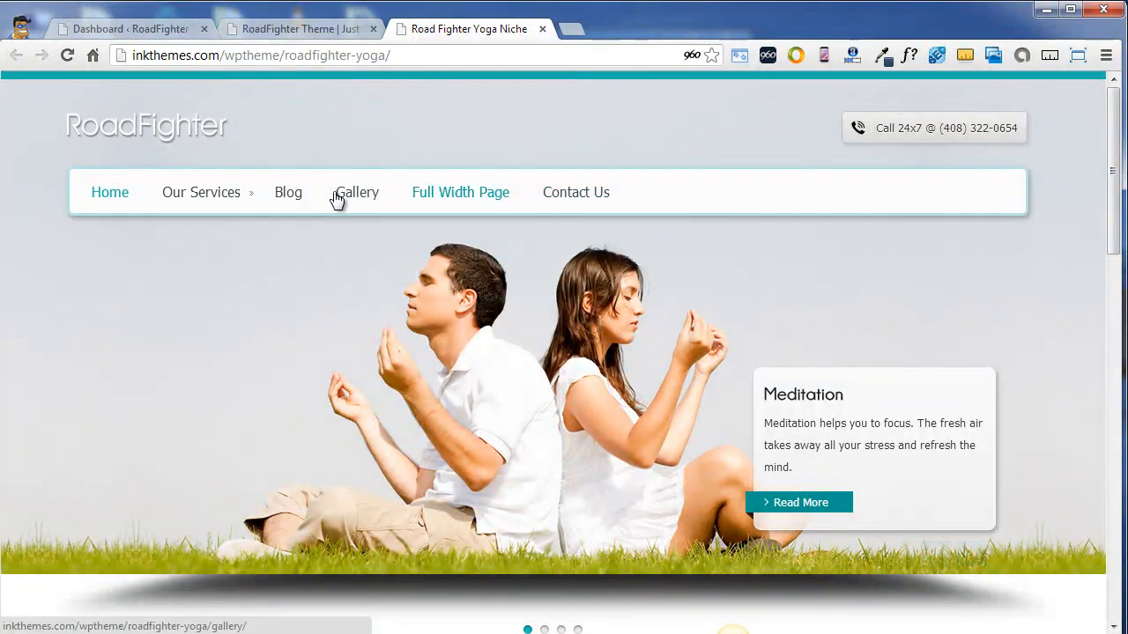
pyautogui.moveTo(546, 320)
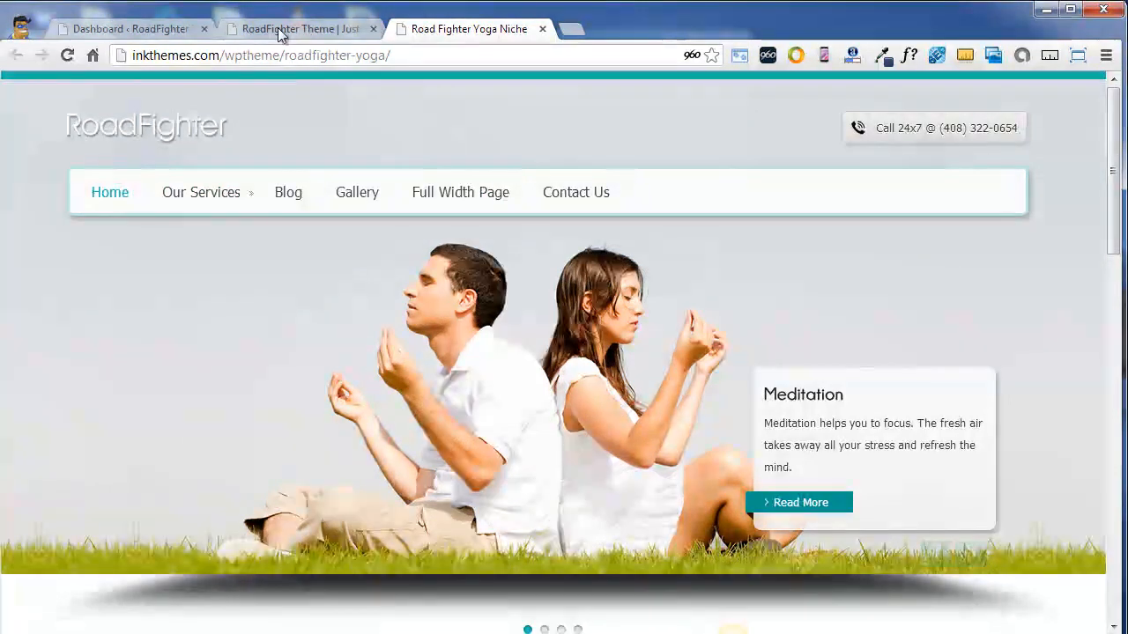
# Step: Switch to the local WordPress site and its admin dashboard
pyautogui.click(300, 29)
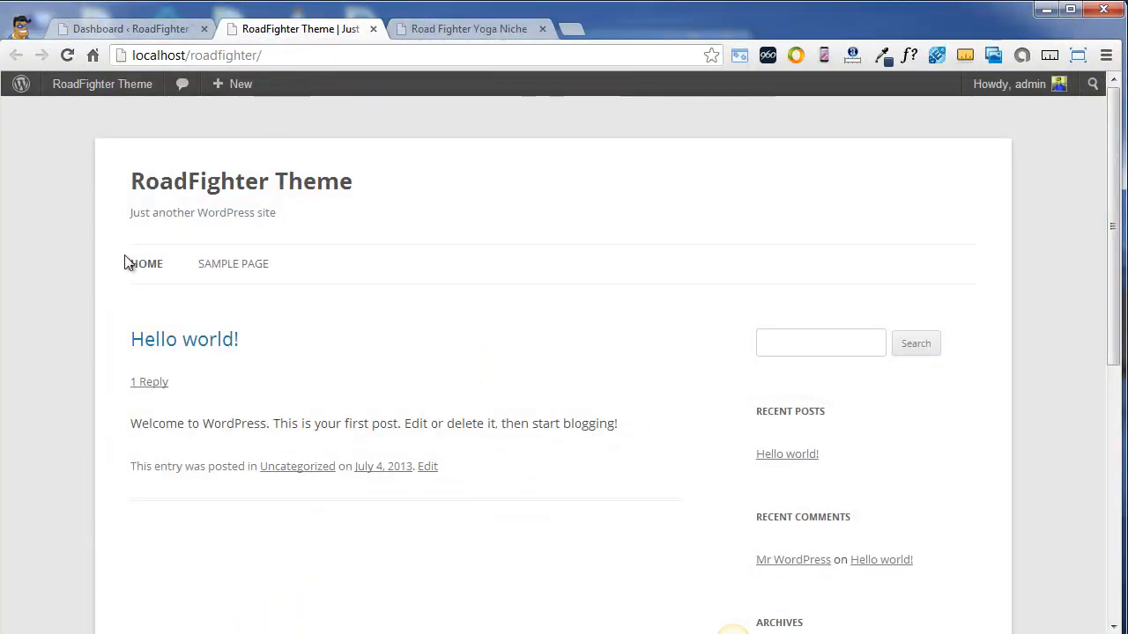
pyautogui.scroll(-3)
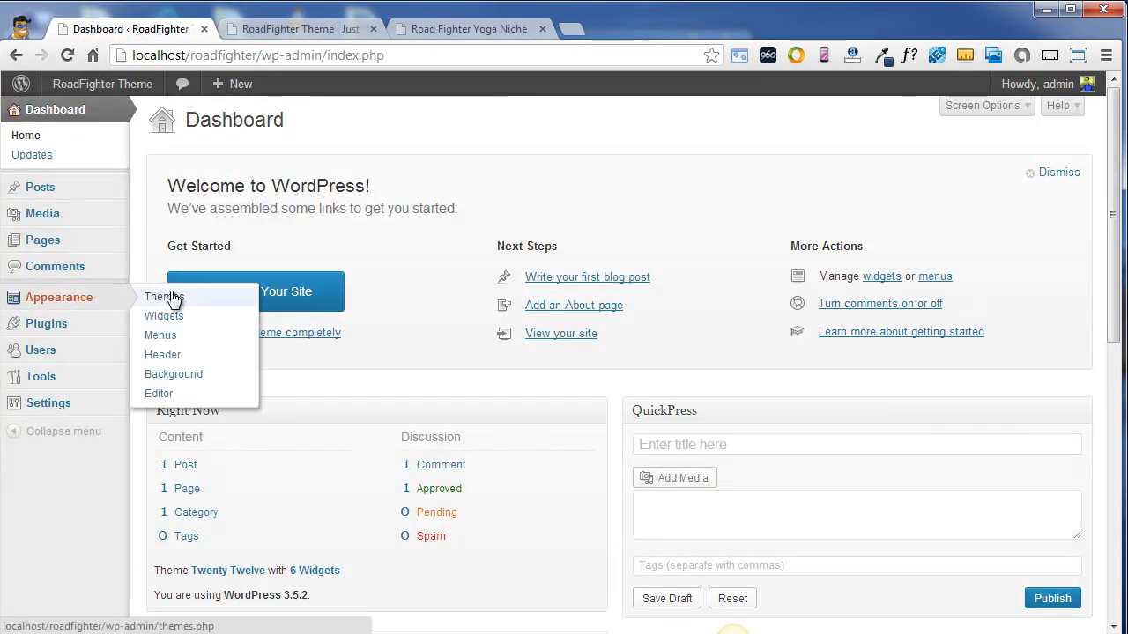
# Step: Activate Road Fighter Pro Responsive Theme from Appearance > Themes and return to the front-page tab
pyautogui.click(164, 297)
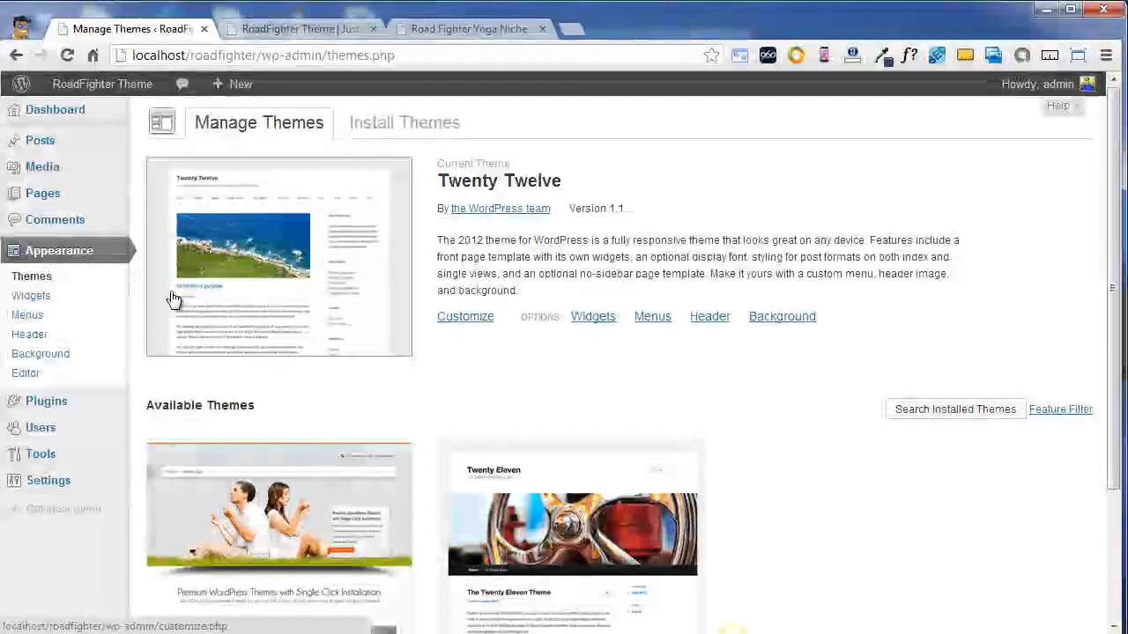
pyautogui.scroll(-3)
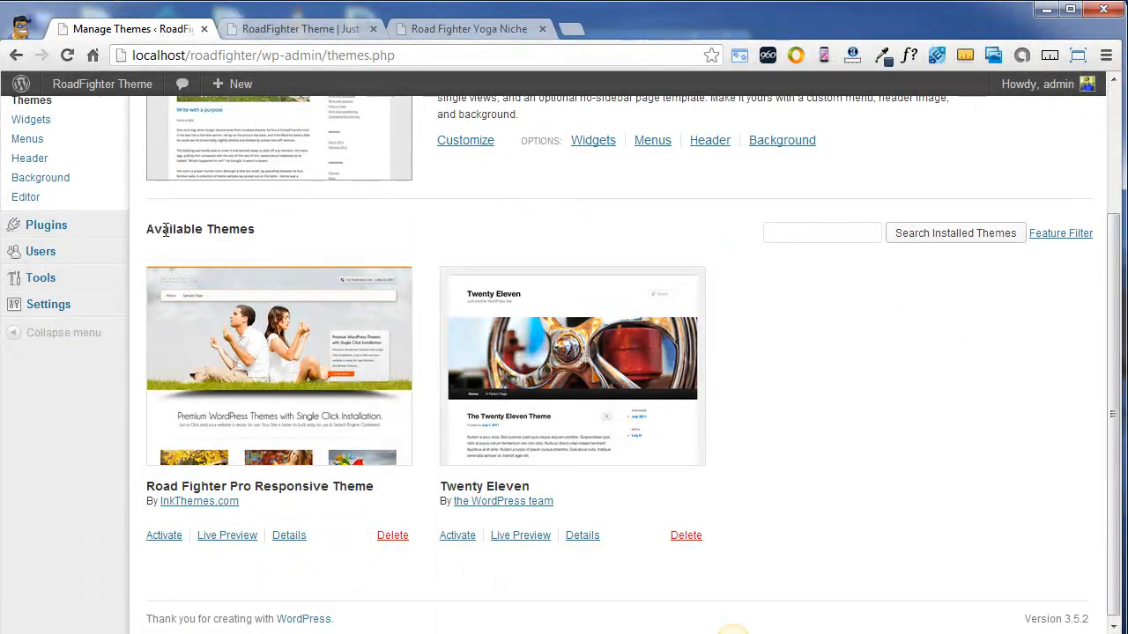
pyautogui.moveTo(267, 372)
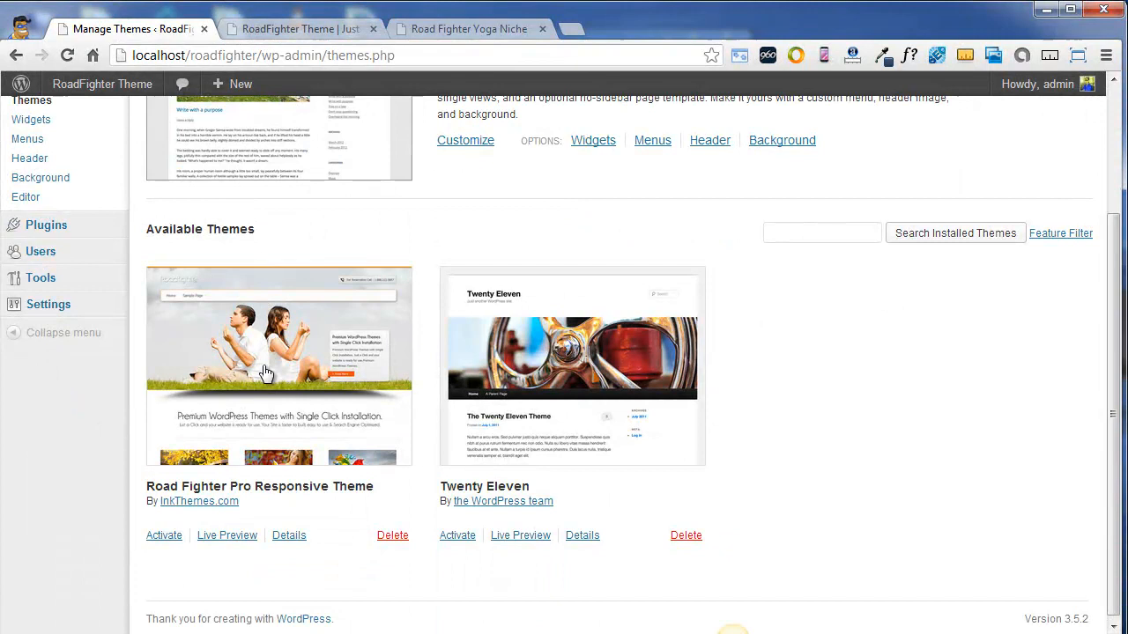
pyautogui.click(163, 535)
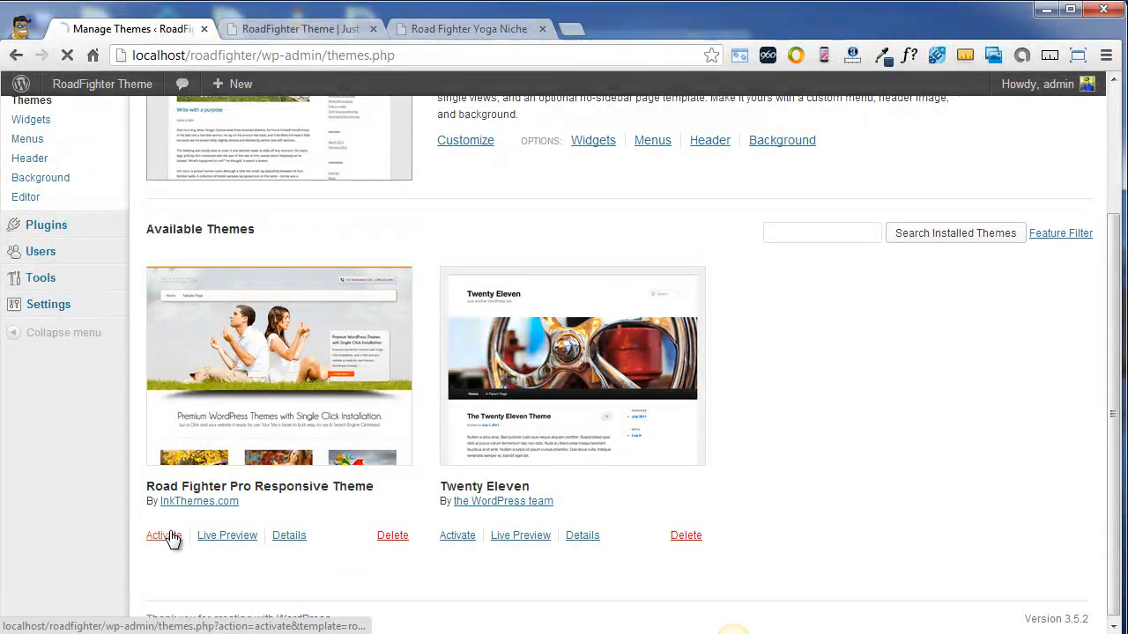
pyautogui.click(163, 534)
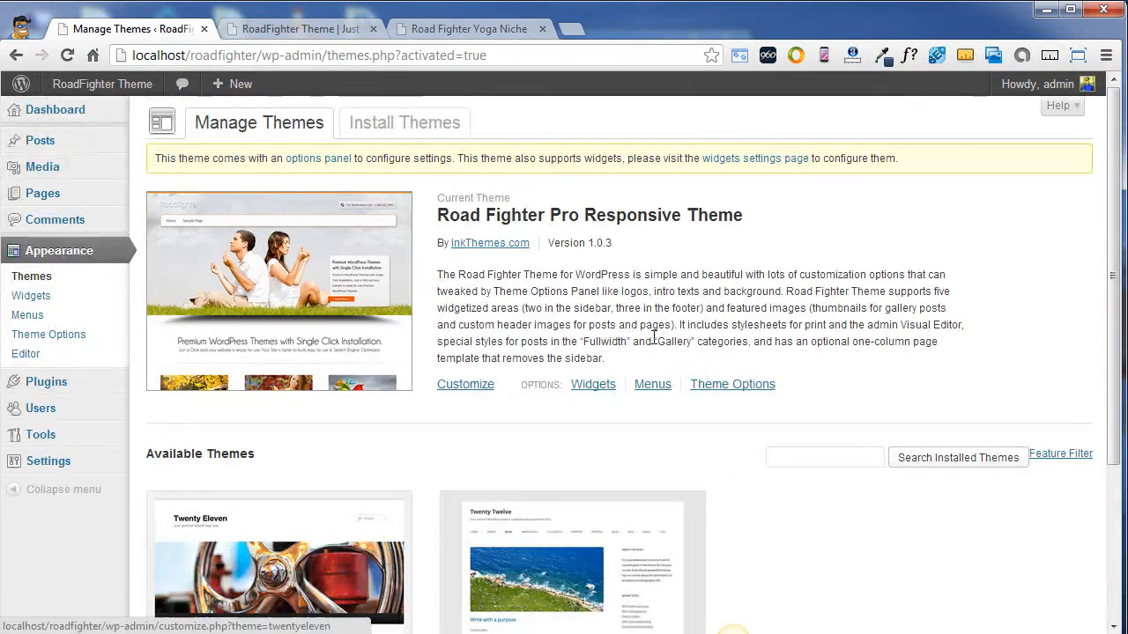
pyautogui.moveTo(300, 28)
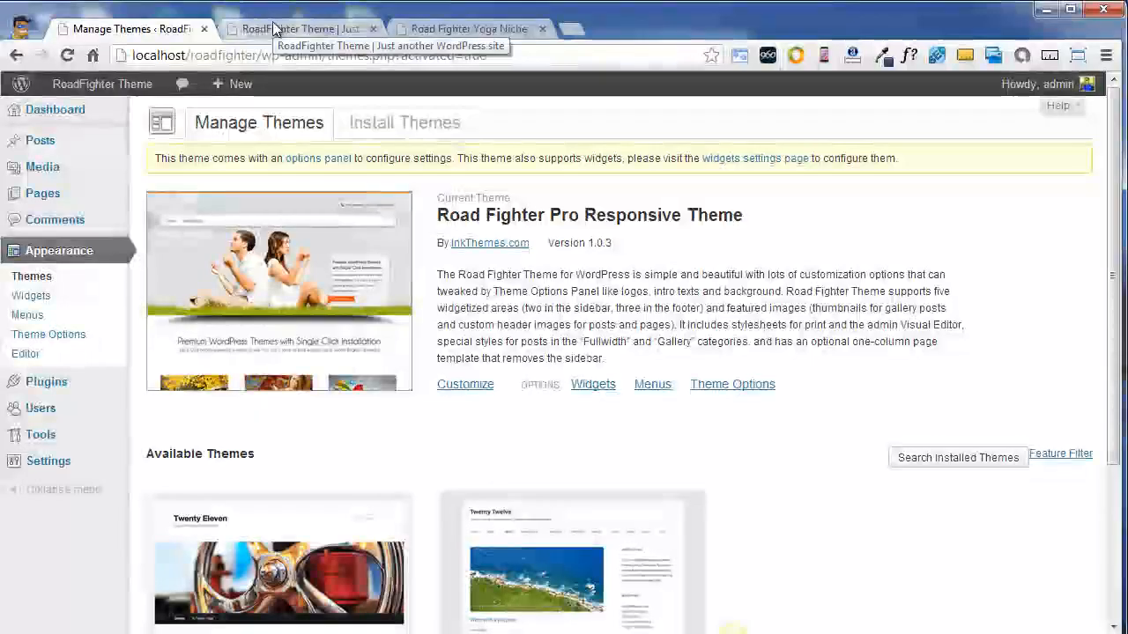
pyautogui.click(299, 28)
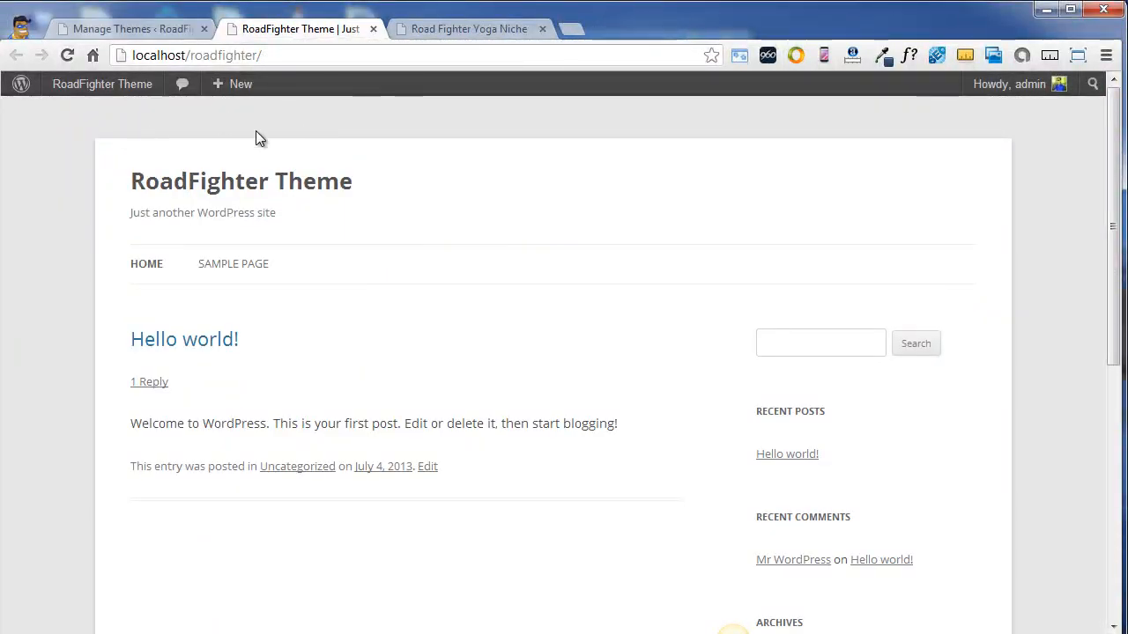
# Step: Reload the front page and scroll through the newly applied RoadFighter homepage design
pyautogui.click(67, 54)
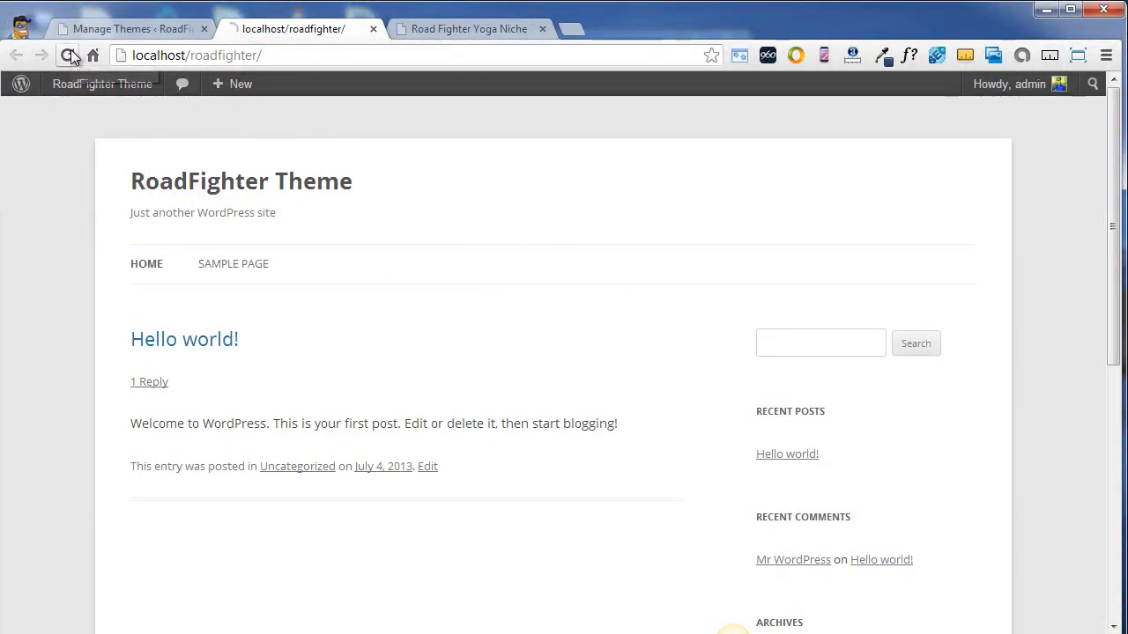
pyautogui.click(67, 55)
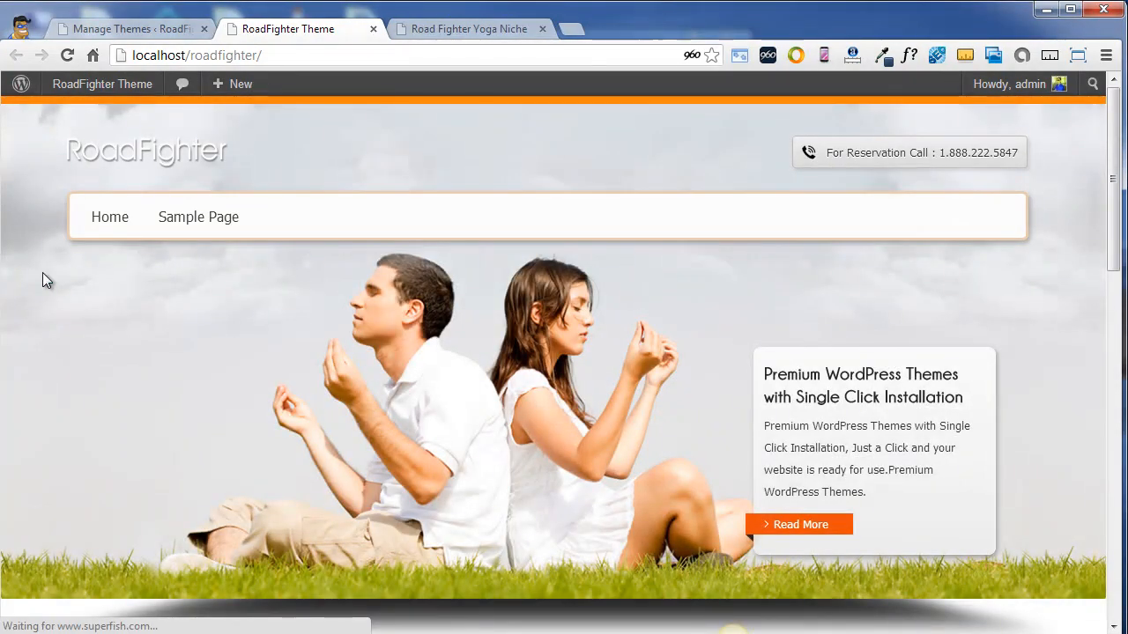
pyautogui.scroll(-3)
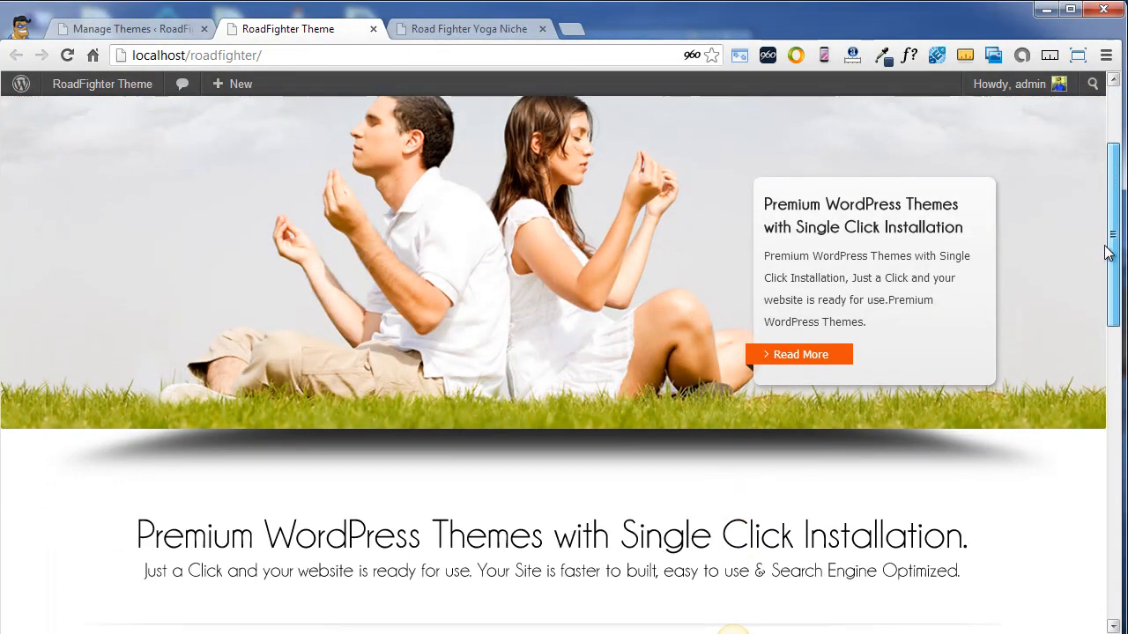
pyautogui.scroll(-3)
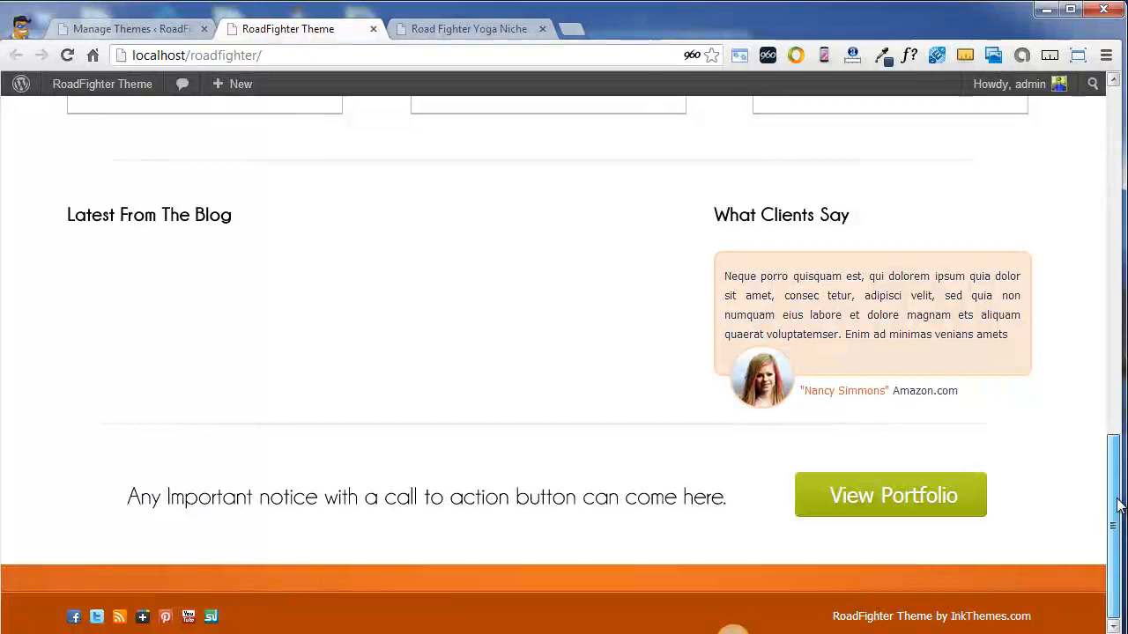
pyautogui.scroll(3)
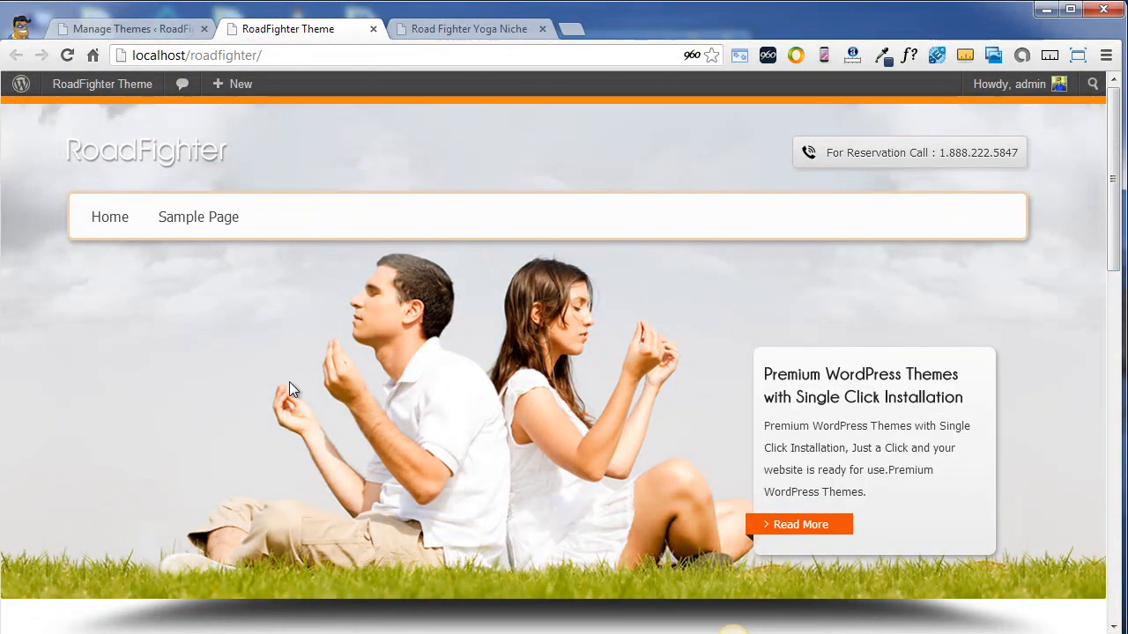
pyautogui.moveTo(38, 354)
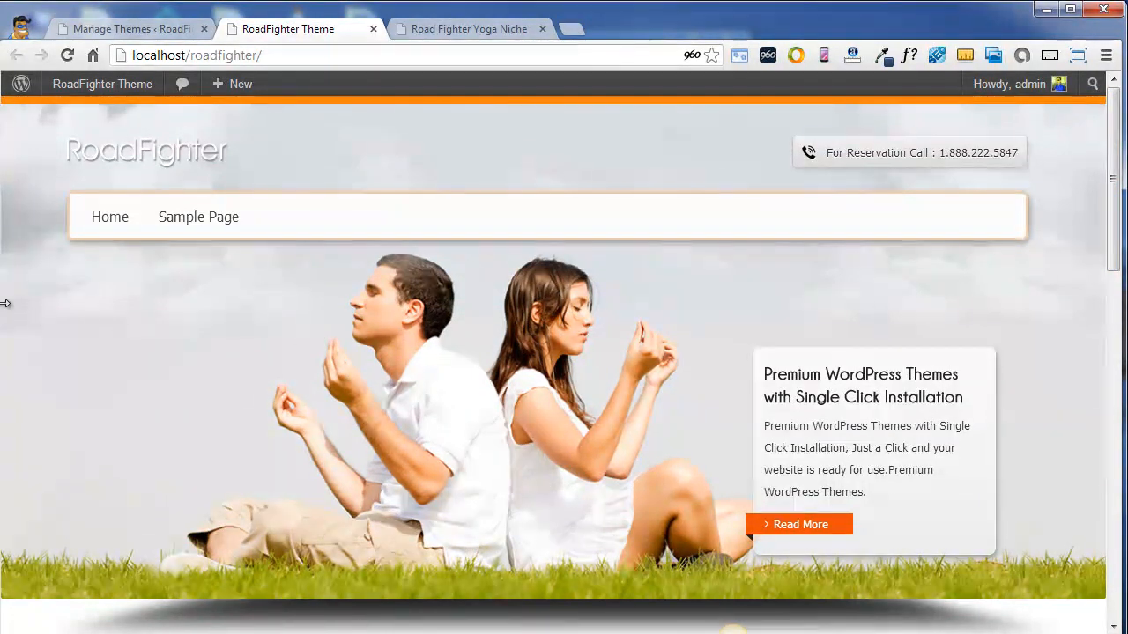
pyautogui.scroll(-3)
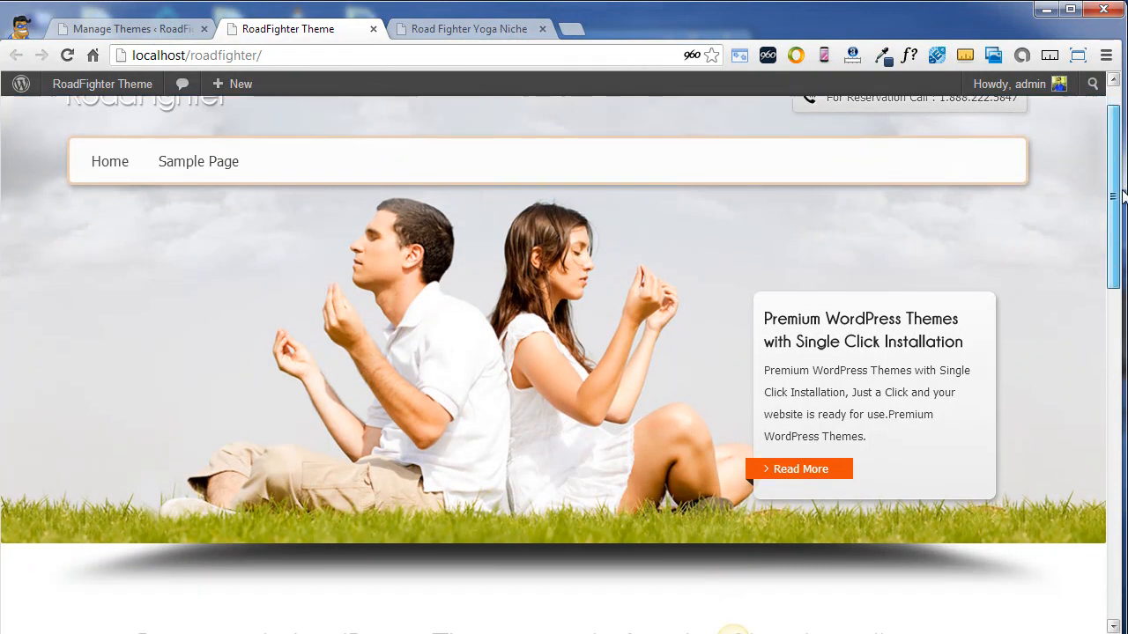
pyautogui.scroll(-3)
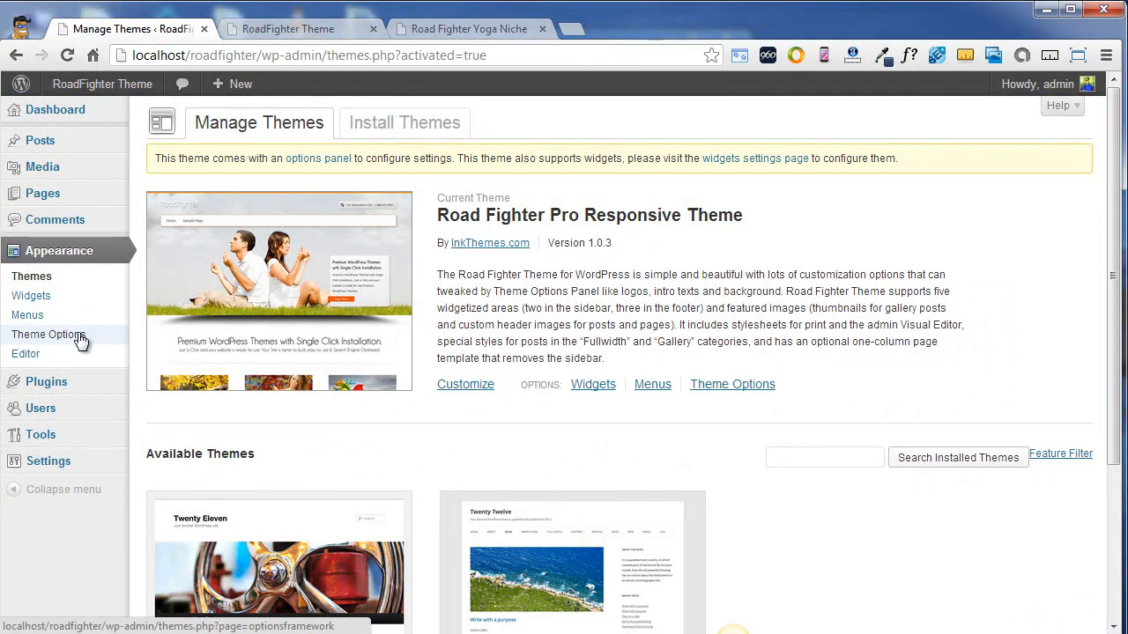
# Step: Review the Theme Options General Settings down to the contact details and tap-to-call fields
pyautogui.click(49, 333)
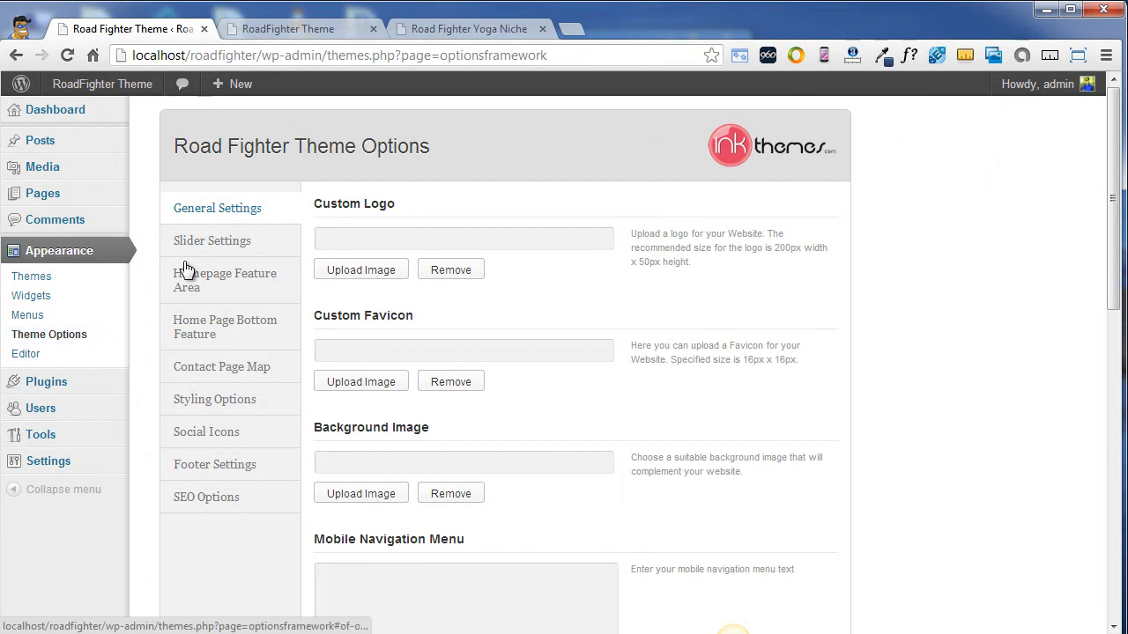
pyautogui.moveTo(212, 241)
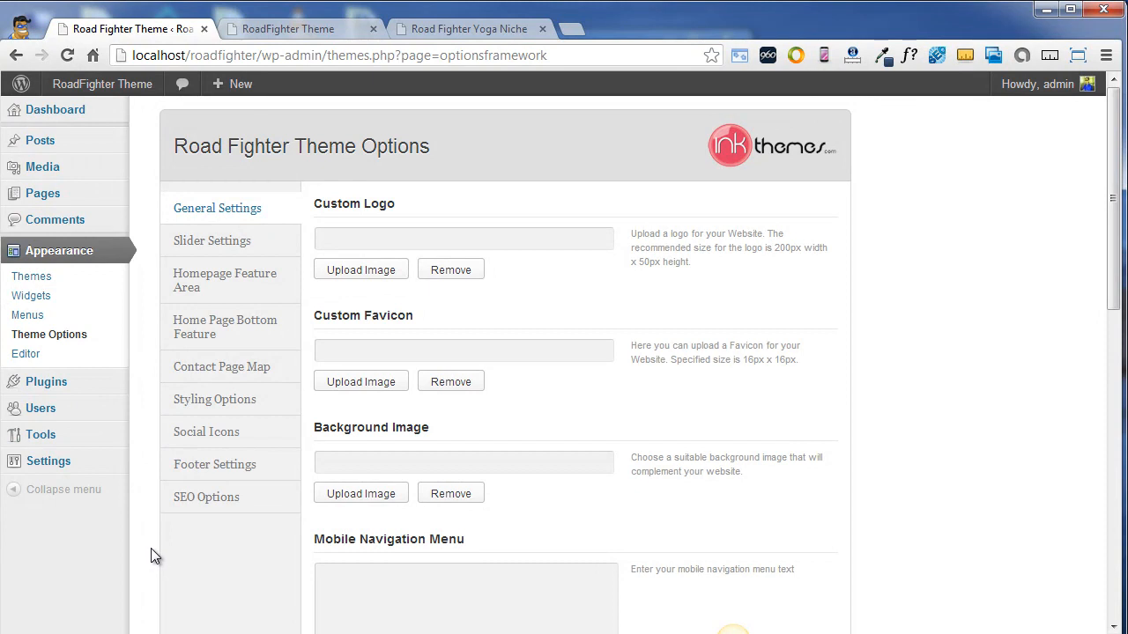
pyautogui.moveTo(950, 218)
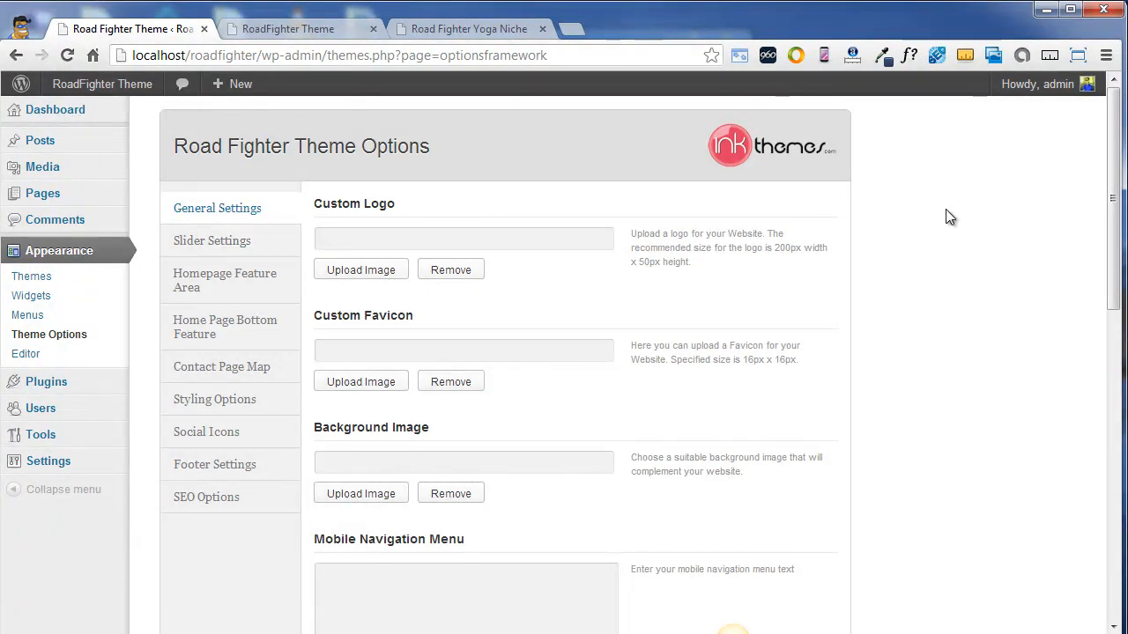
pyautogui.scroll(-3)
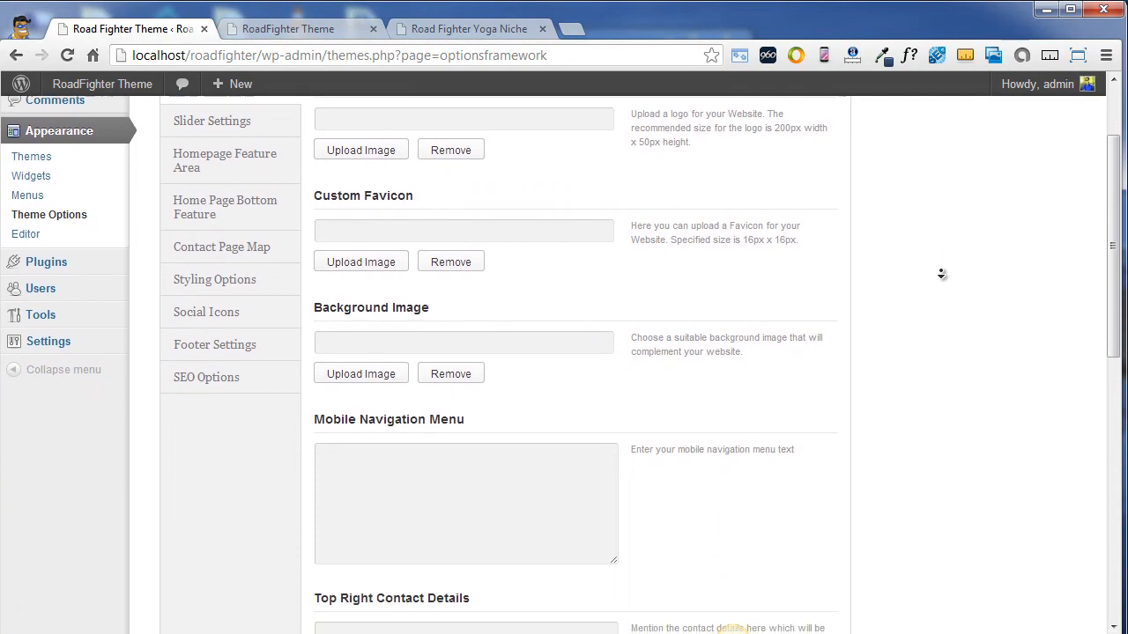
pyautogui.scroll(-3)
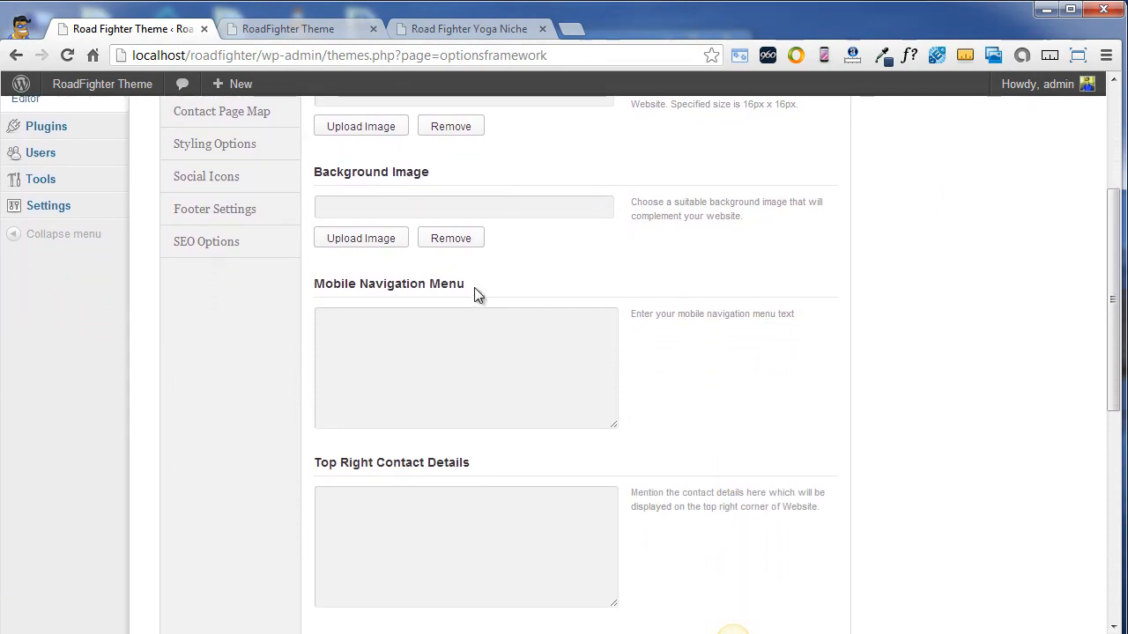
pyautogui.moveTo(705, 344)
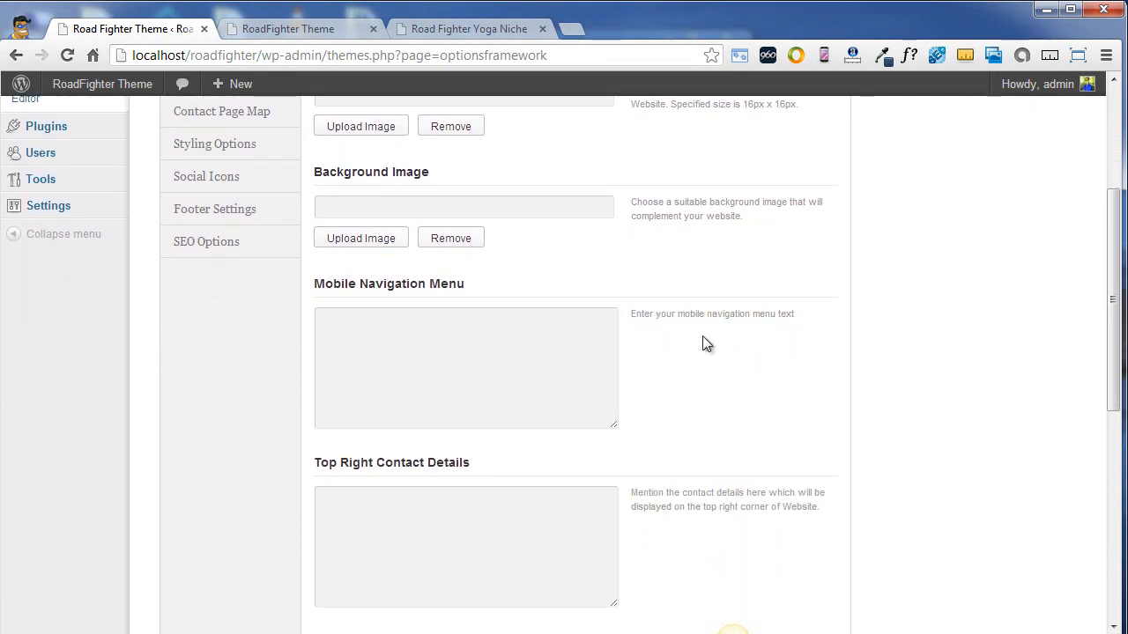
pyautogui.scroll(-3)
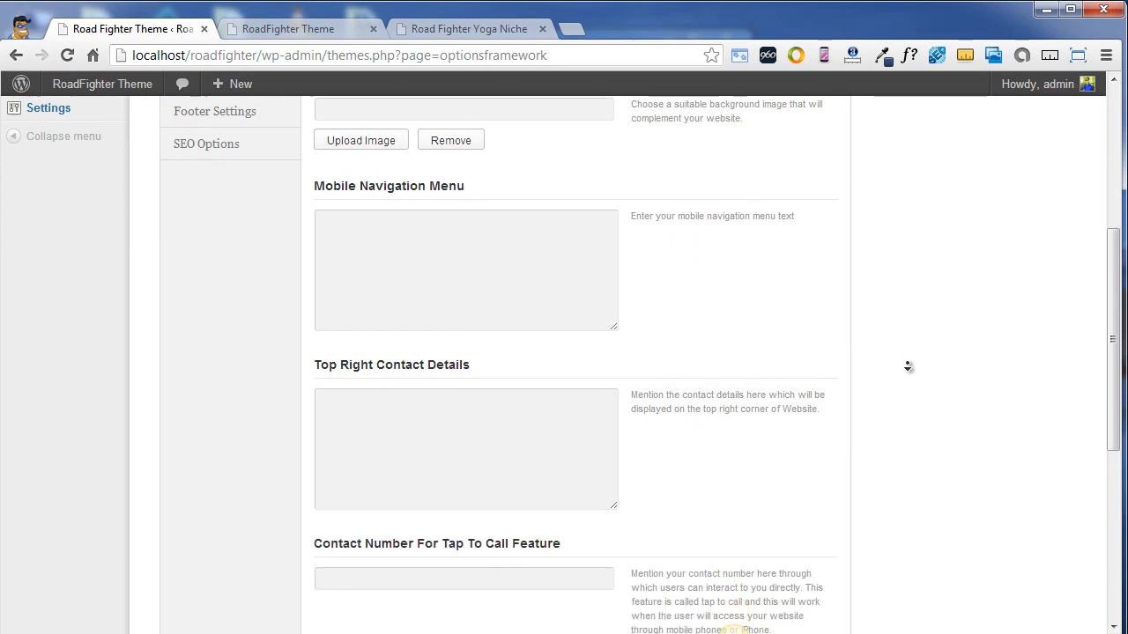
pyautogui.scroll(-3)
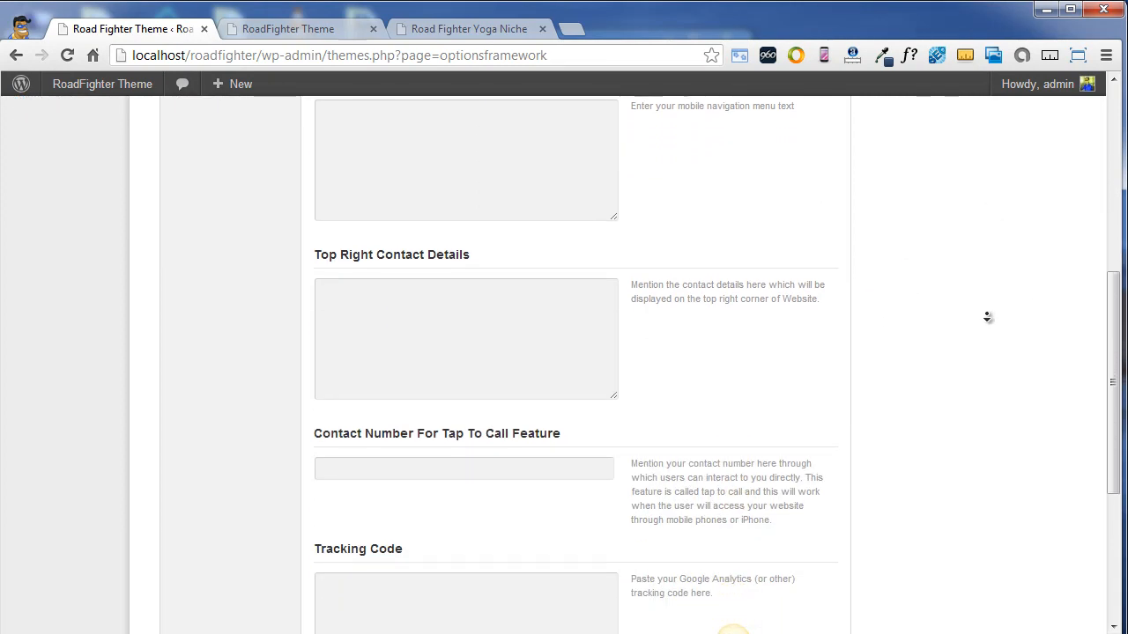
pyautogui.scroll(-3)
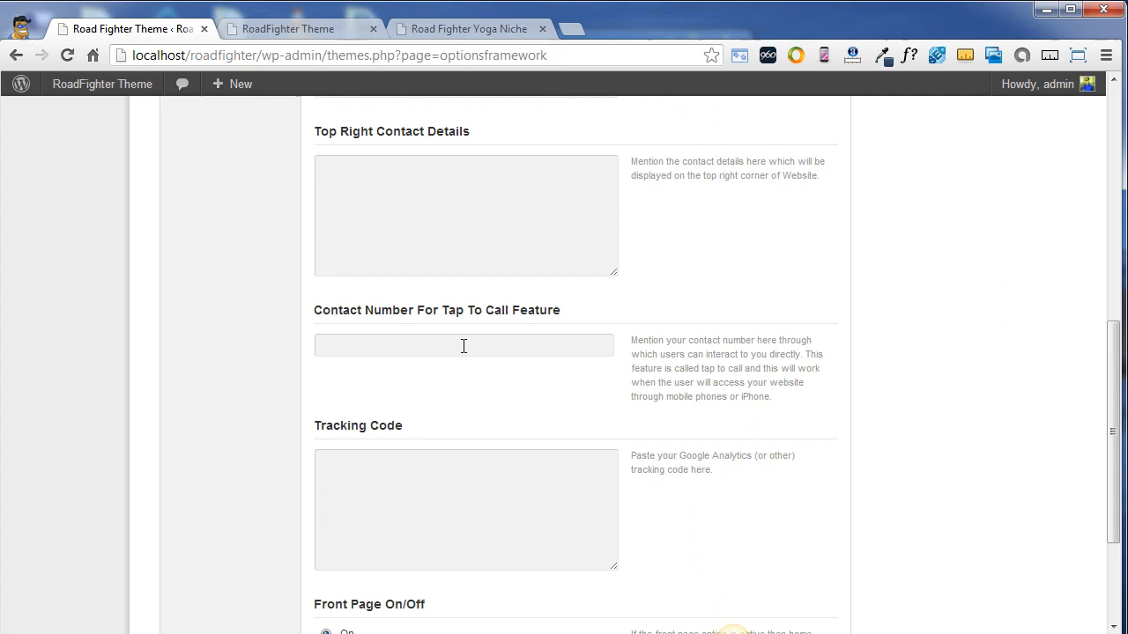
pyautogui.scroll(-3)
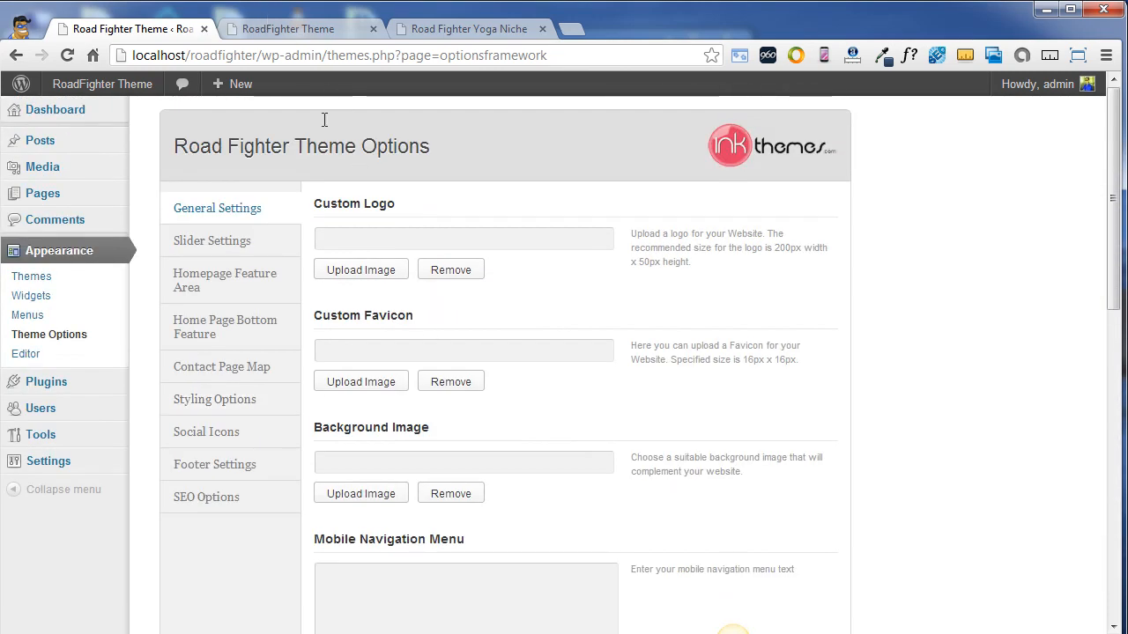
# Step: Show Slider Settings and compare with the current slider on the live site
pyautogui.click(211, 241)
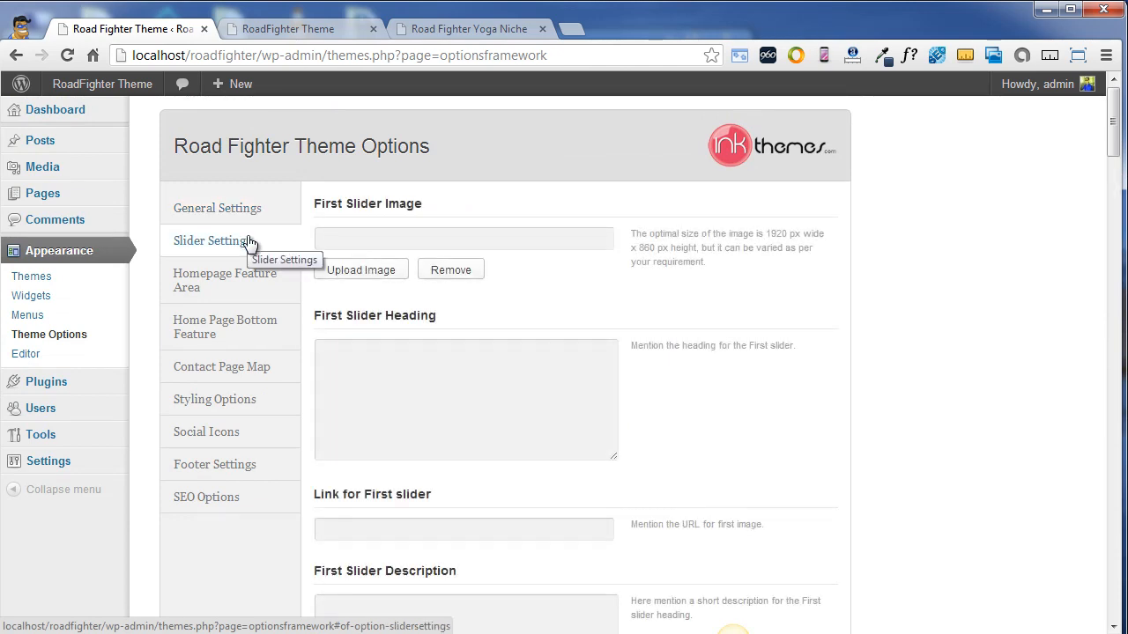
pyautogui.click(282, 29)
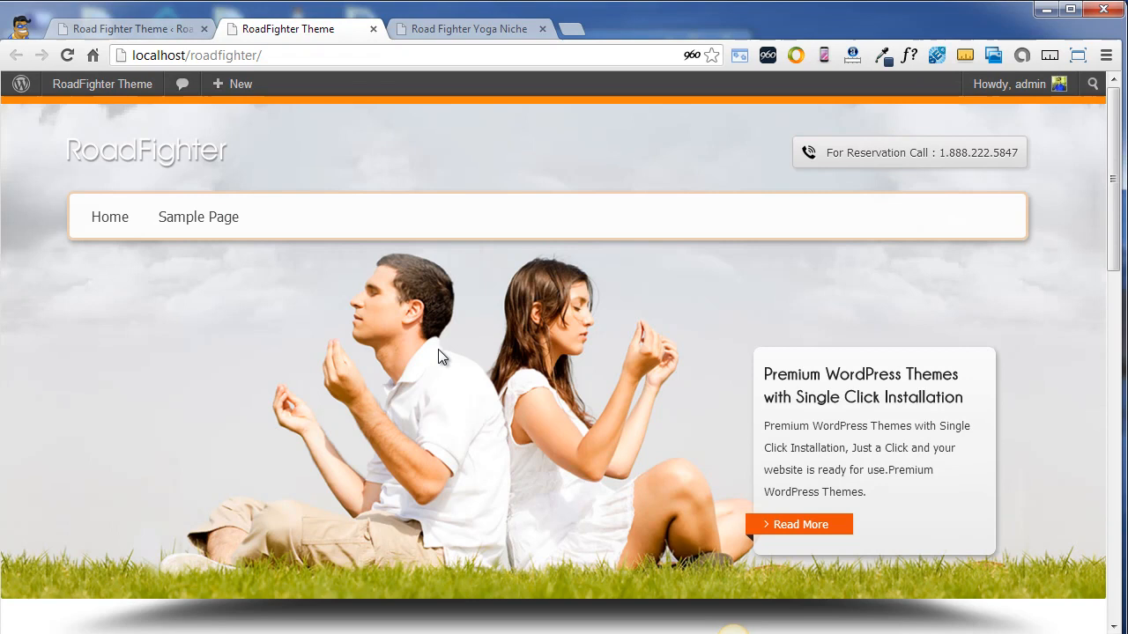
pyautogui.scroll(-3)
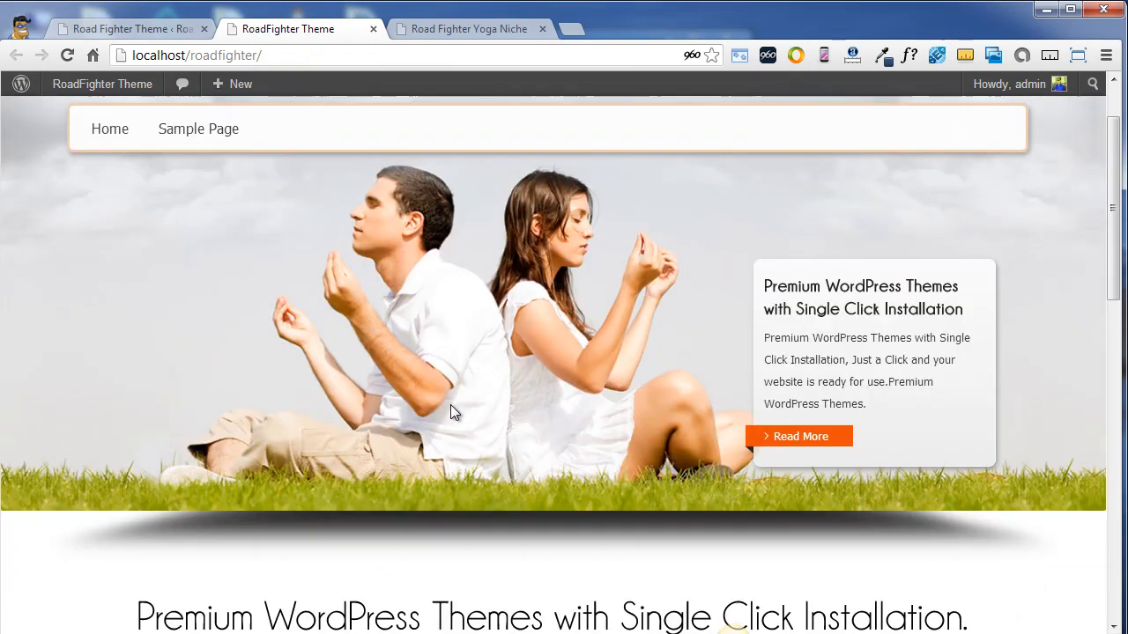
pyautogui.moveTo(244, 303)
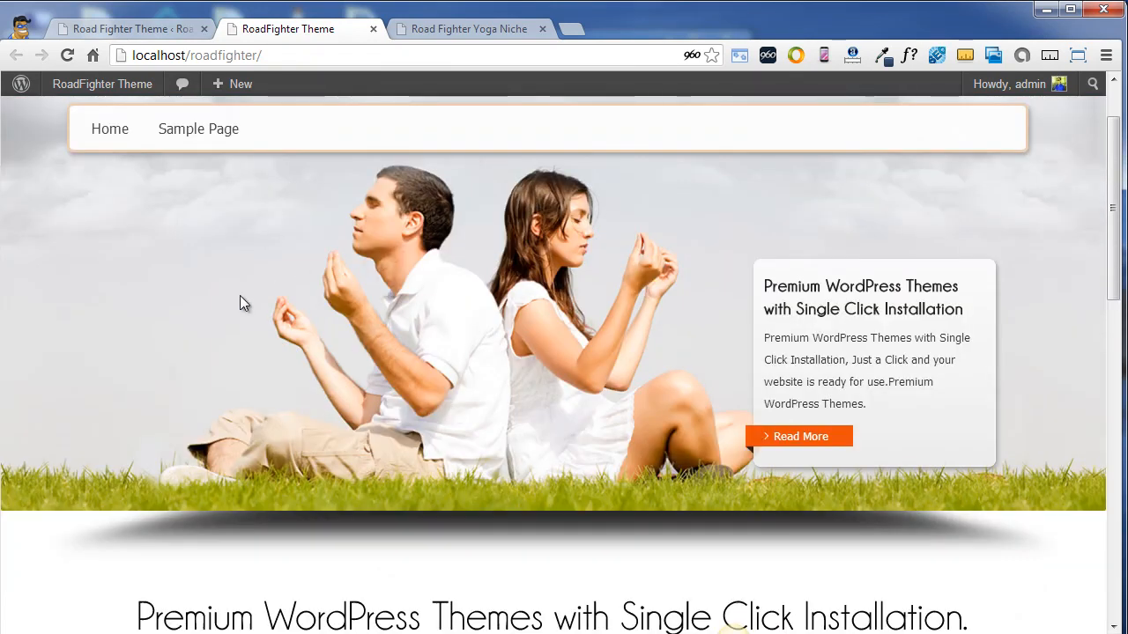
pyautogui.click(132, 28)
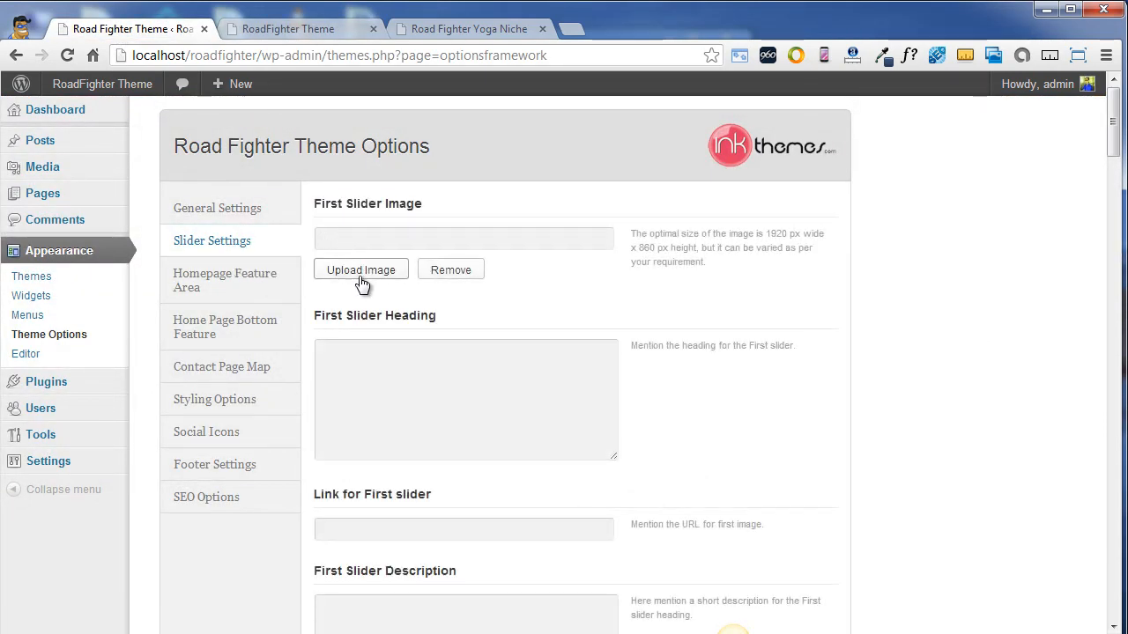
# Step: Upload Slider-1 from the Slide Image folder as the first slider image
pyautogui.click(360, 270)
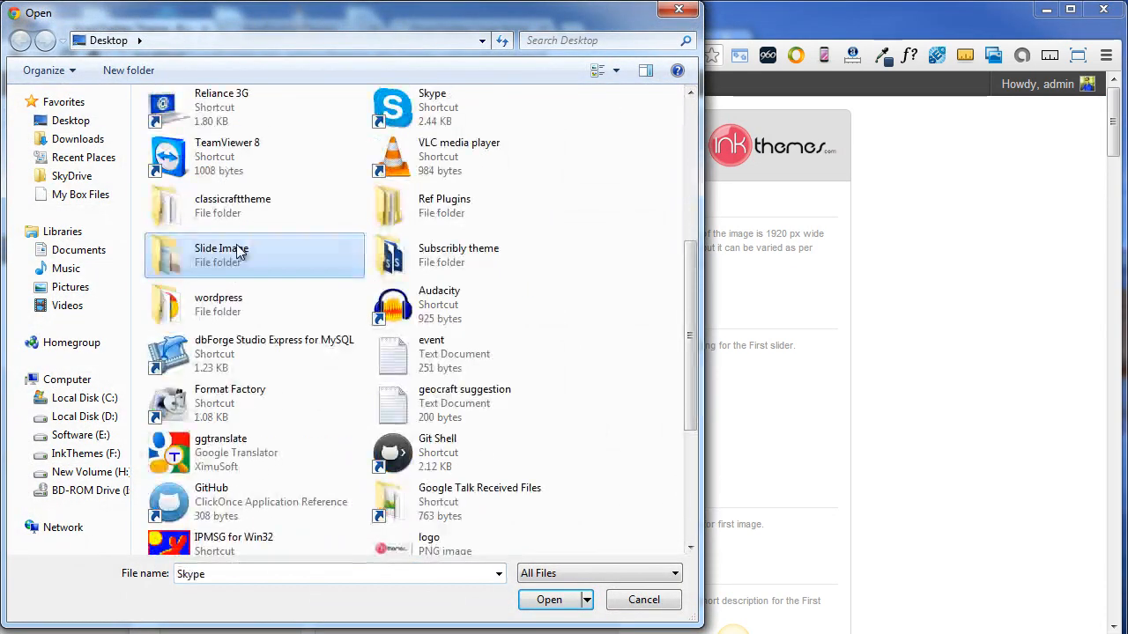
pyautogui.doubleClick(221, 255)
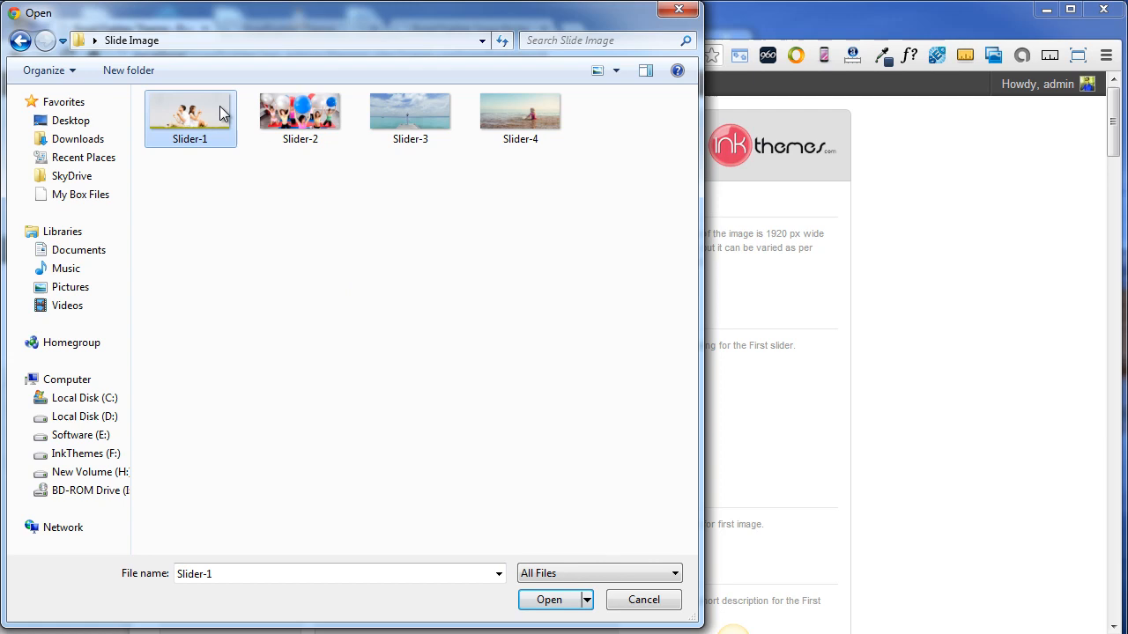
pyautogui.click(548, 599)
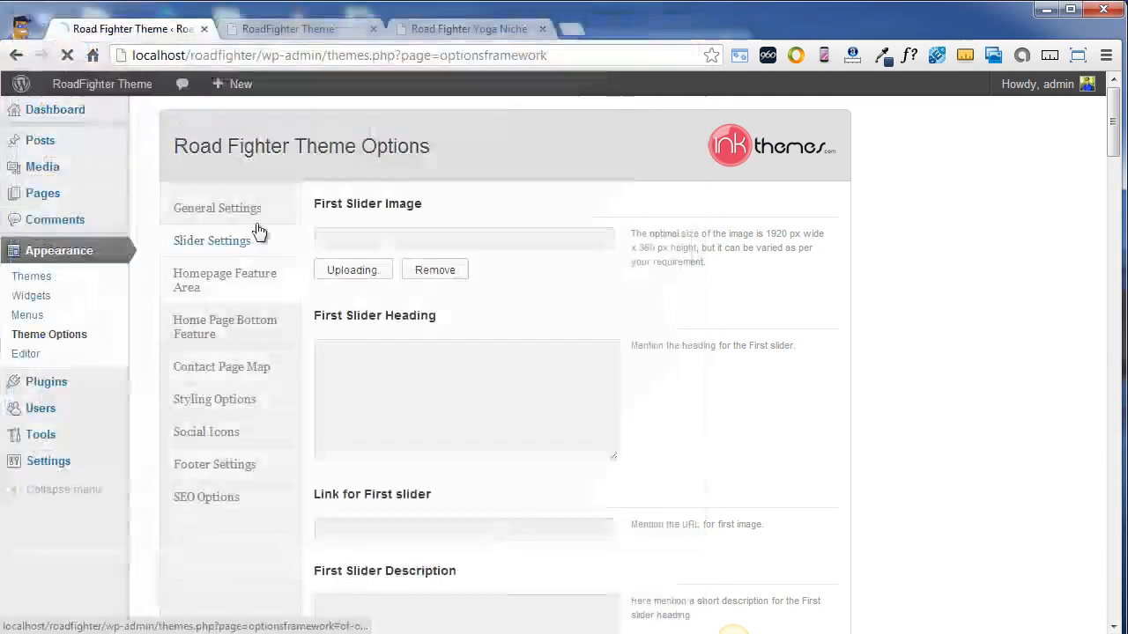
pyautogui.scroll(-3)
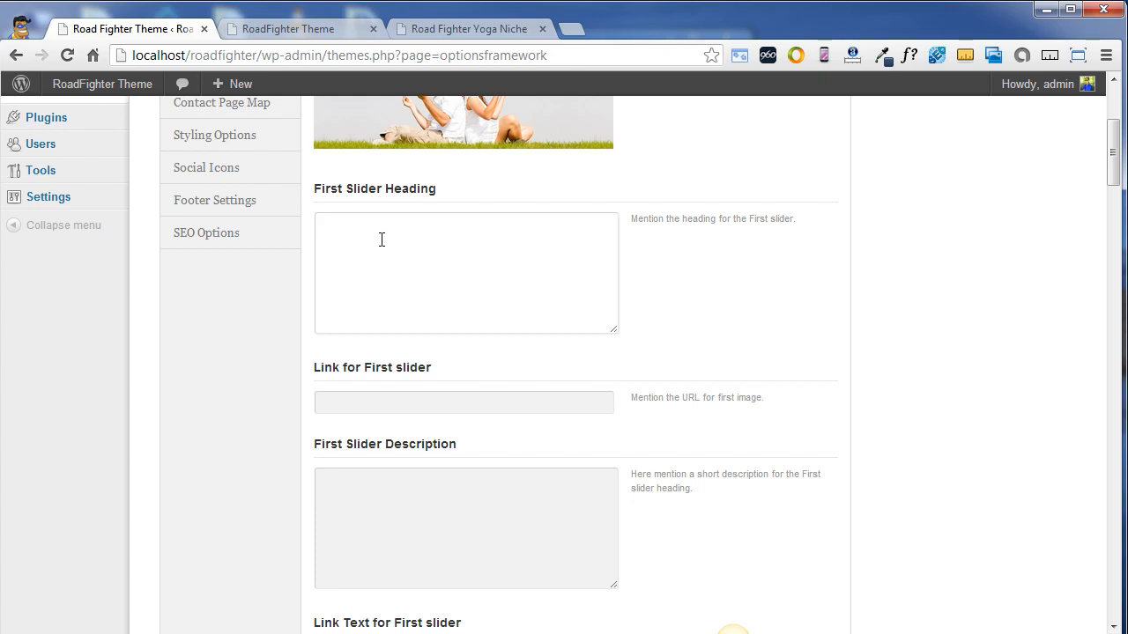
# Step: Enter 'This is a first Slide Text' as the first slider heading
pyautogui.write('This is a f')
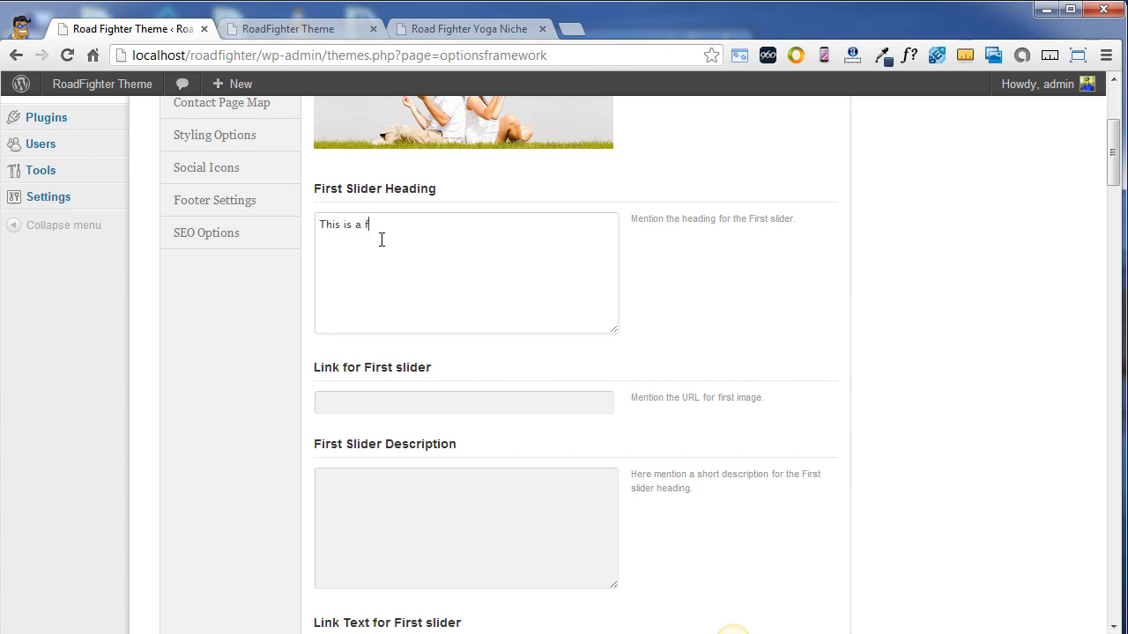
pyautogui.write('irst Slide')
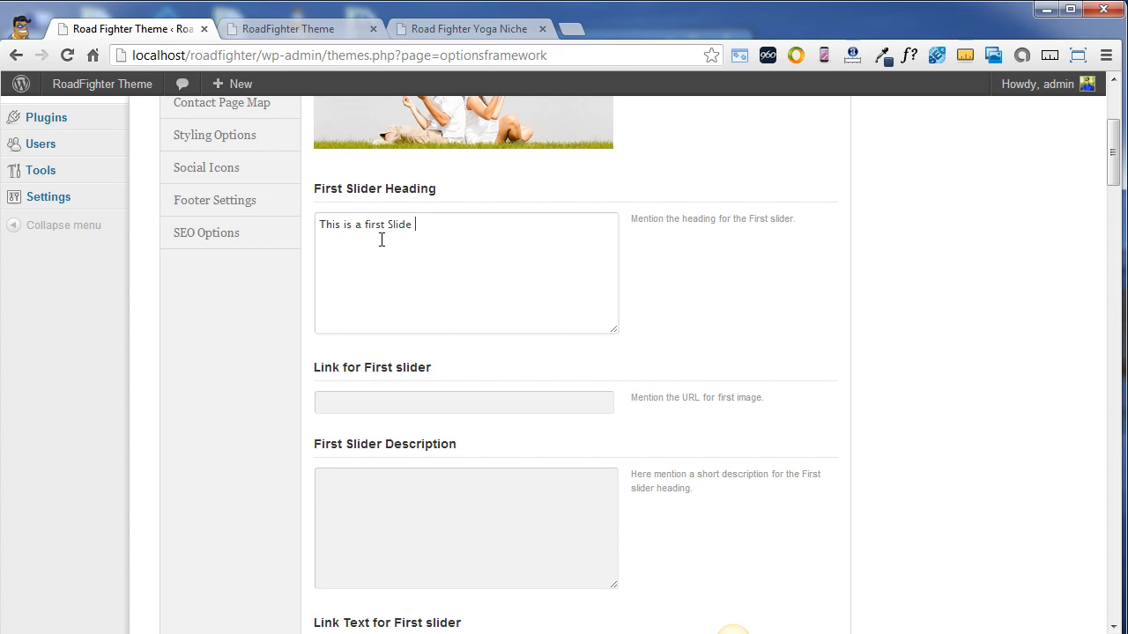
pyautogui.write('Text')
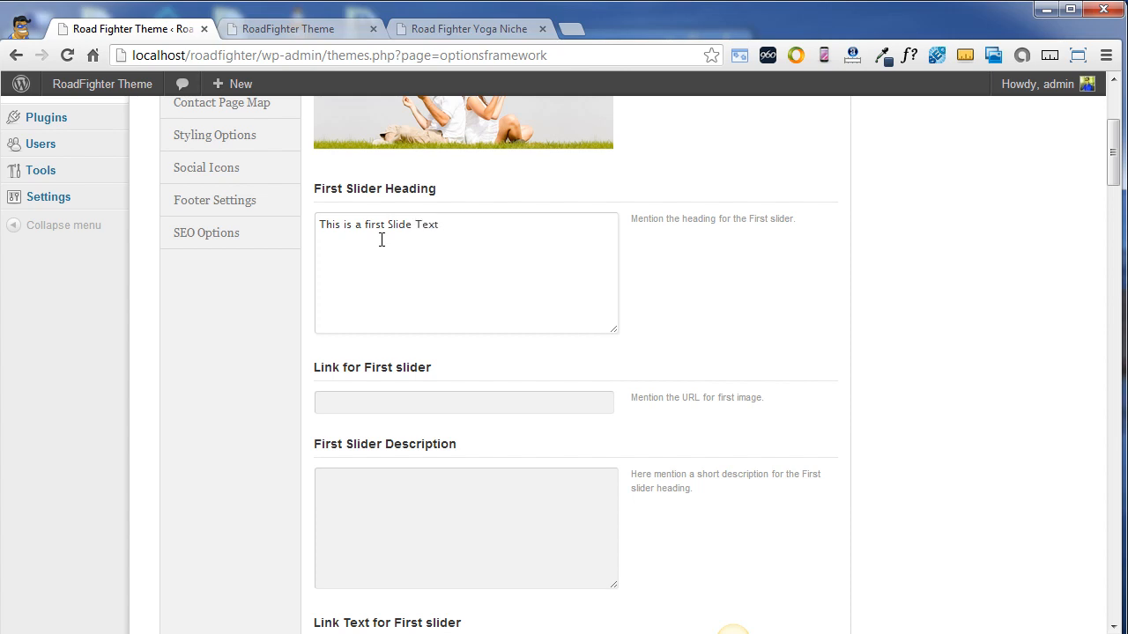
pyautogui.scroll(-3)
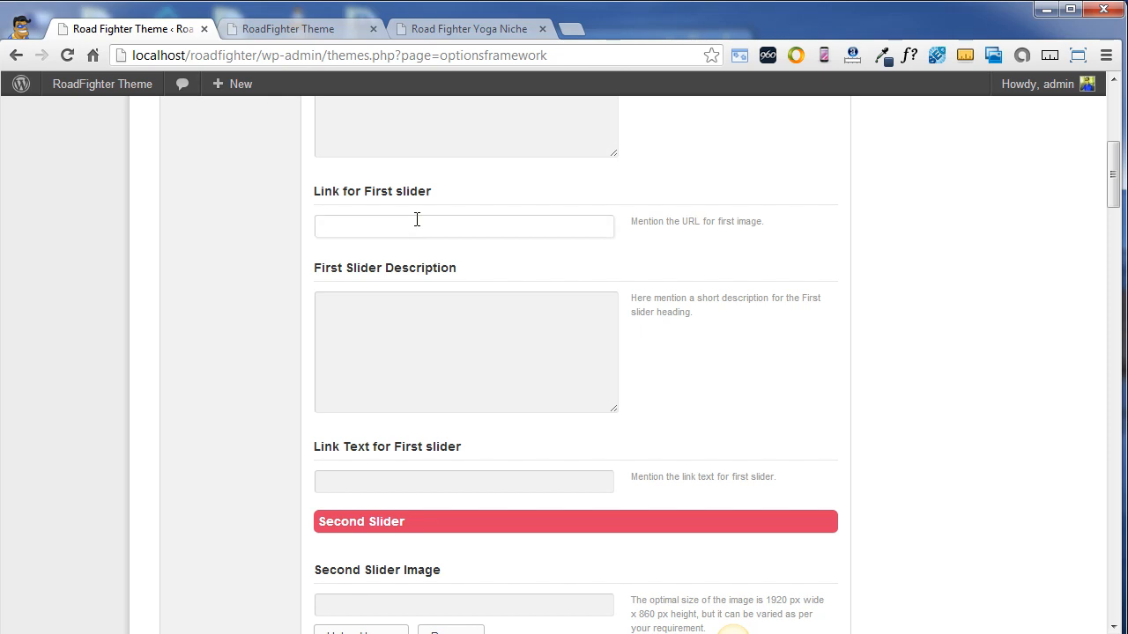
pyautogui.moveTo(404, 230)
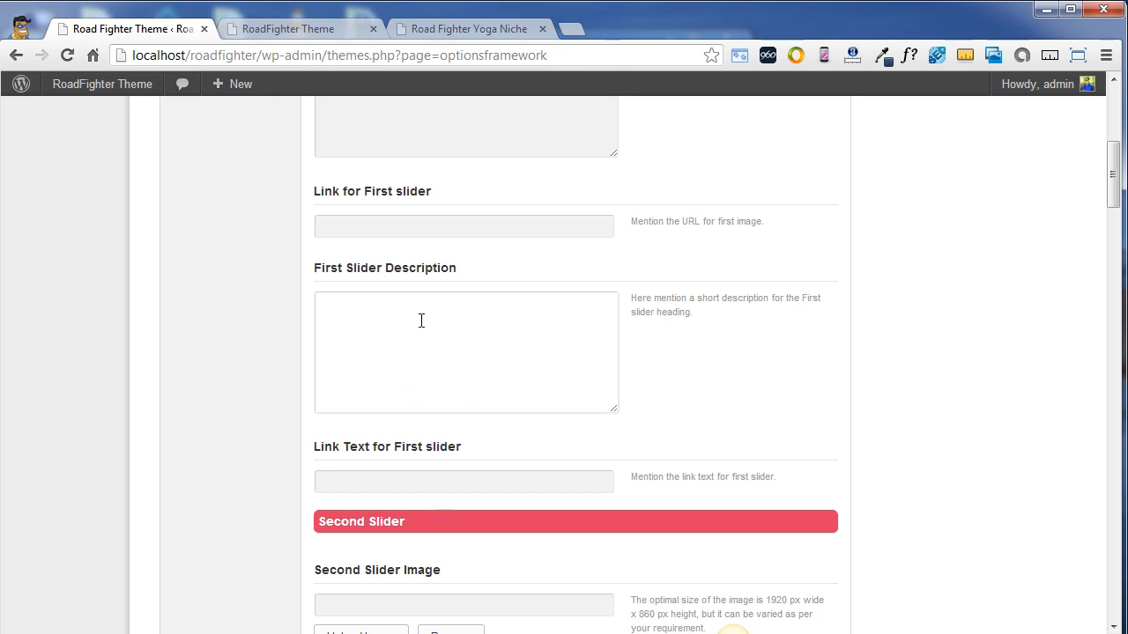
pyautogui.moveTo(431, 332)
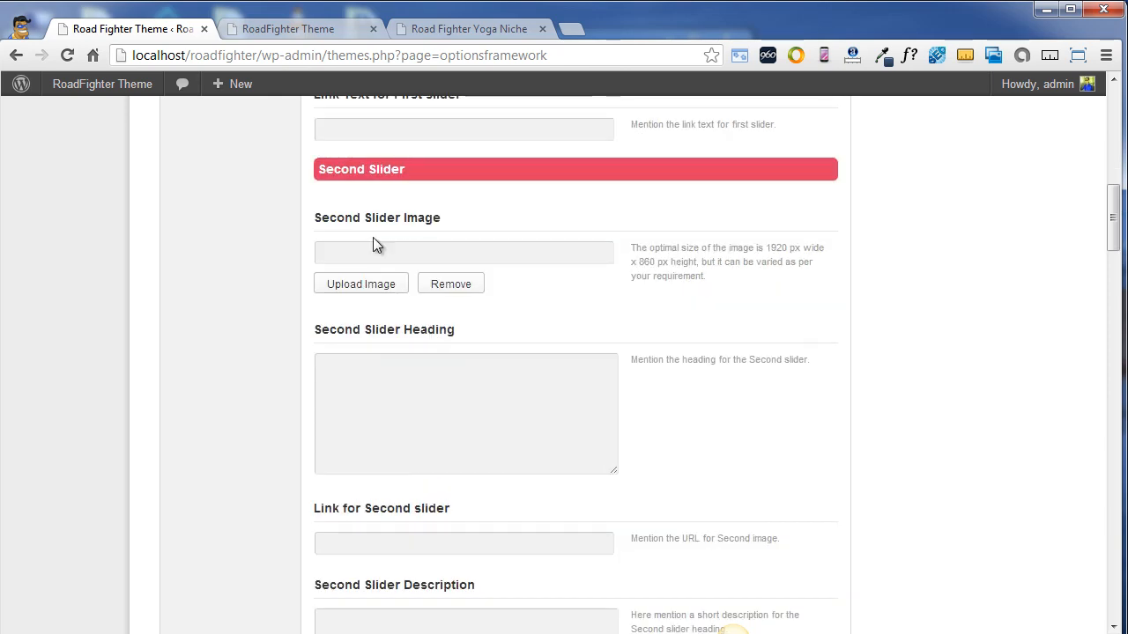
# Step: Upload Slider-2 and Slider-4 pictures into the second and fourth sliders
pyautogui.click(360, 282)
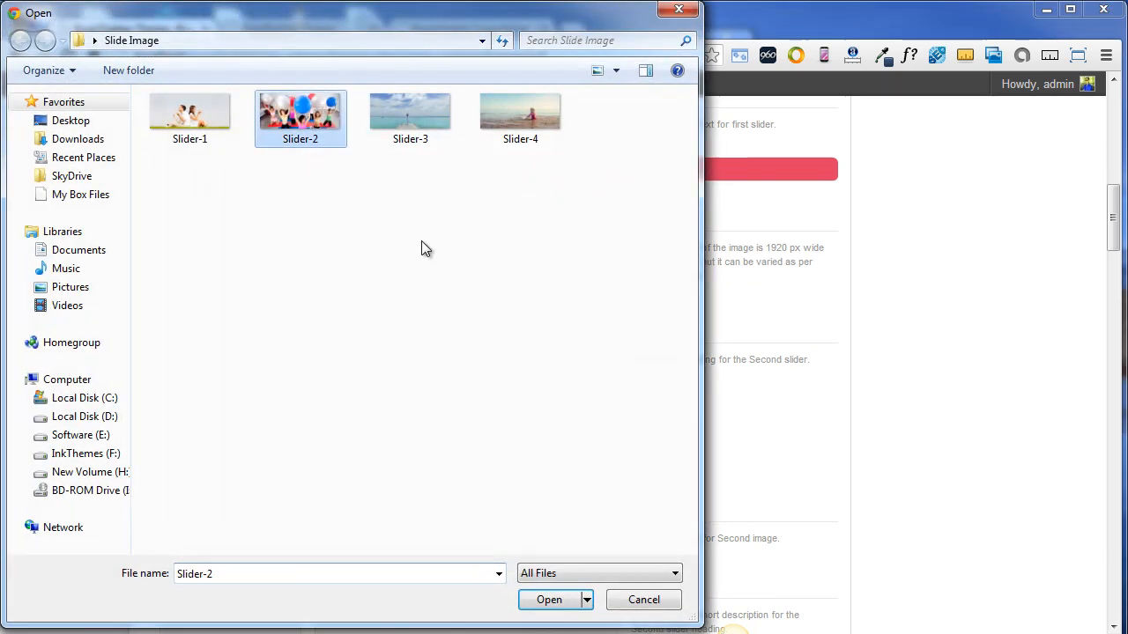
pyautogui.click(548, 599)
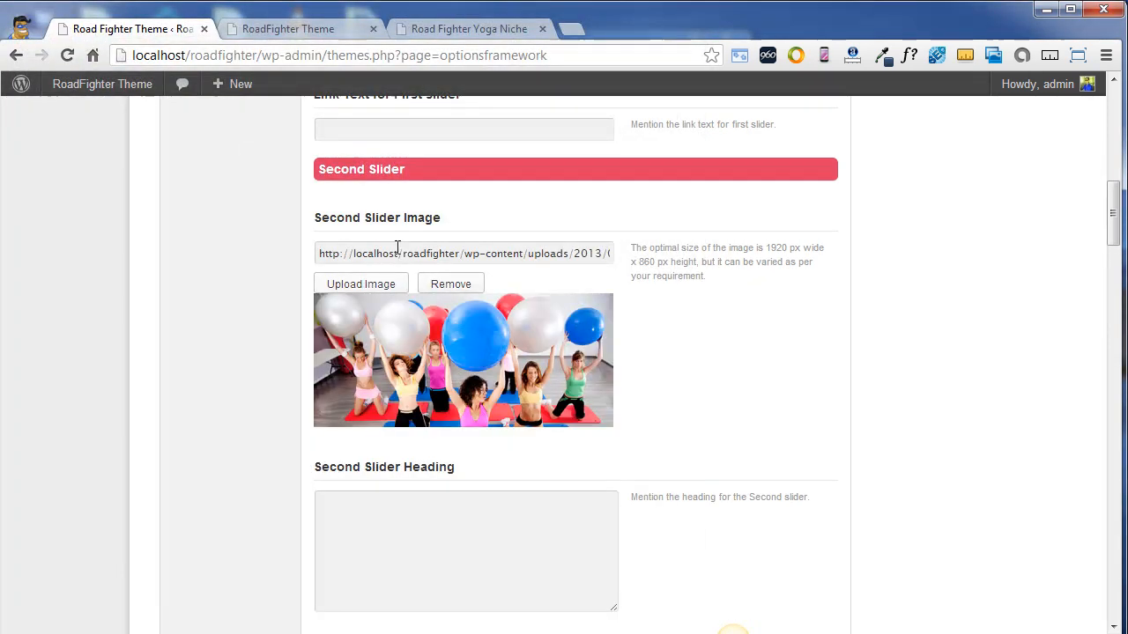
pyautogui.scroll(-3)
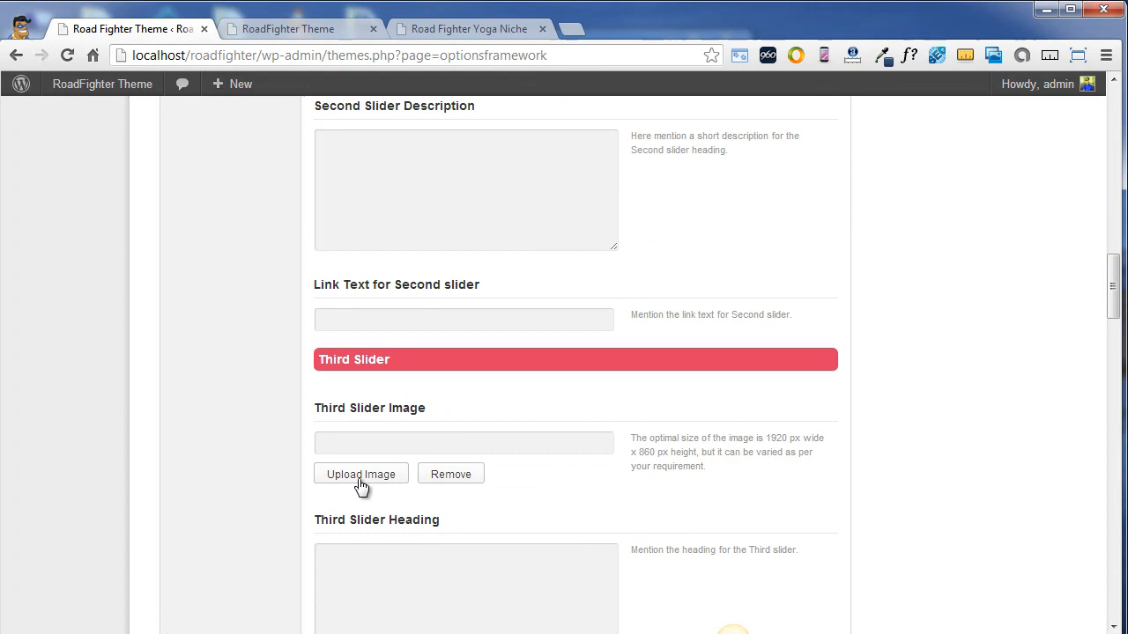
pyautogui.click(361, 474)
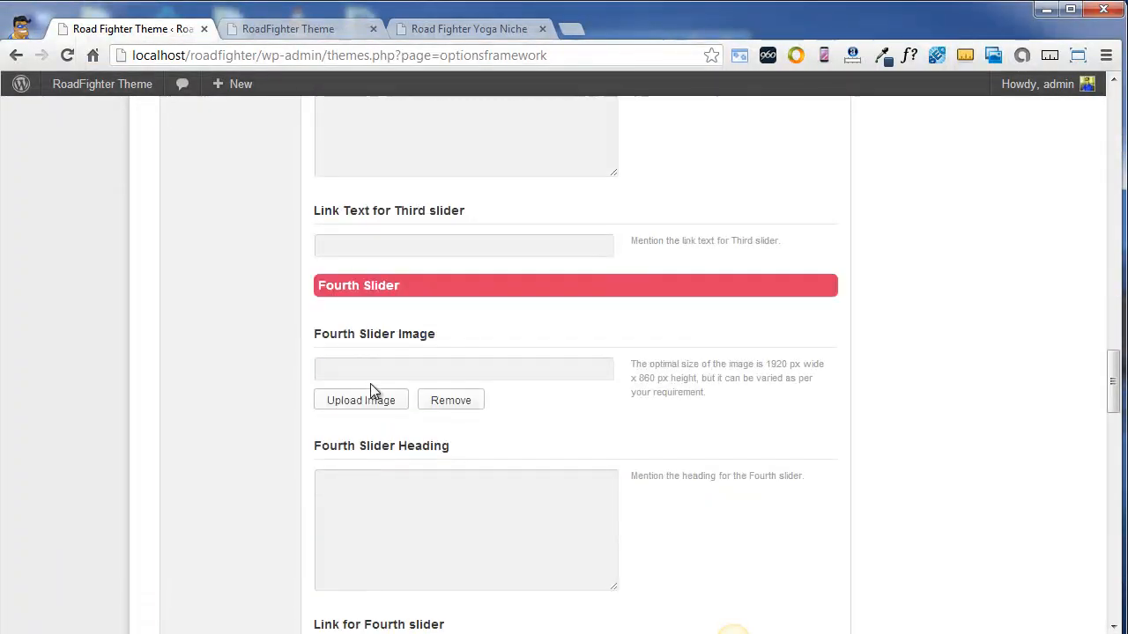
pyautogui.click(360, 400)
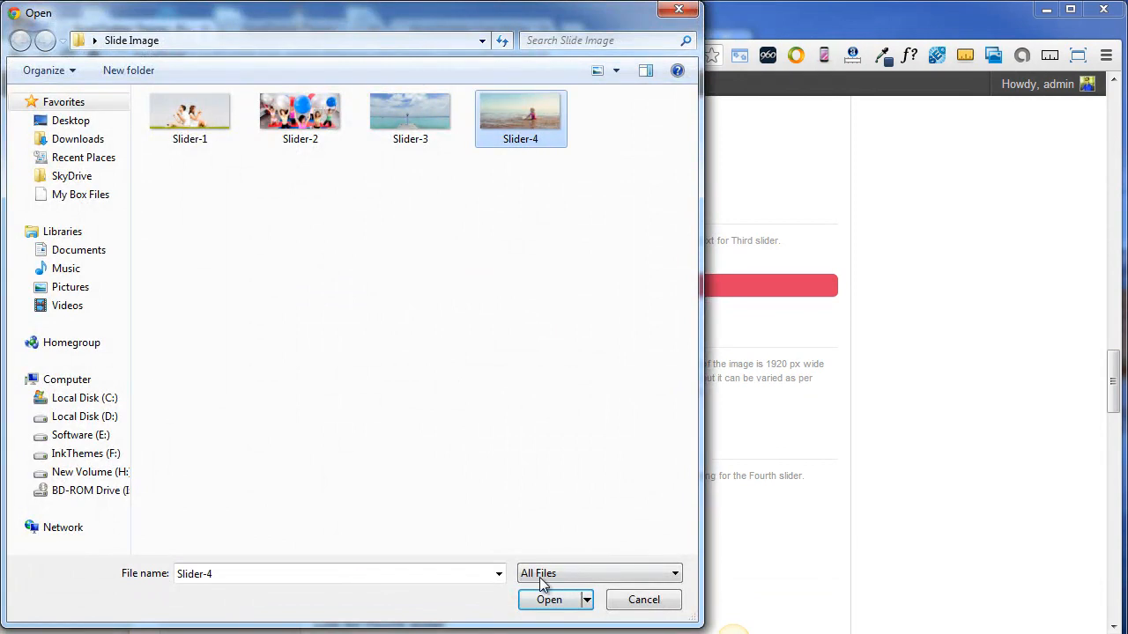
pyautogui.click(549, 599)
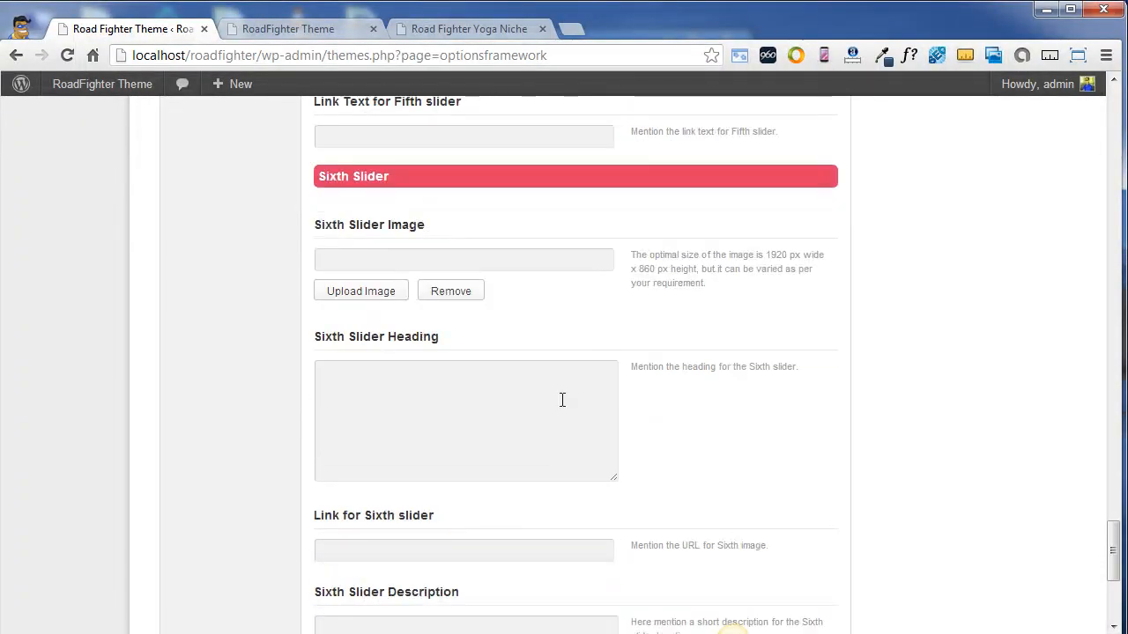
# Step: Save all the slider settings
pyautogui.scroll(-3)
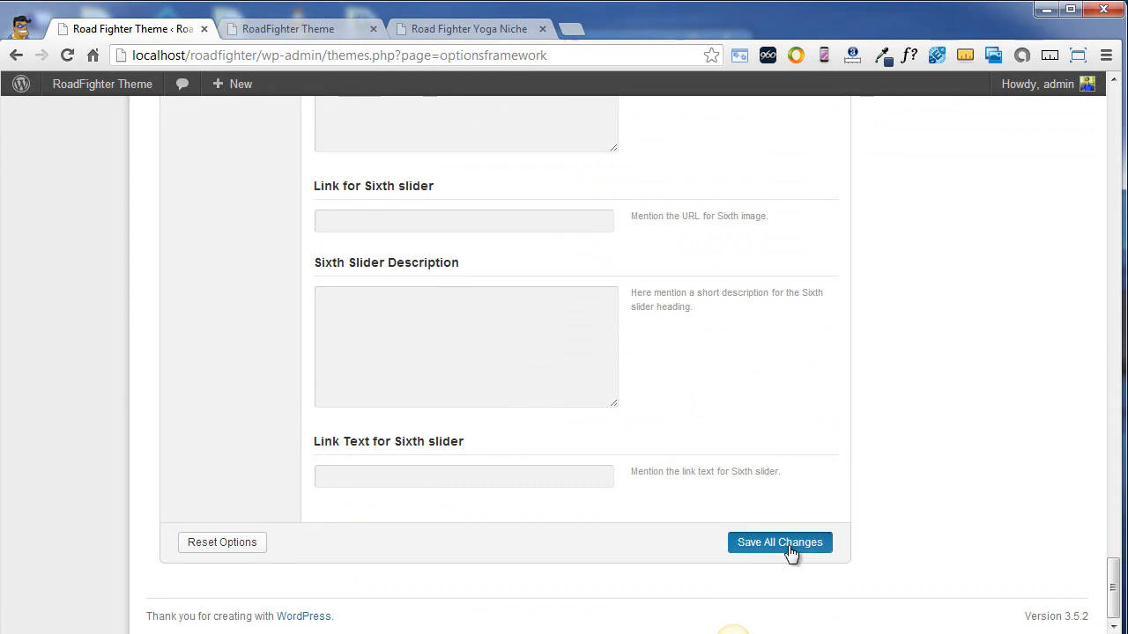
pyautogui.click(779, 542)
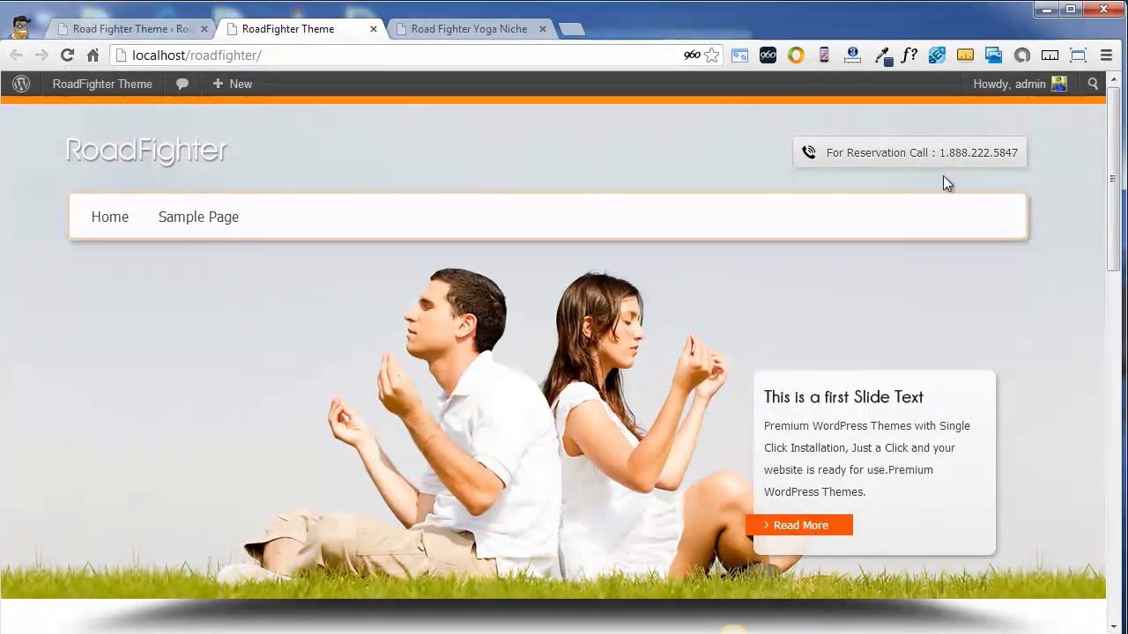
pyautogui.click(970, 579)
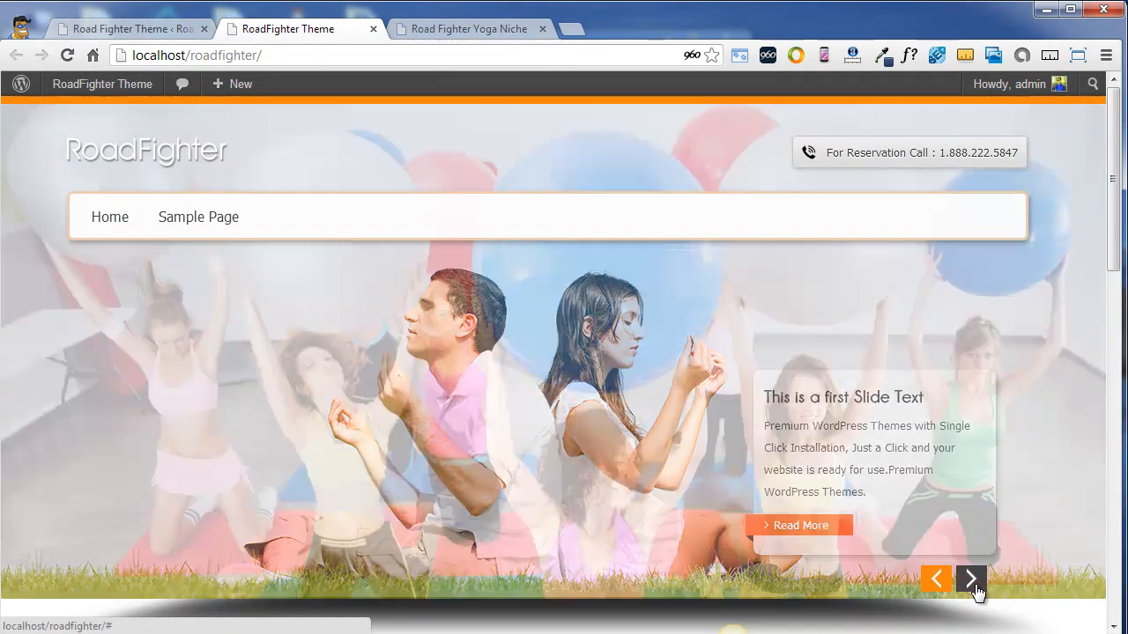
pyautogui.click(970, 579)
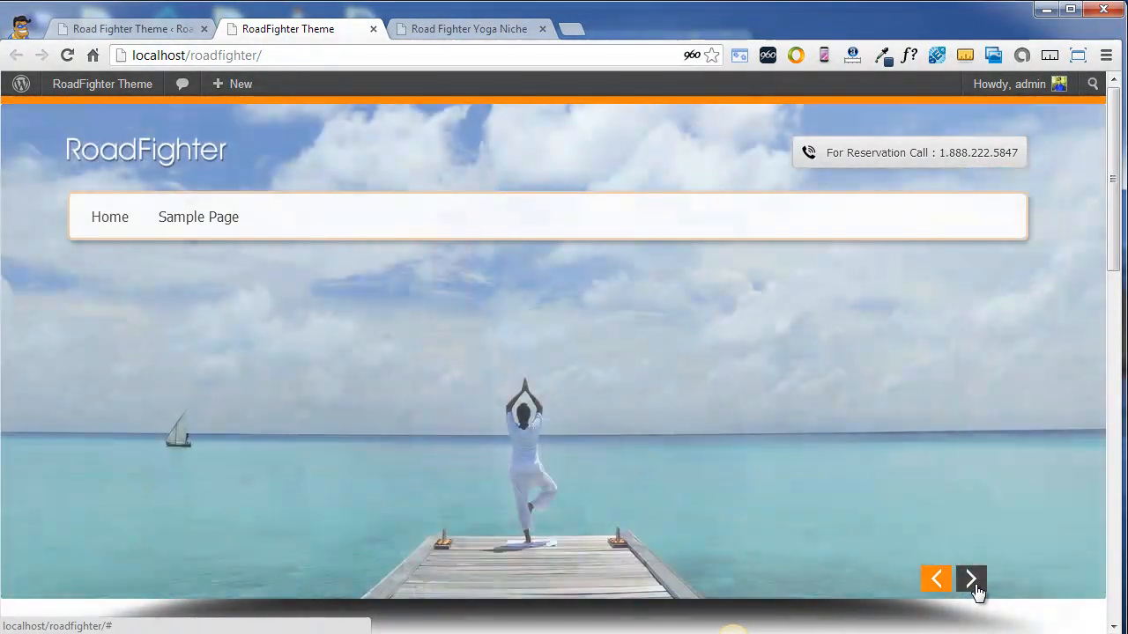
pyautogui.click(970, 579)
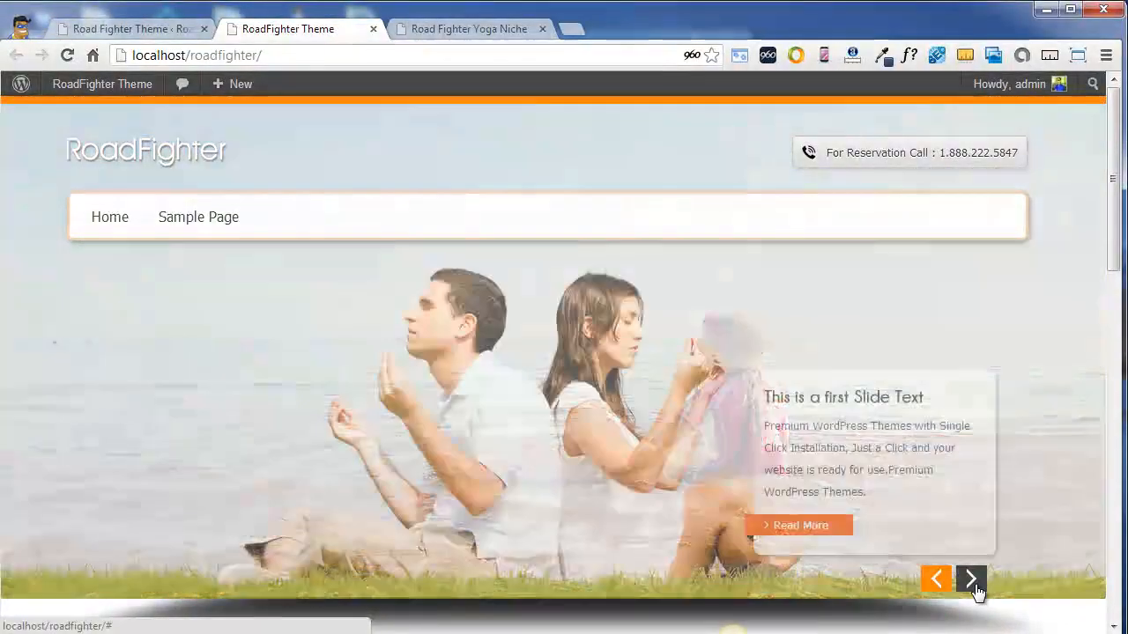
pyautogui.click(970, 579)
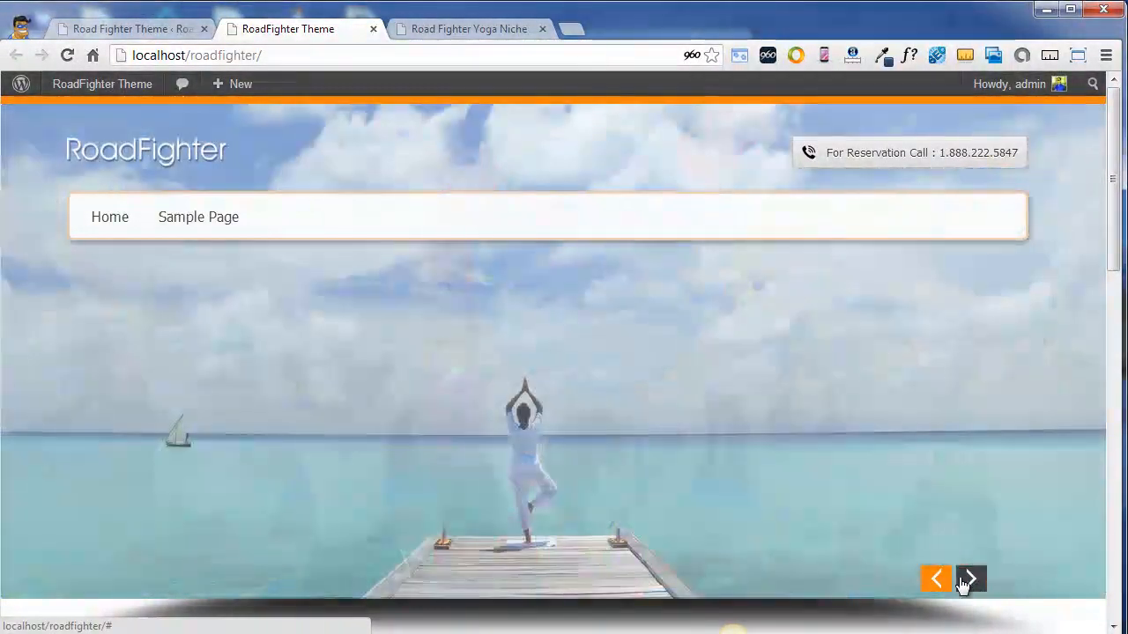
pyautogui.click(969, 578)
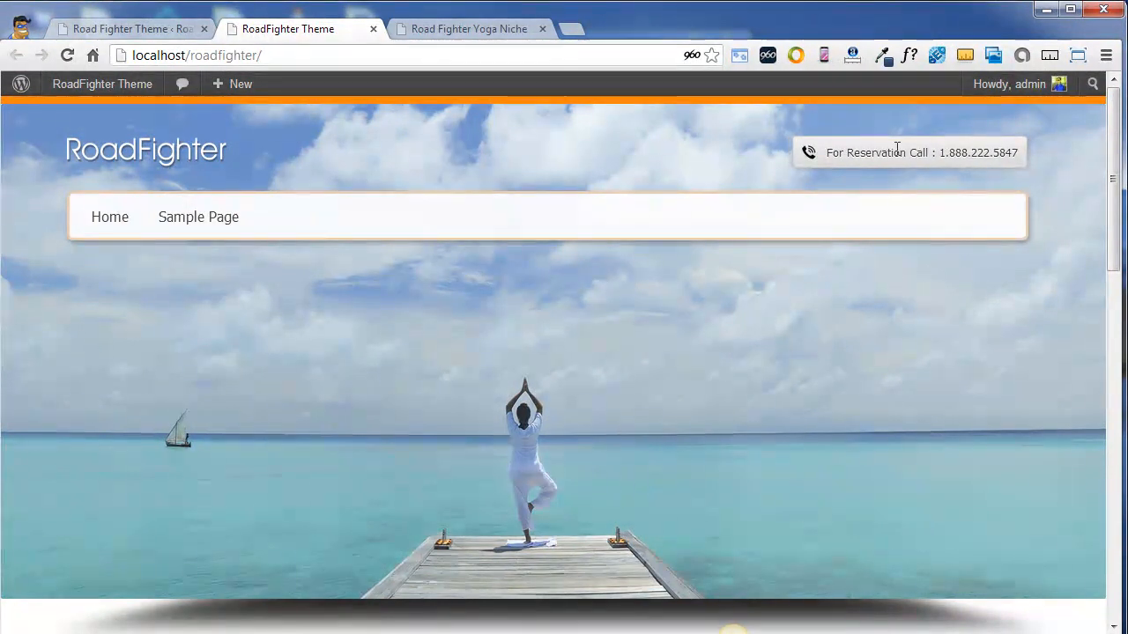
pyautogui.moveTo(150, 106)
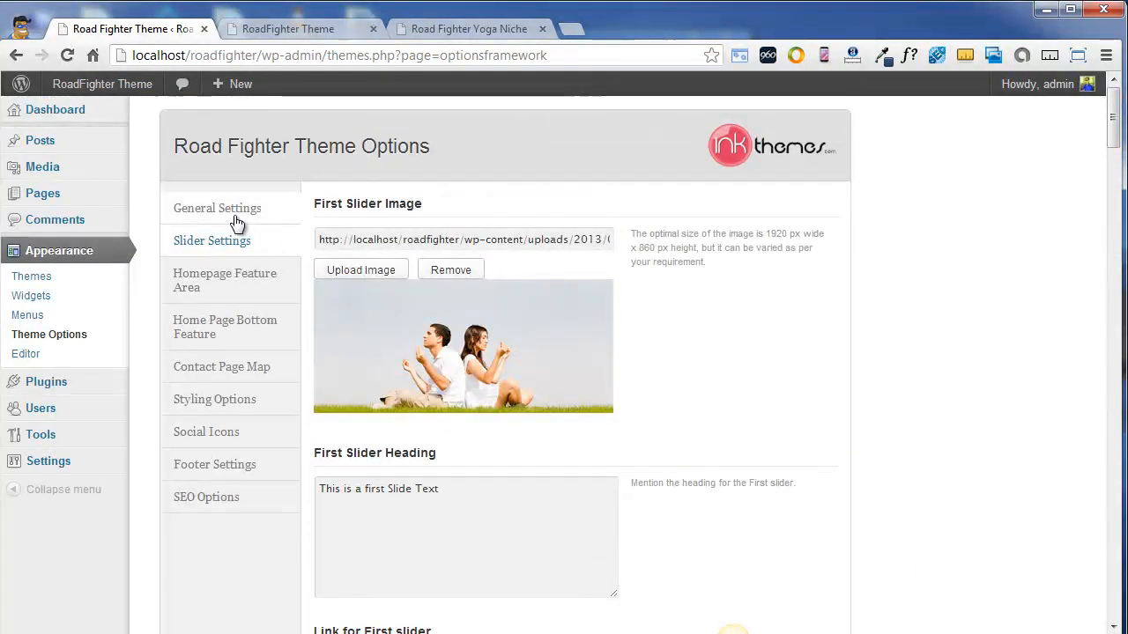
pyautogui.scroll(-3)
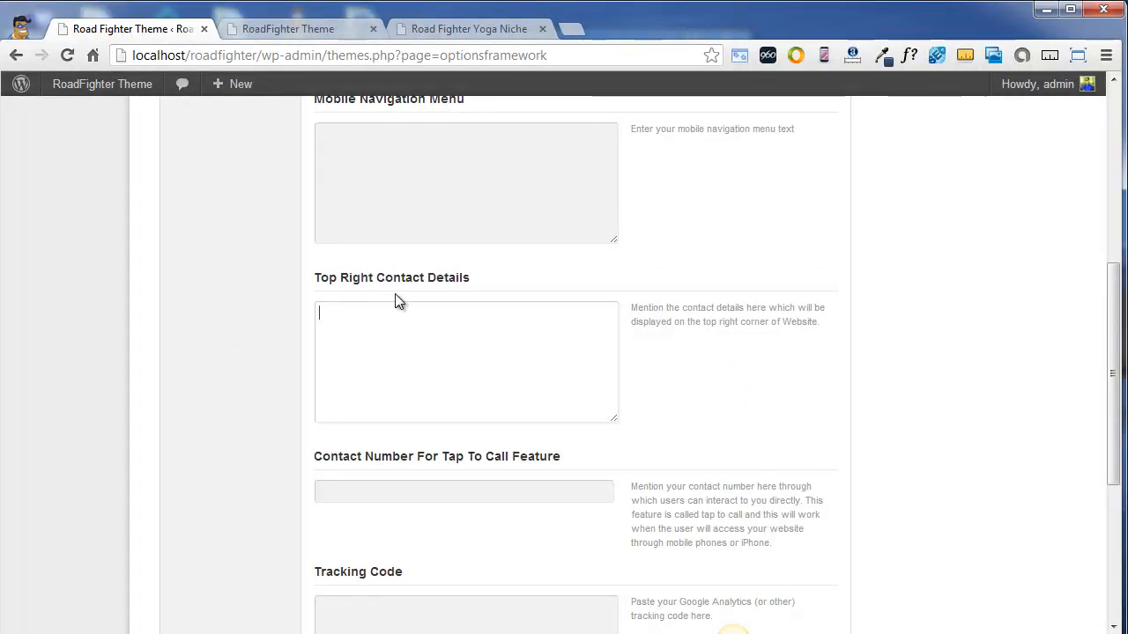
pyautogui.write('Contact Us')
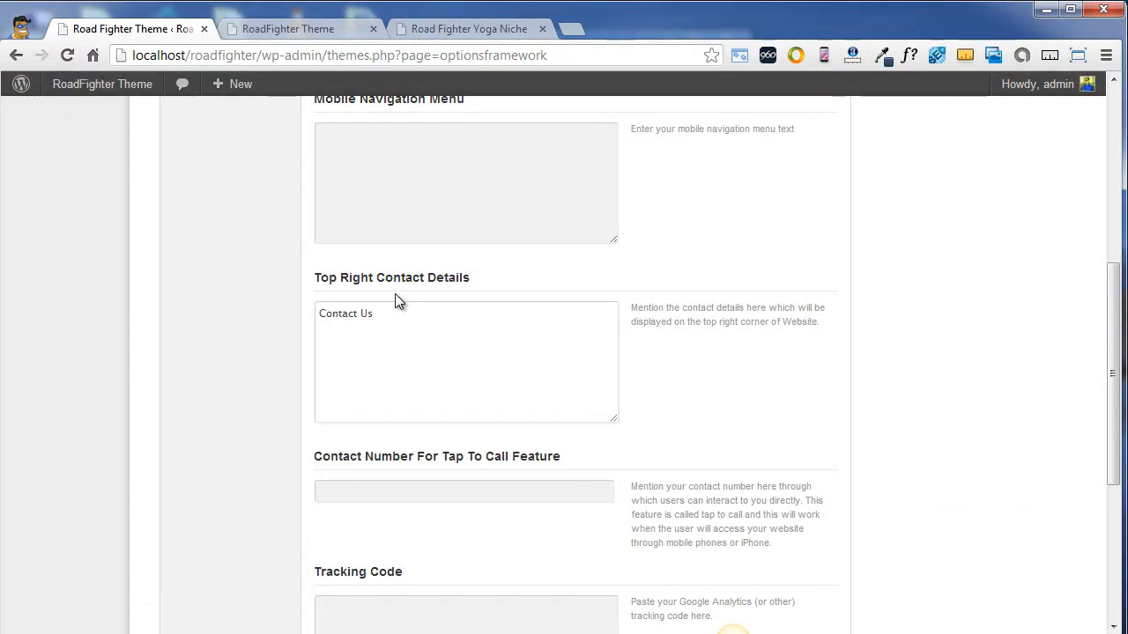
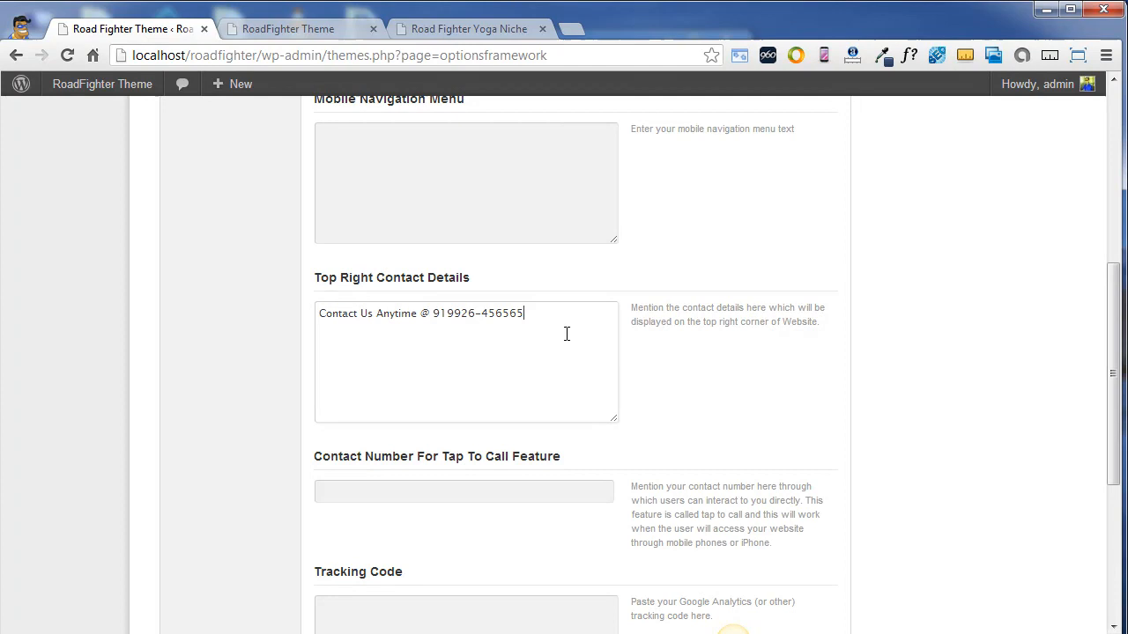
pyautogui.scroll(-3)
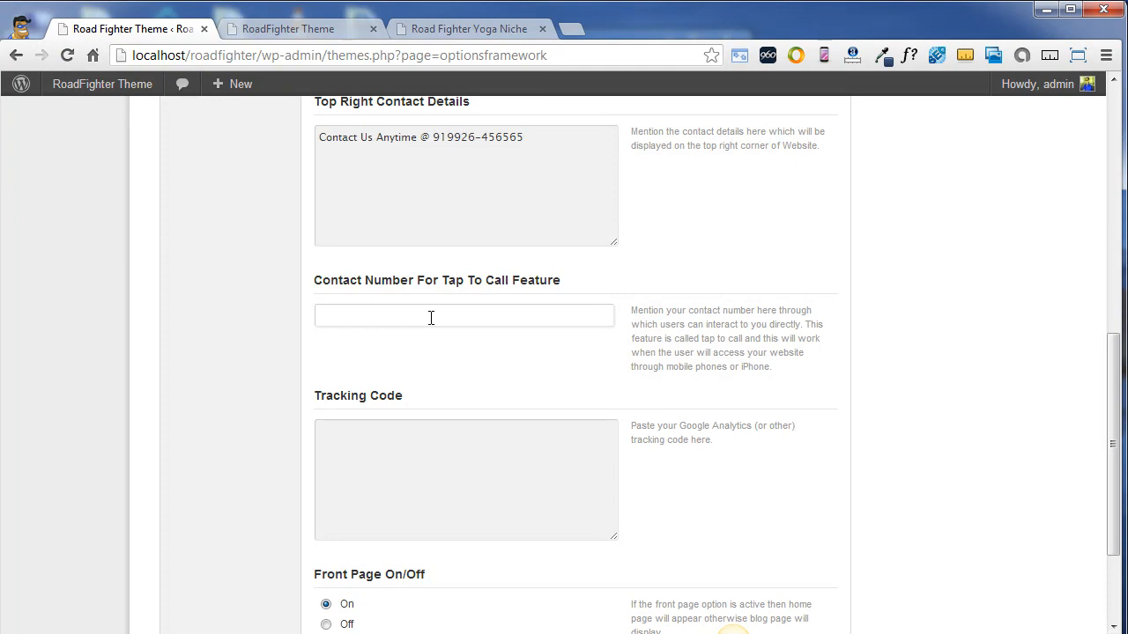
pyautogui.write('9998')
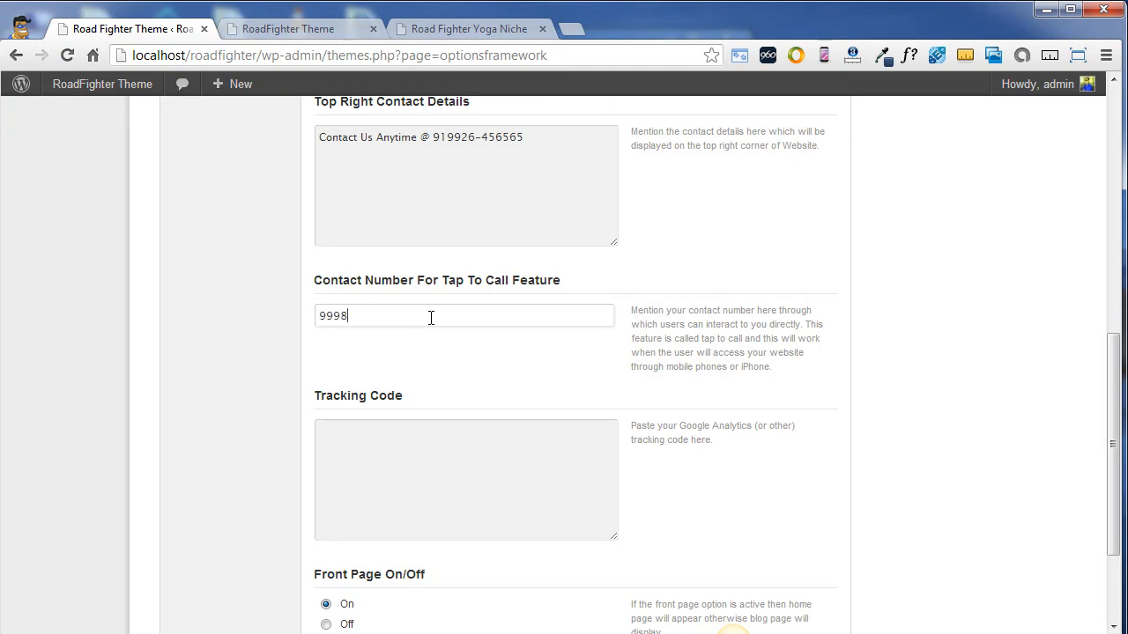
pyautogui.write('98989898')
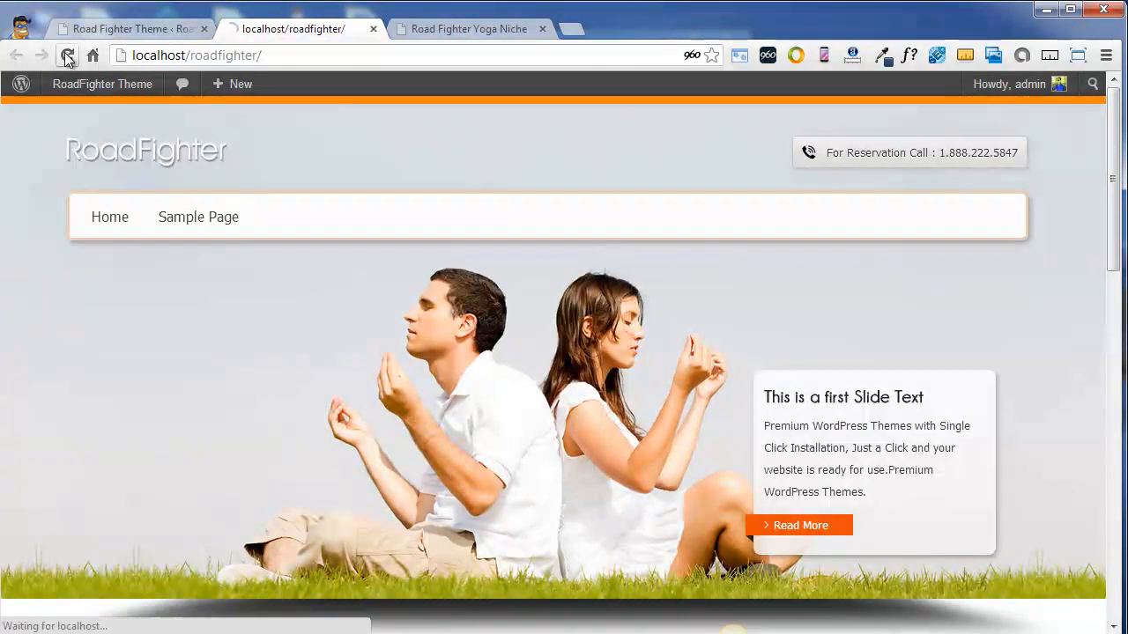
# Step: Reload the homepage at phone width and check the Tap to Call button
pyautogui.click(68, 55)
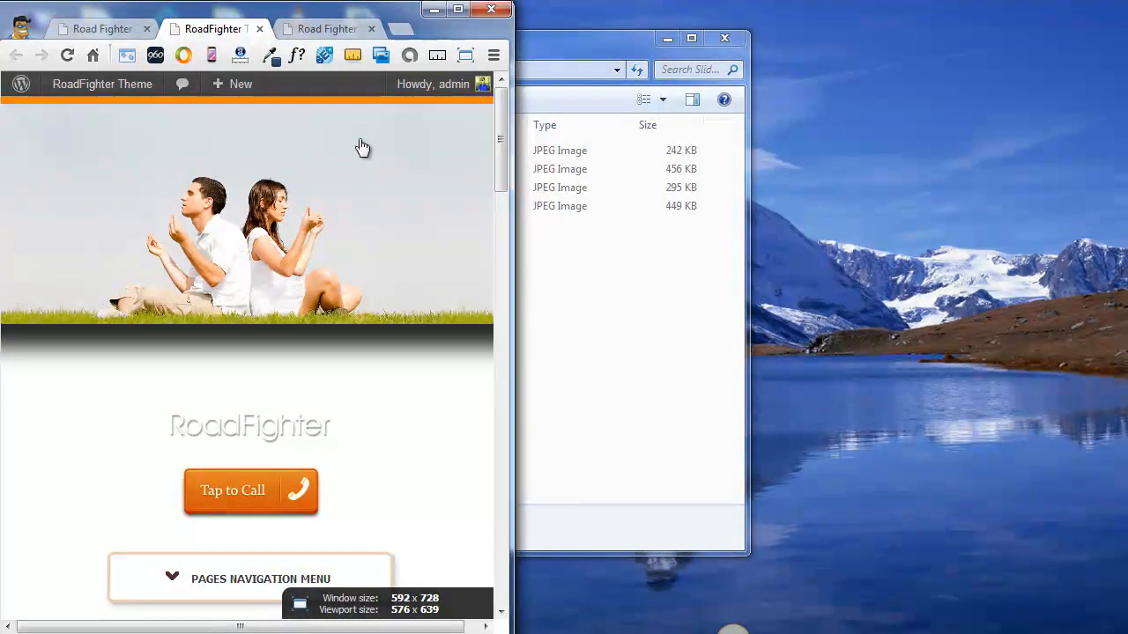
pyautogui.scroll(-3)
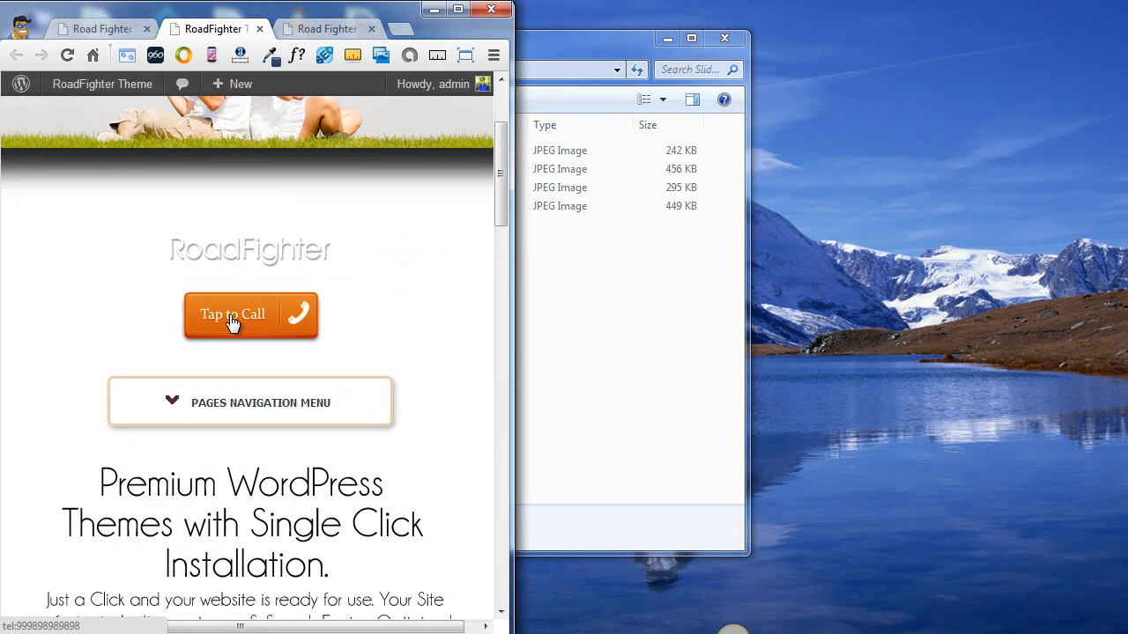
pyautogui.moveTo(480, 319)
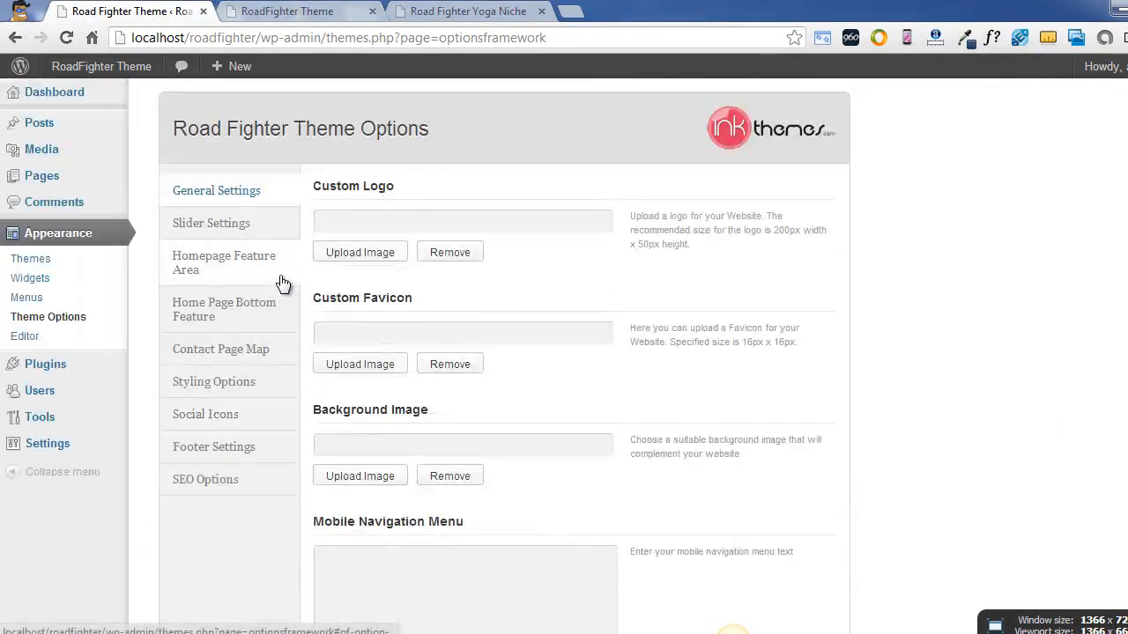
pyautogui.moveTo(234, 387)
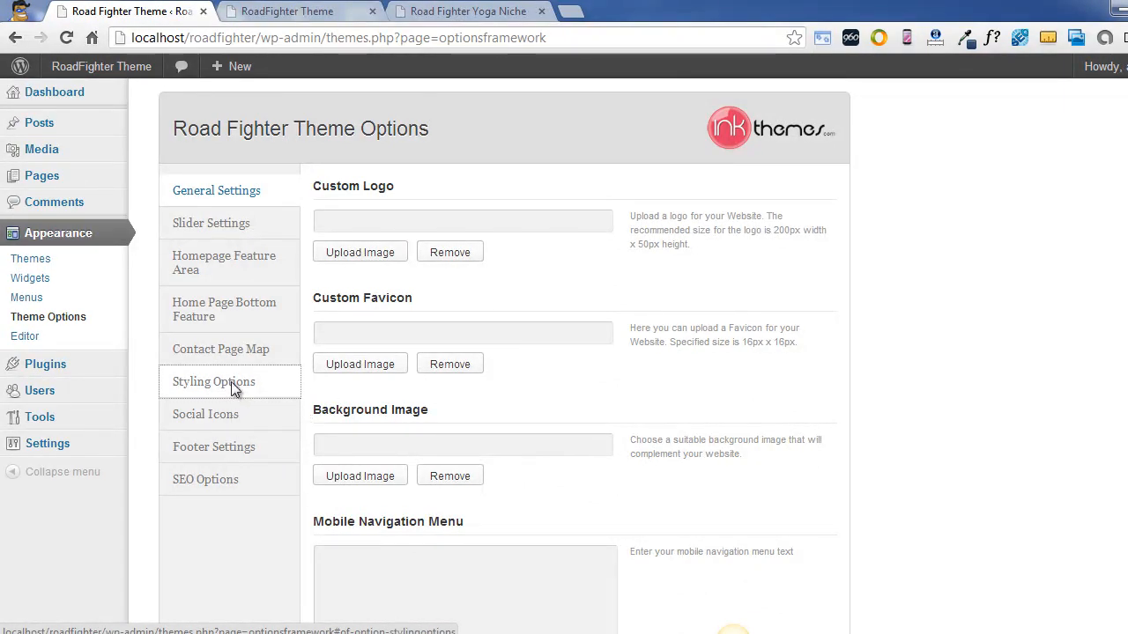
# Step: Open Styling Options, then scroll the live front page's orange design to its call-to-action section
pyautogui.click(213, 381)
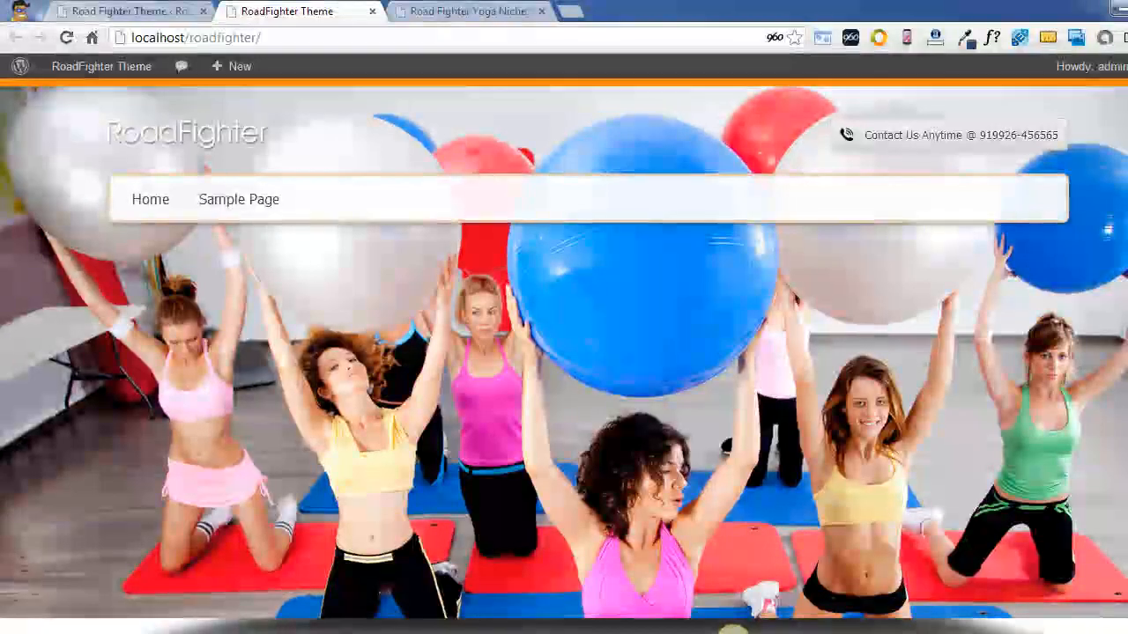
pyautogui.scroll(-3)
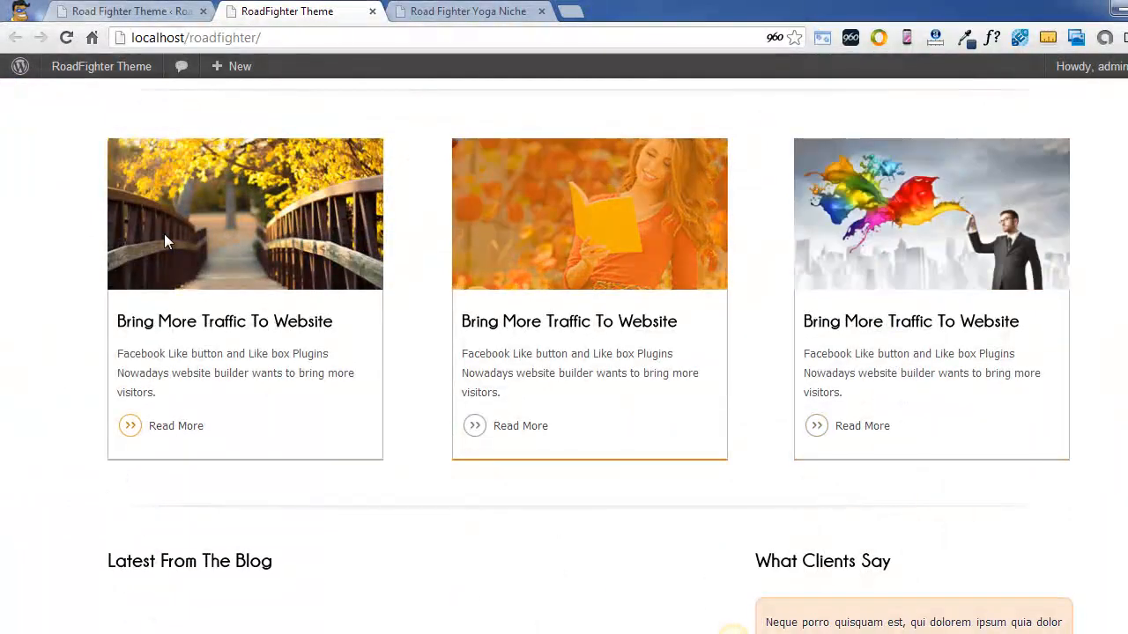
pyautogui.scroll(-3)
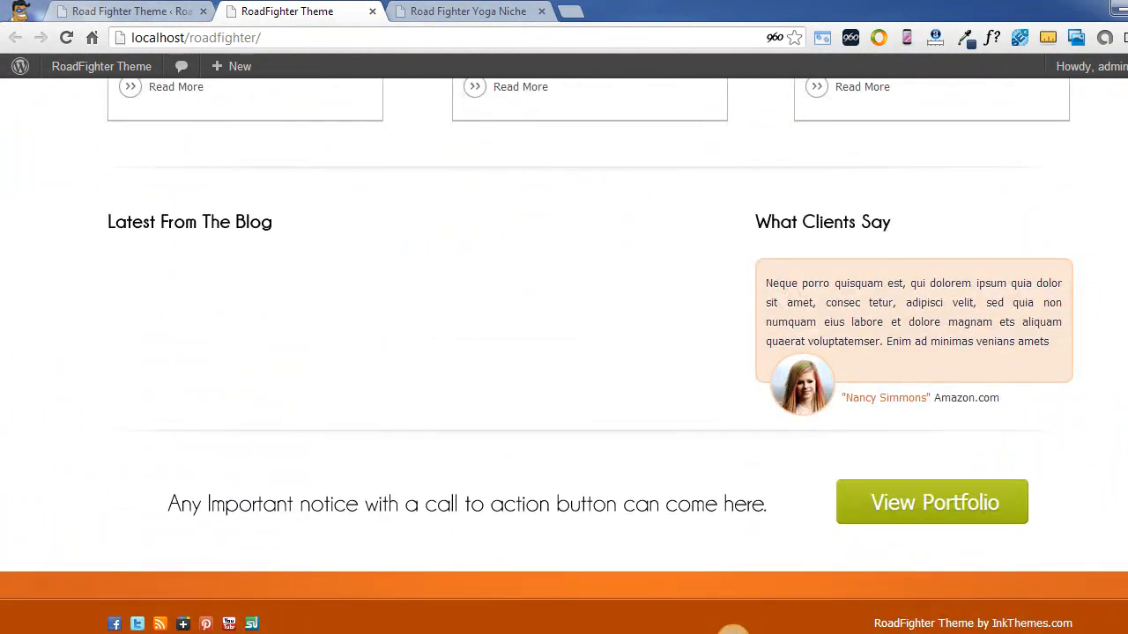
# Step: Set the Road Fighter Theme Stylesheet to dark-blue and save all changes
pyautogui.click(128, 10)
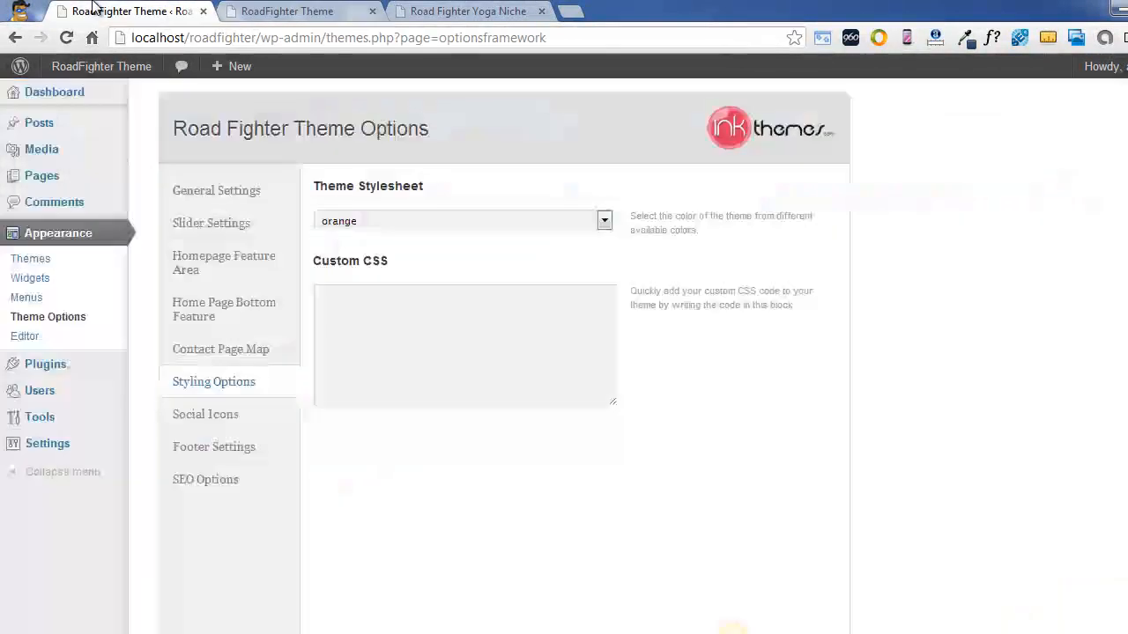
pyautogui.click(462, 221)
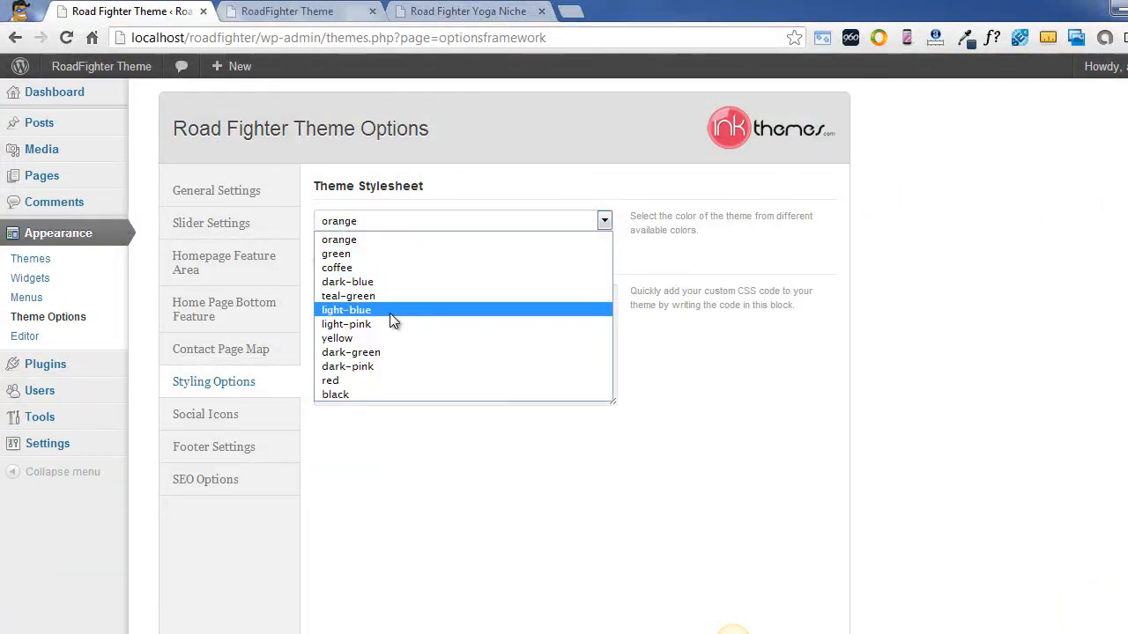
pyautogui.moveTo(353, 281)
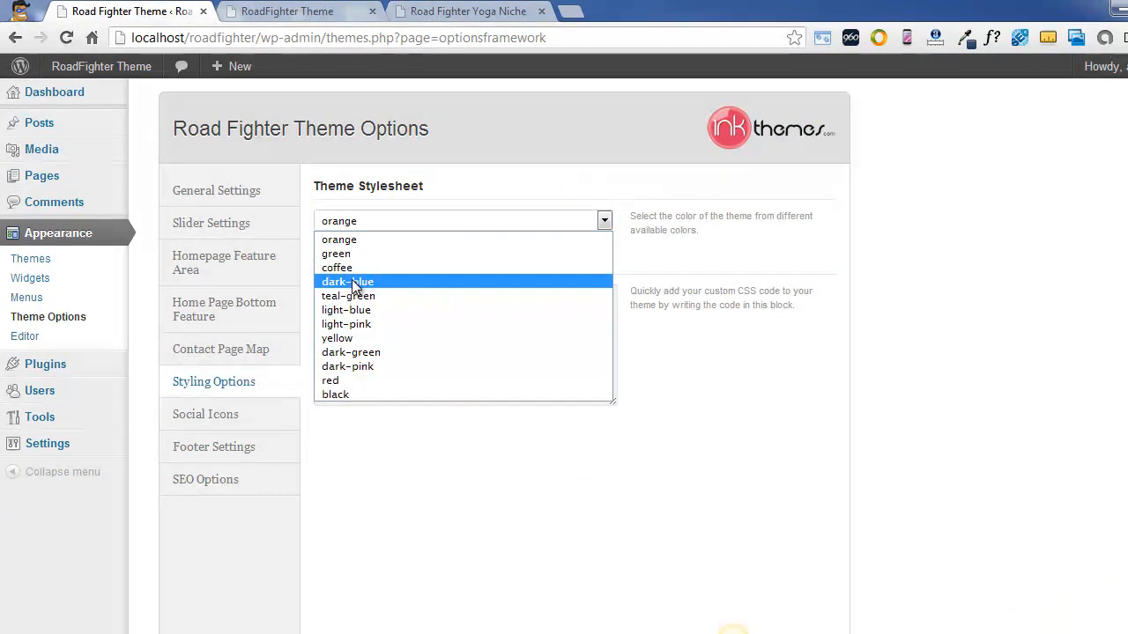
pyautogui.click(347, 282)
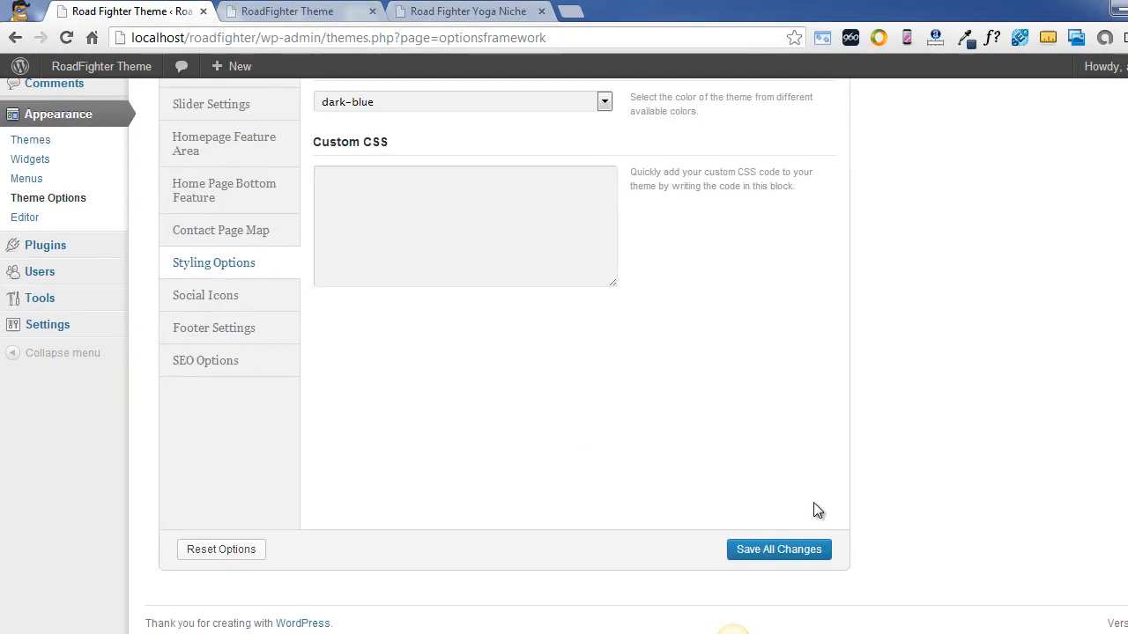
pyautogui.click(778, 549)
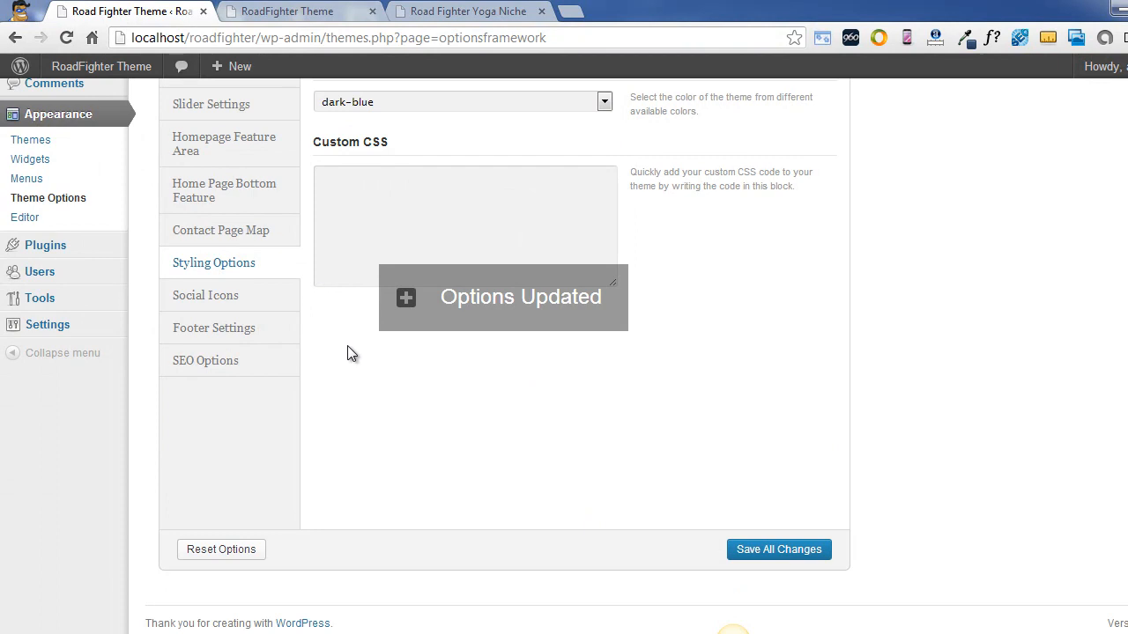
pyautogui.click(299, 11)
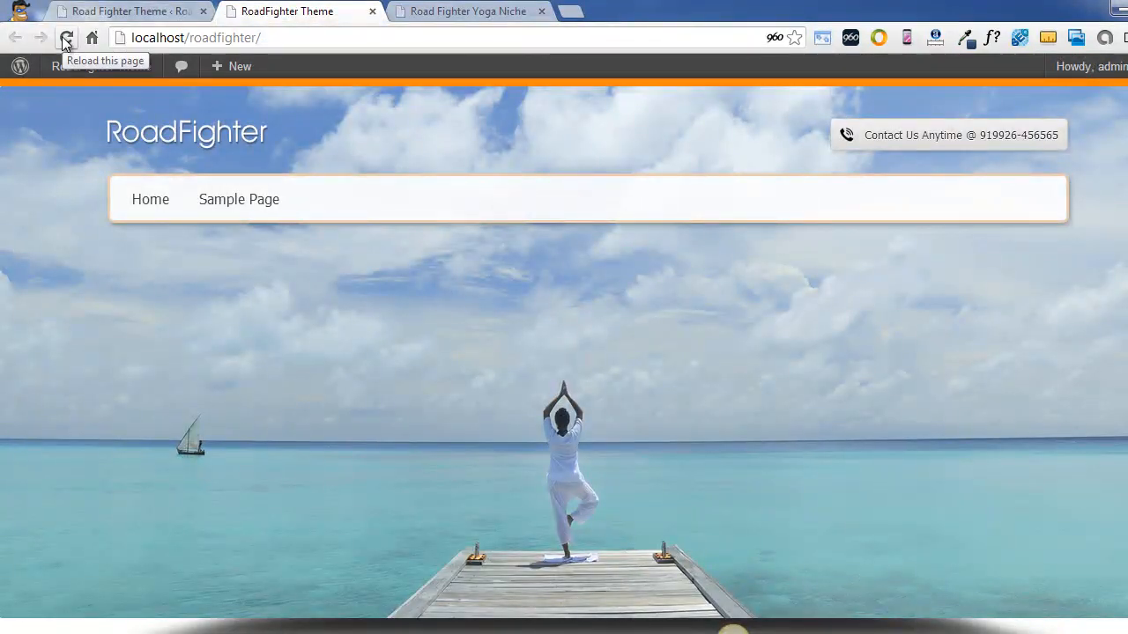
# Step: Reload the front page and scroll through it to verify the dark-blue accents down to the footer
pyautogui.click(66, 37)
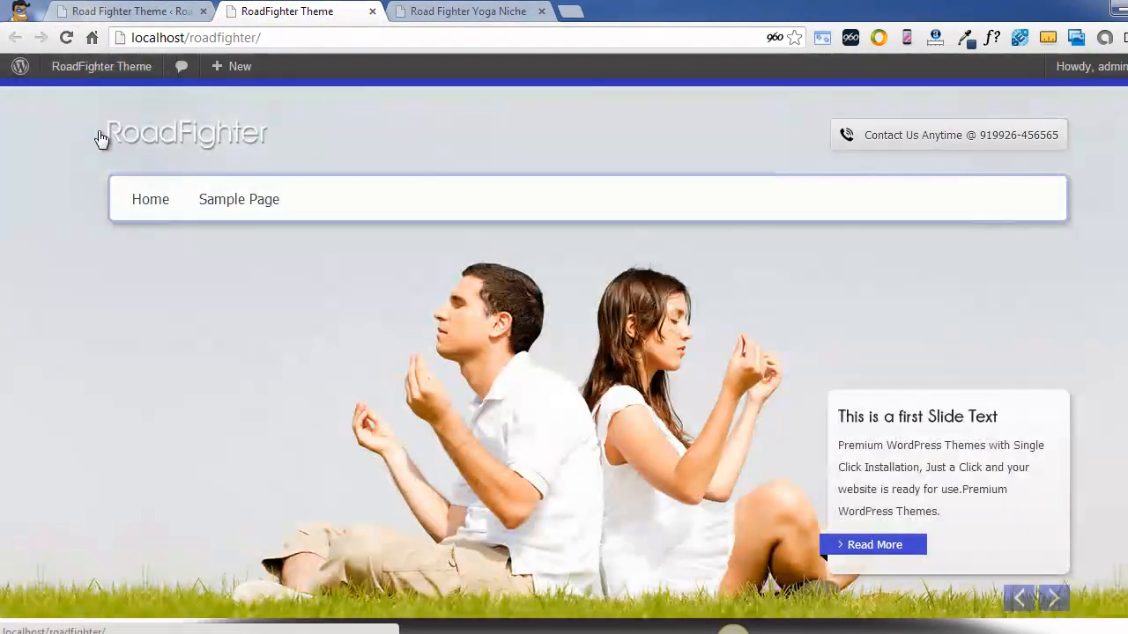
pyautogui.scroll(-3)
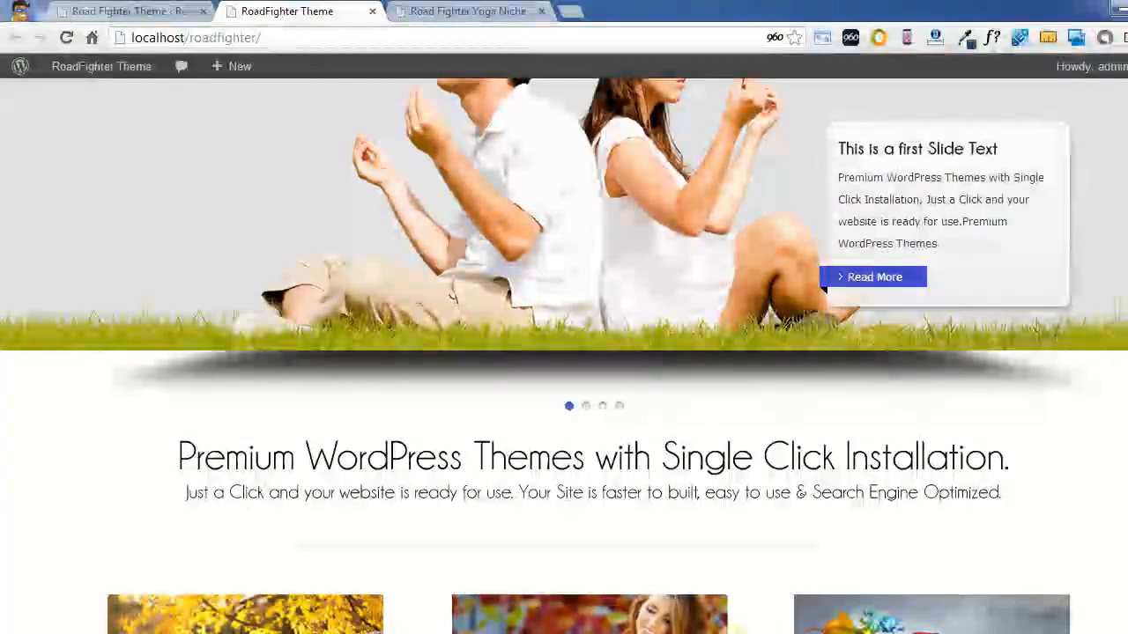
pyautogui.scroll(-3)
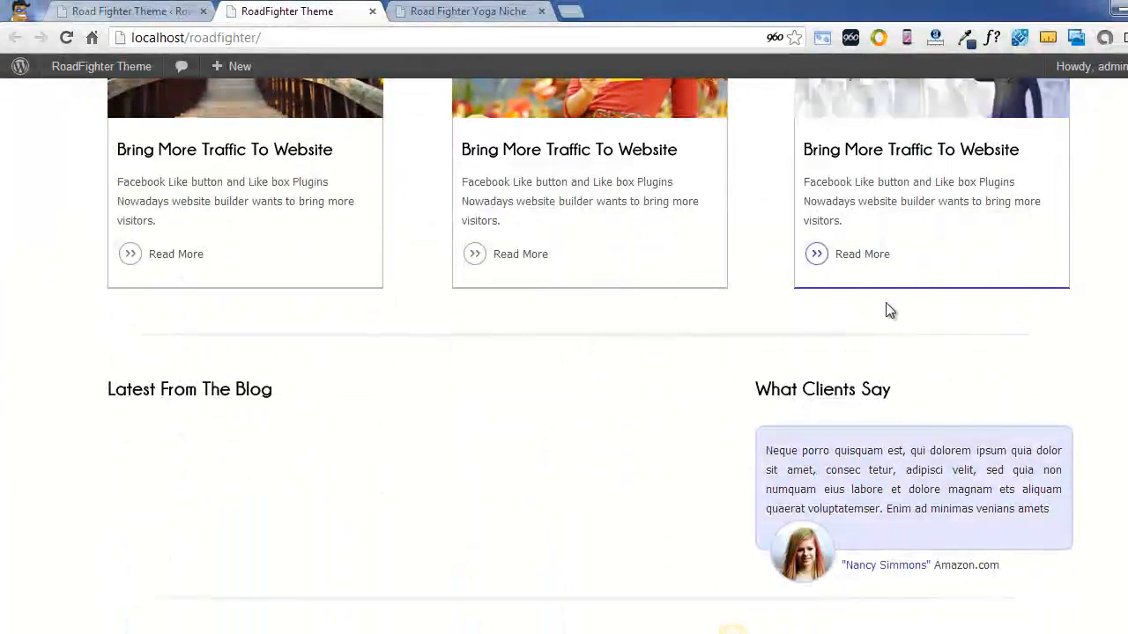
pyautogui.scroll(-3)
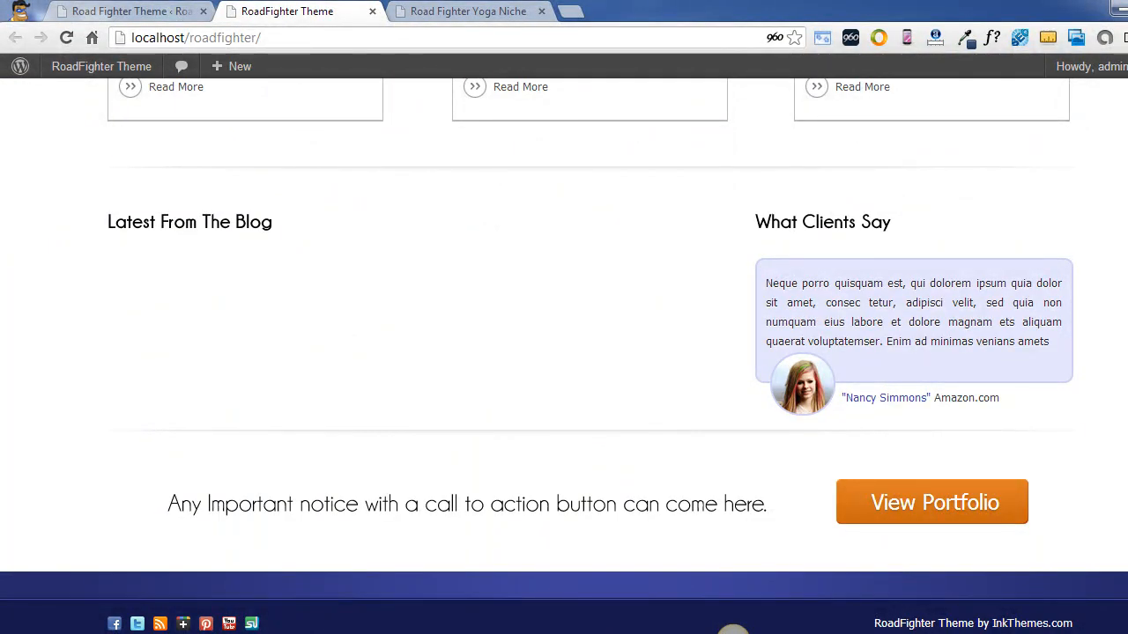
pyautogui.scroll(3)
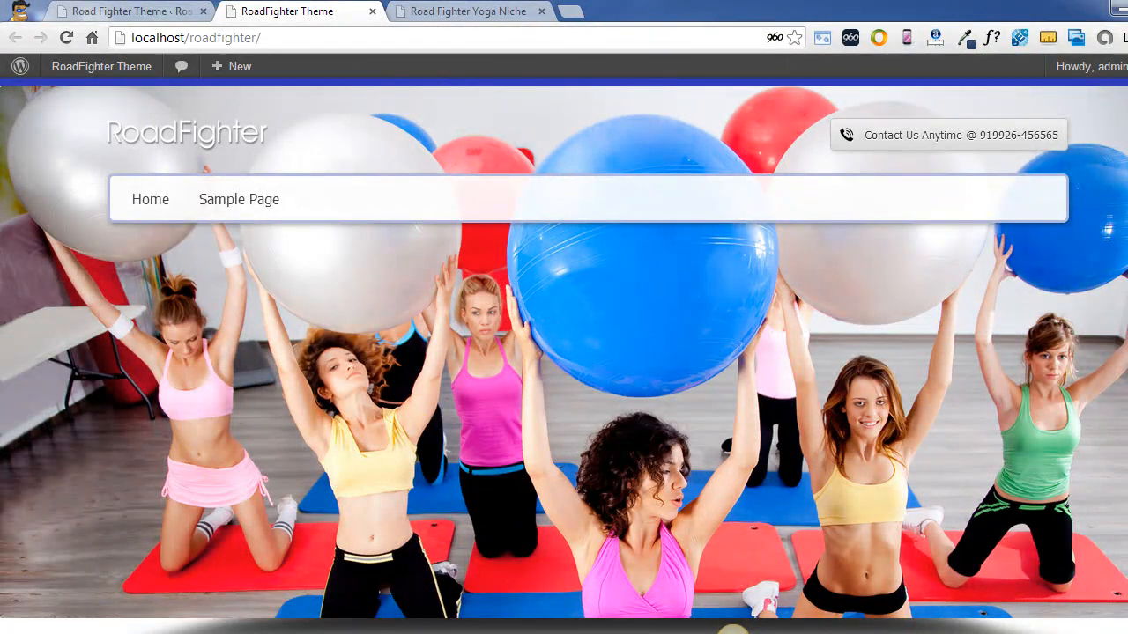
pyautogui.scroll(-3)
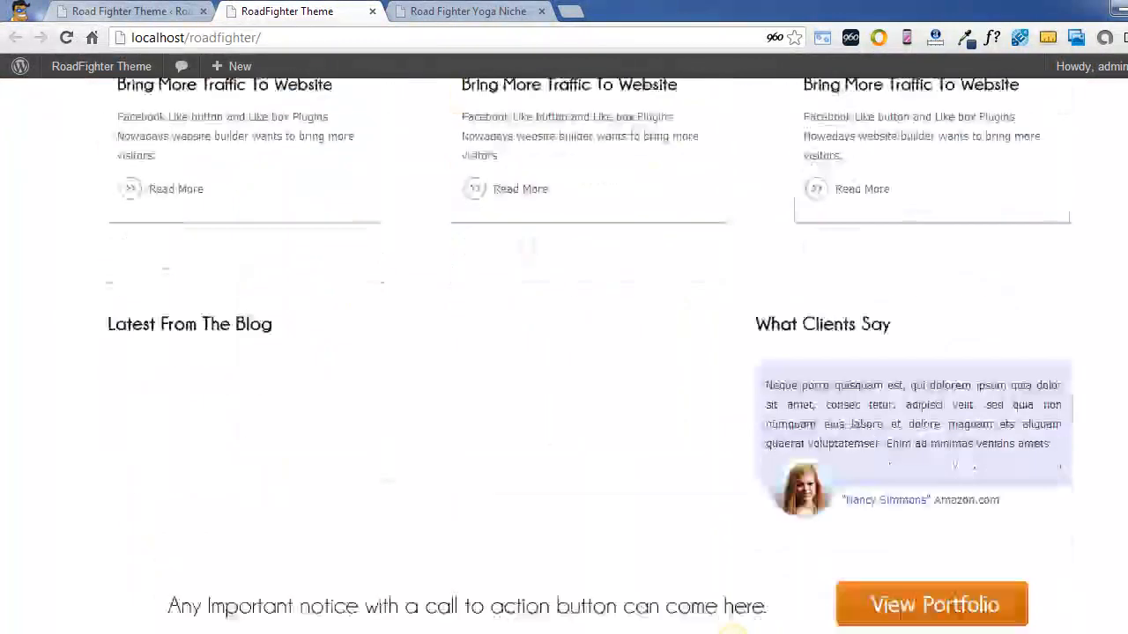
pyautogui.scroll(3)
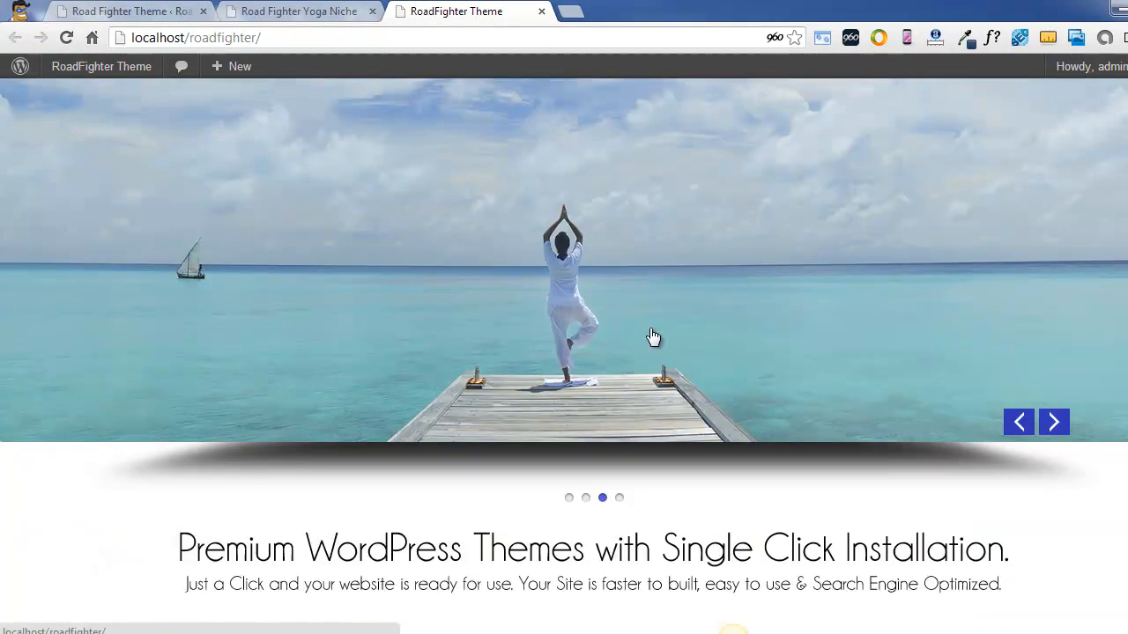
pyautogui.scroll(-3)
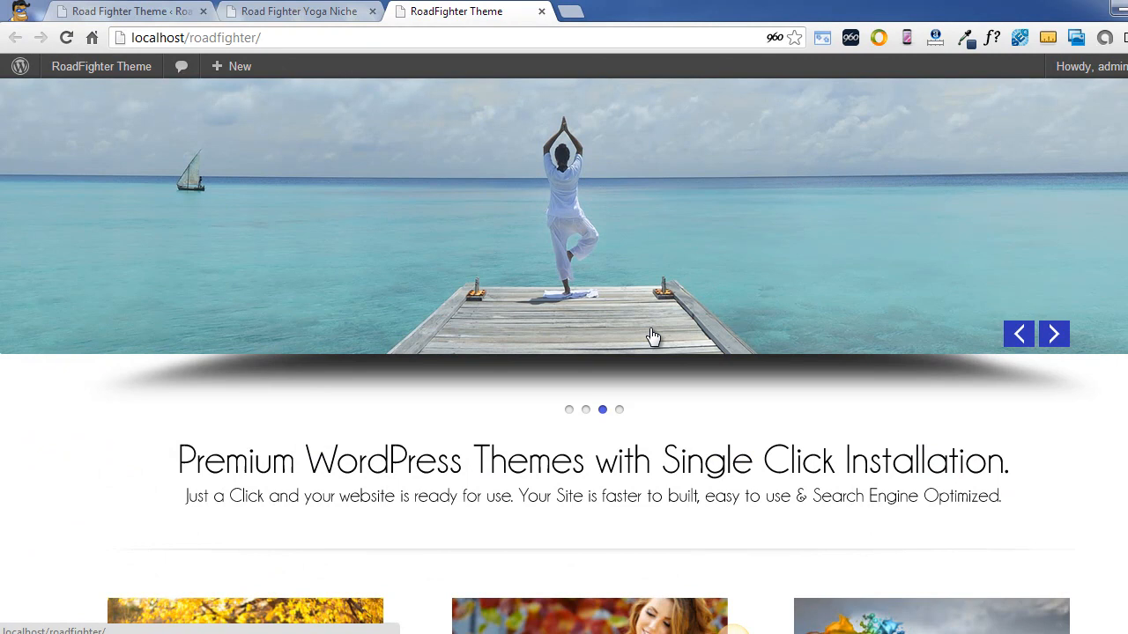
pyautogui.scroll(-3)
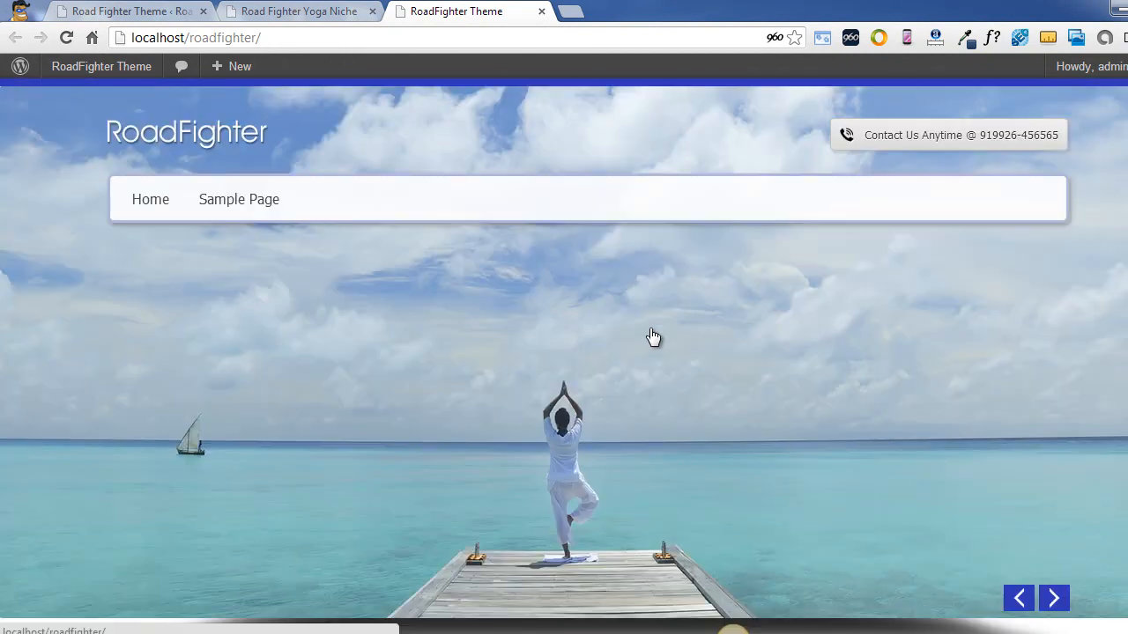
pyautogui.scroll(-3)
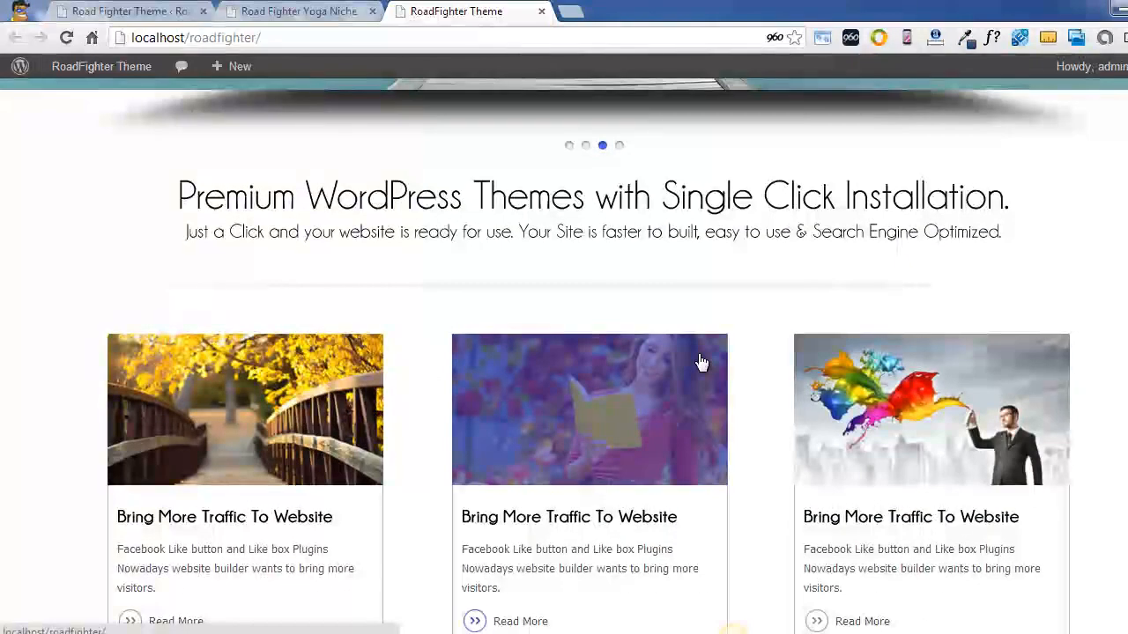
pyautogui.scroll(-3)
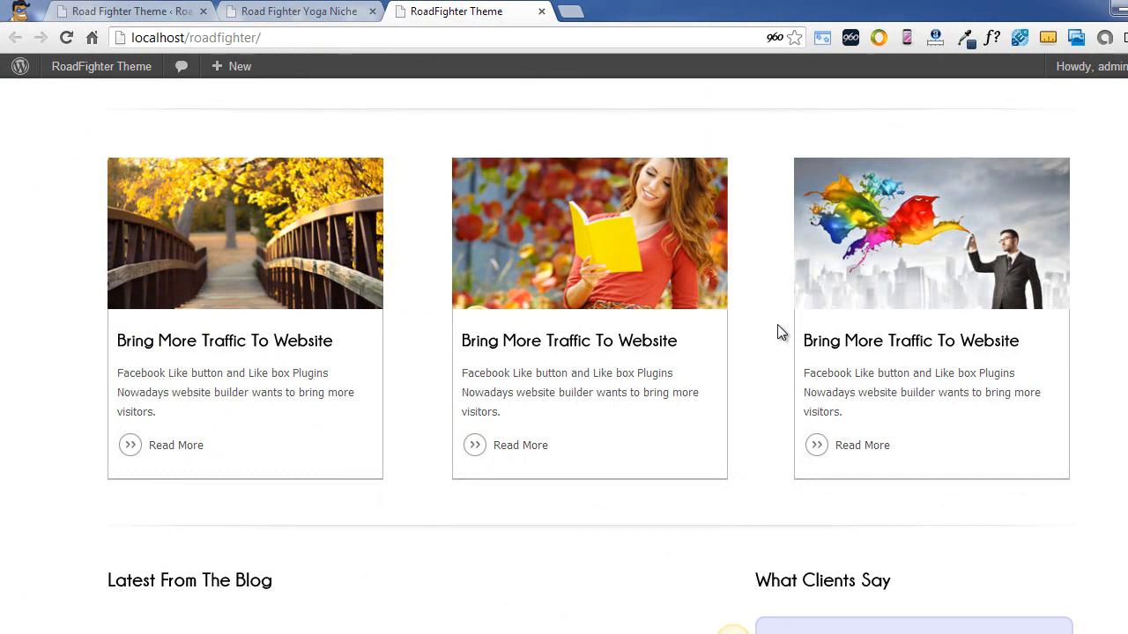
pyautogui.scroll(-3)
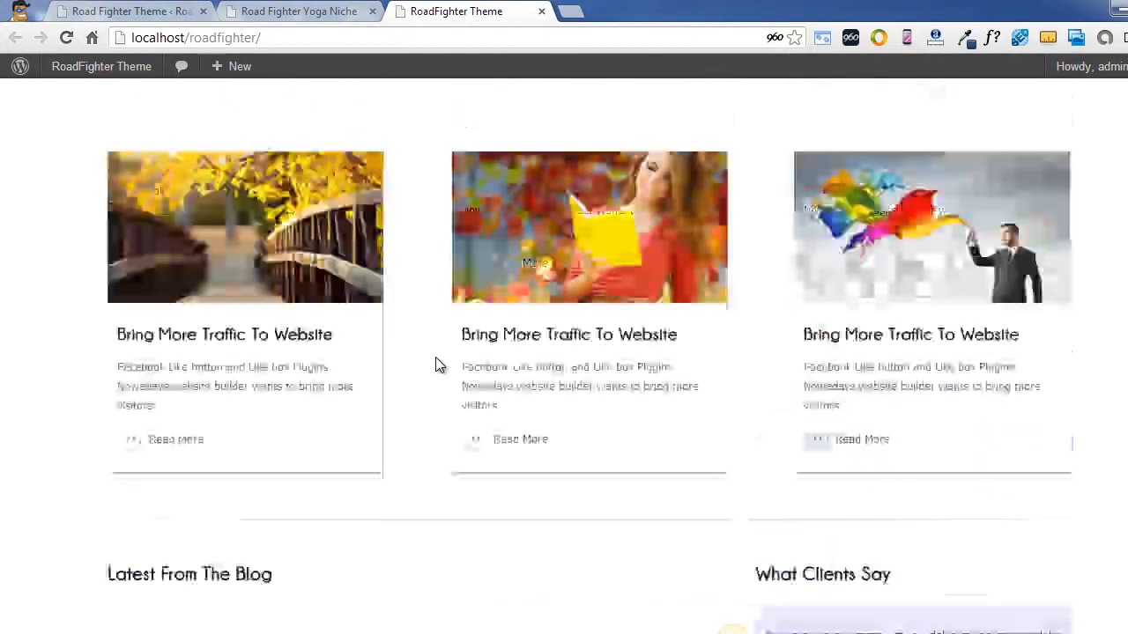
pyautogui.scroll(3)
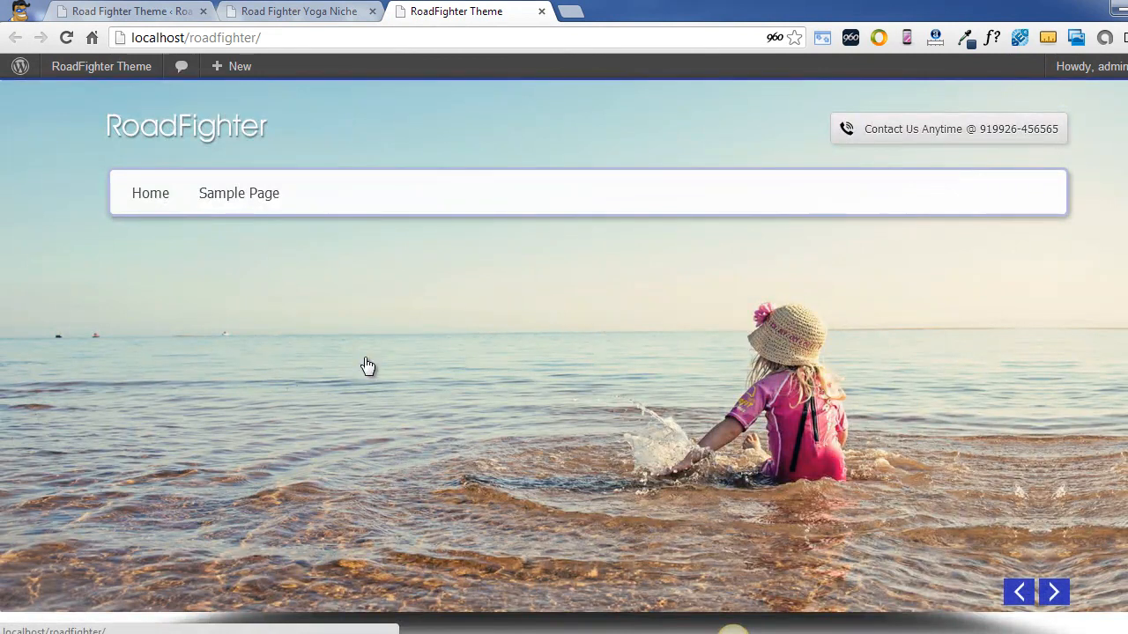